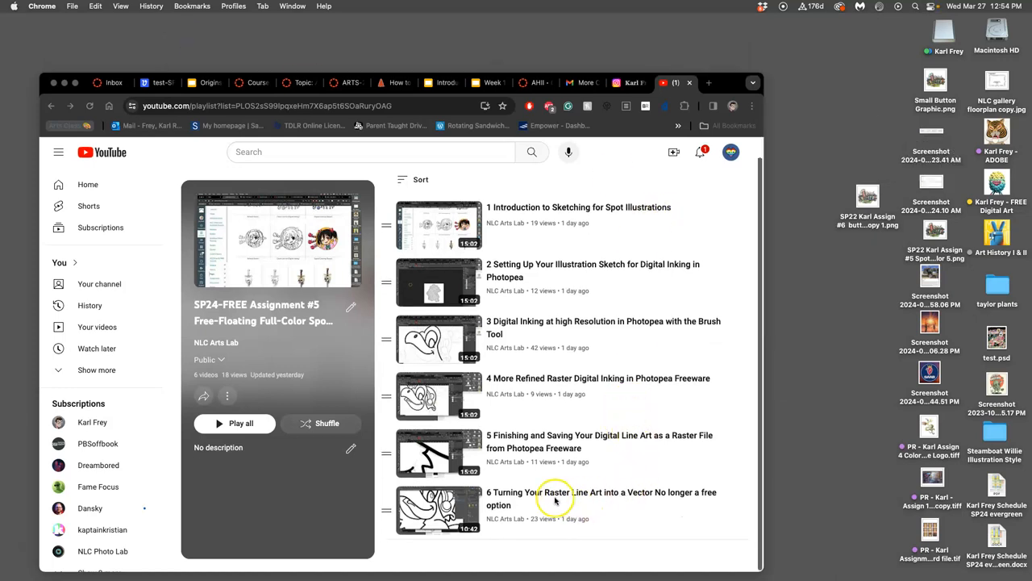
{"action": "mouse_move", "coordinate": [700, 125]}
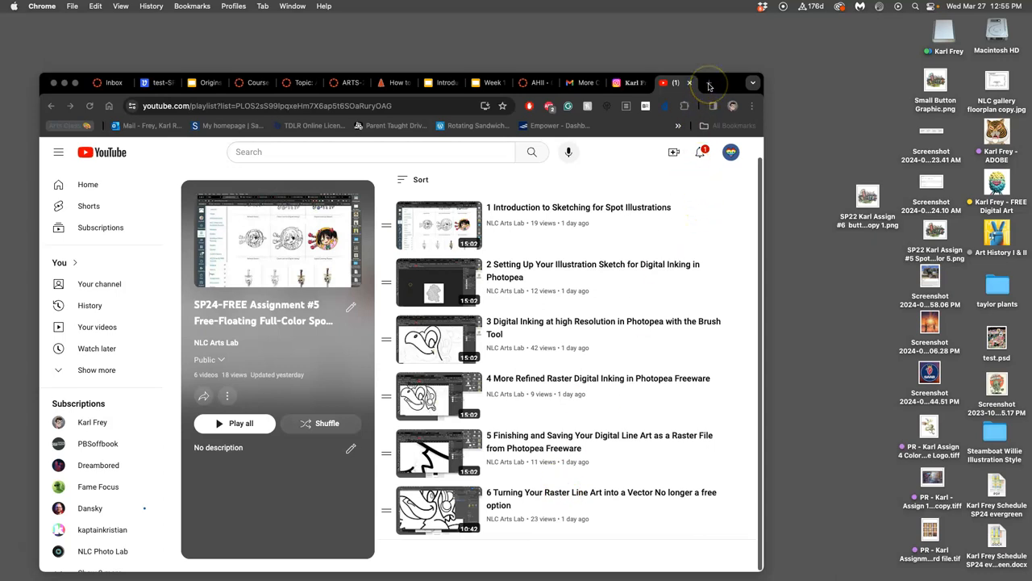
Leave the YouTube tutorial playlist by starting a new Chrome tab.
{"action": "left_click", "coordinate": [708, 82]}
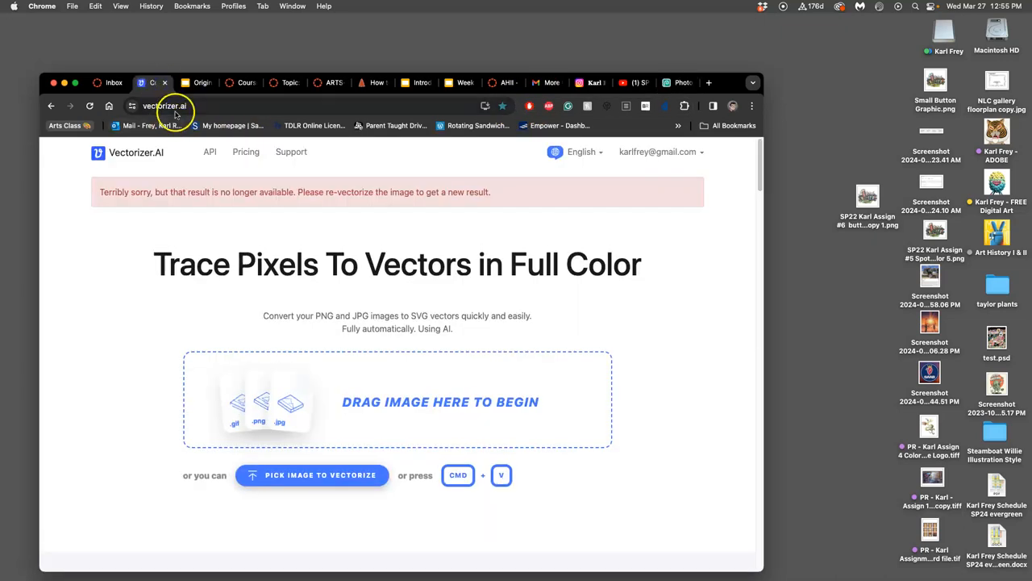
{"action": "mouse_move", "coordinate": [262, 180]}
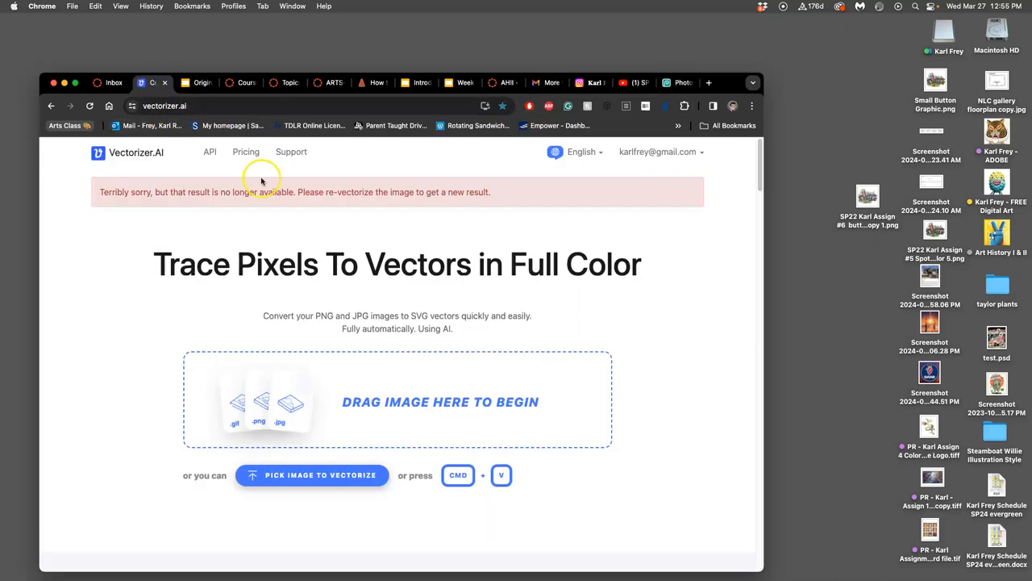
{"action": "mouse_move", "coordinate": [458, 192]}
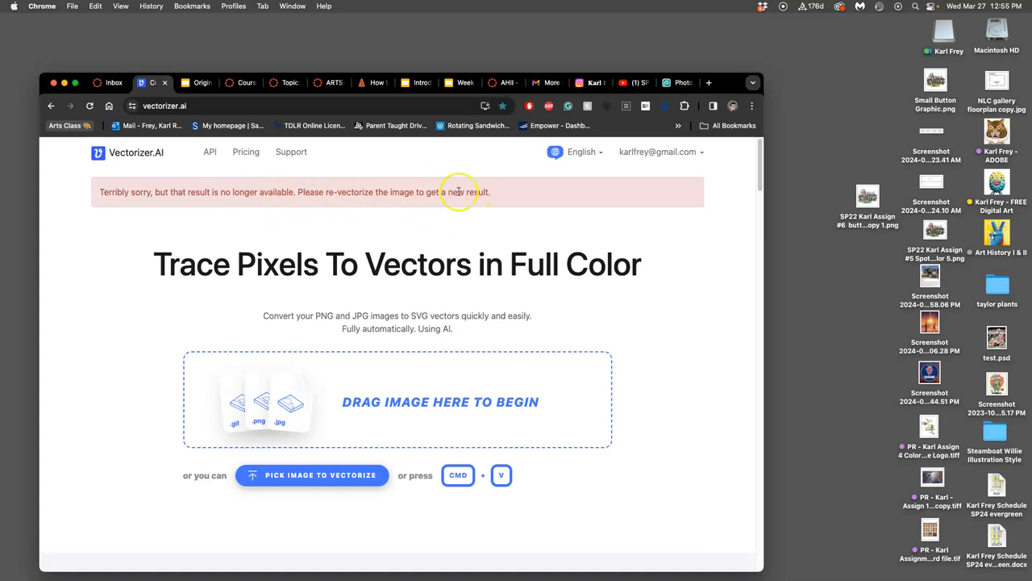
{"action": "mouse_move", "coordinate": [200, 237]}
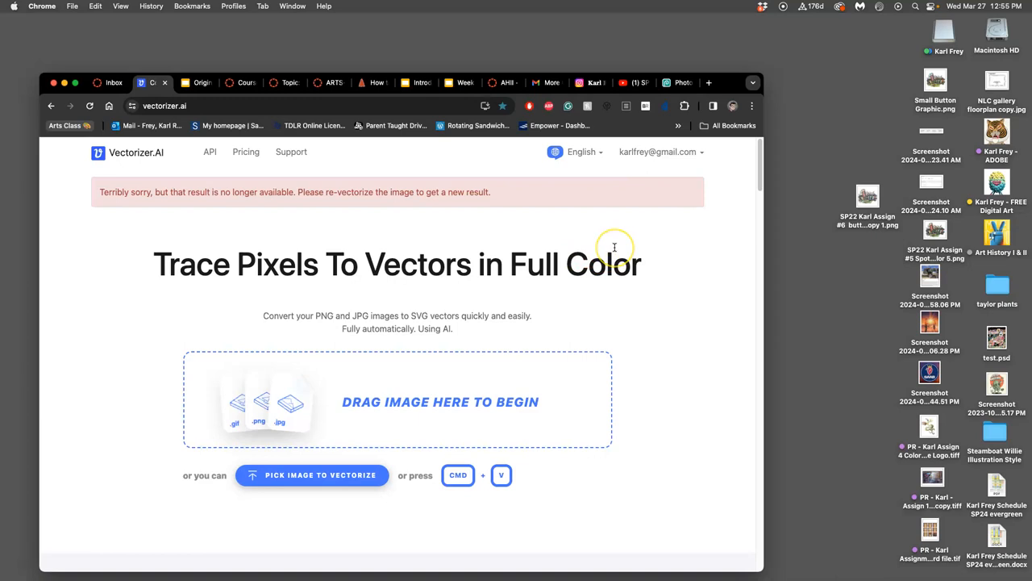
{"action": "mouse_move", "coordinate": [622, 264]}
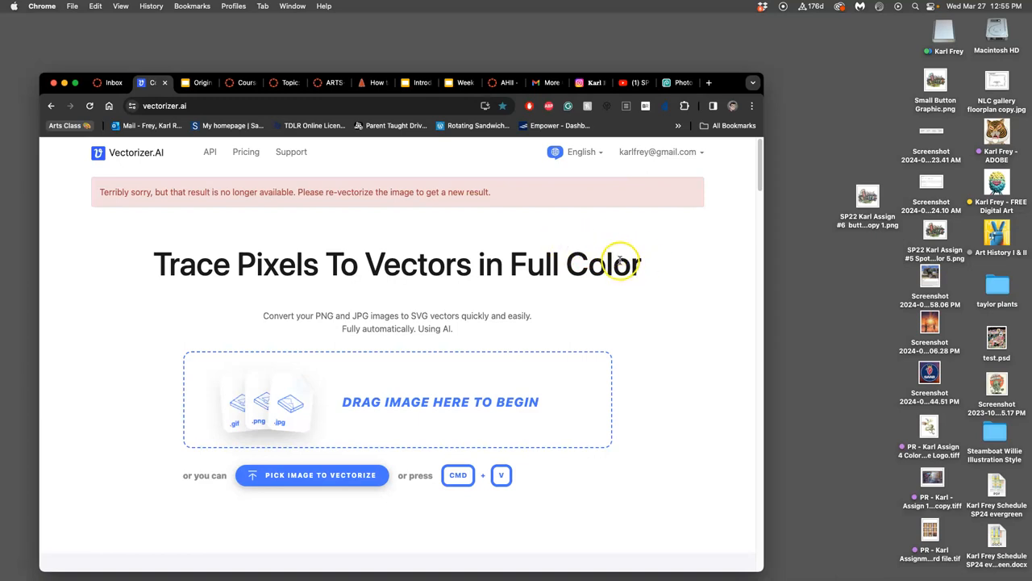
{"action": "mouse_move", "coordinate": [938, 123]}
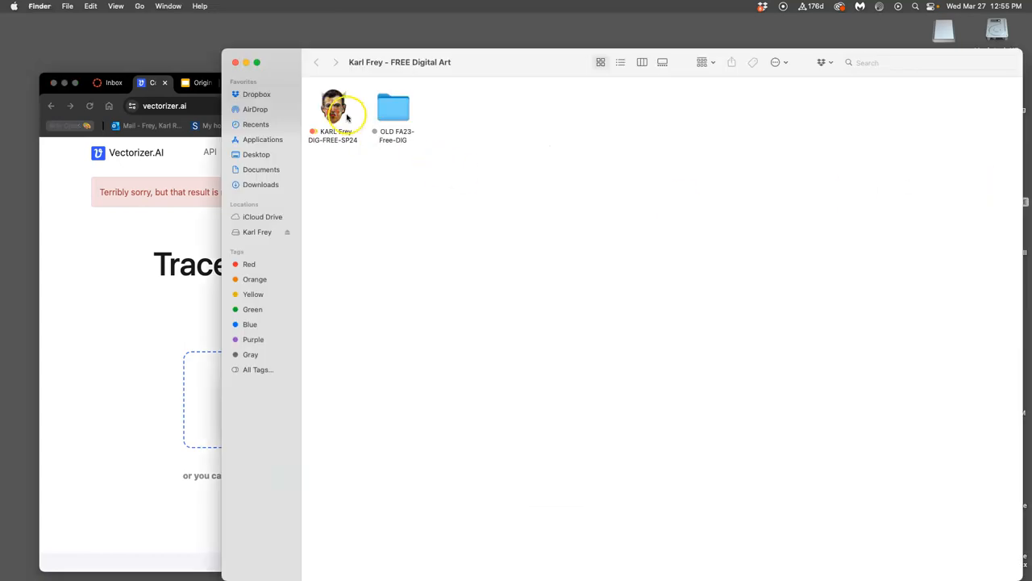
Open the DIG-FREE-SP24 course folder, then its Assignment #5 folder.
{"action": "double_click", "coordinate": [333, 107]}
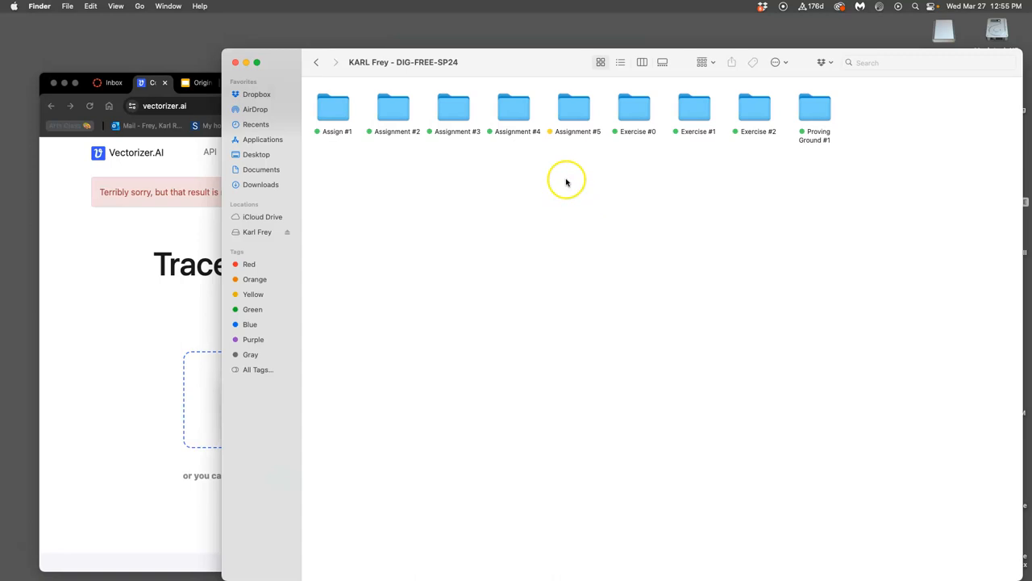
{"action": "double_click", "coordinate": [578, 107]}
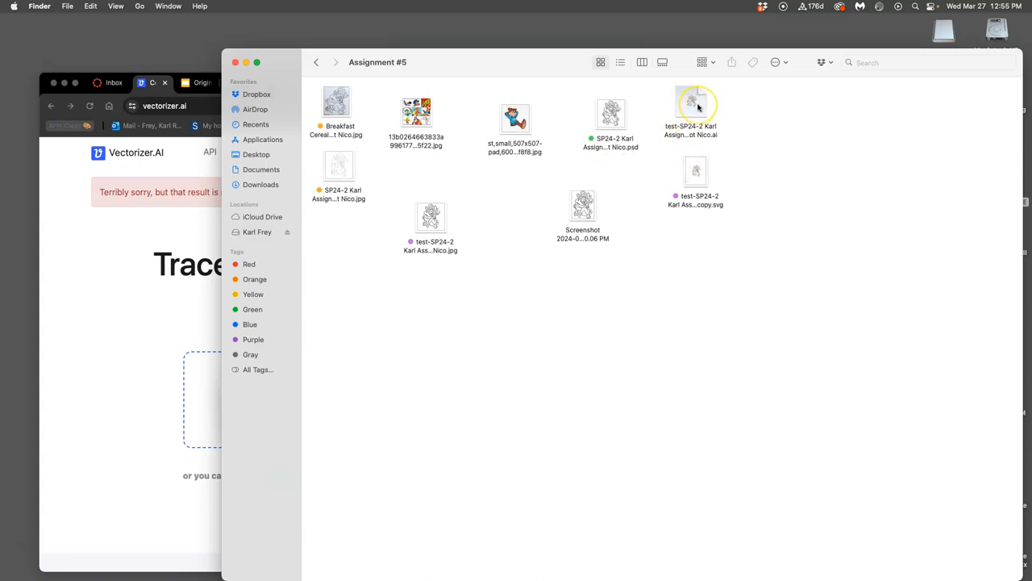
{"action": "mouse_move", "coordinate": [625, 91]}
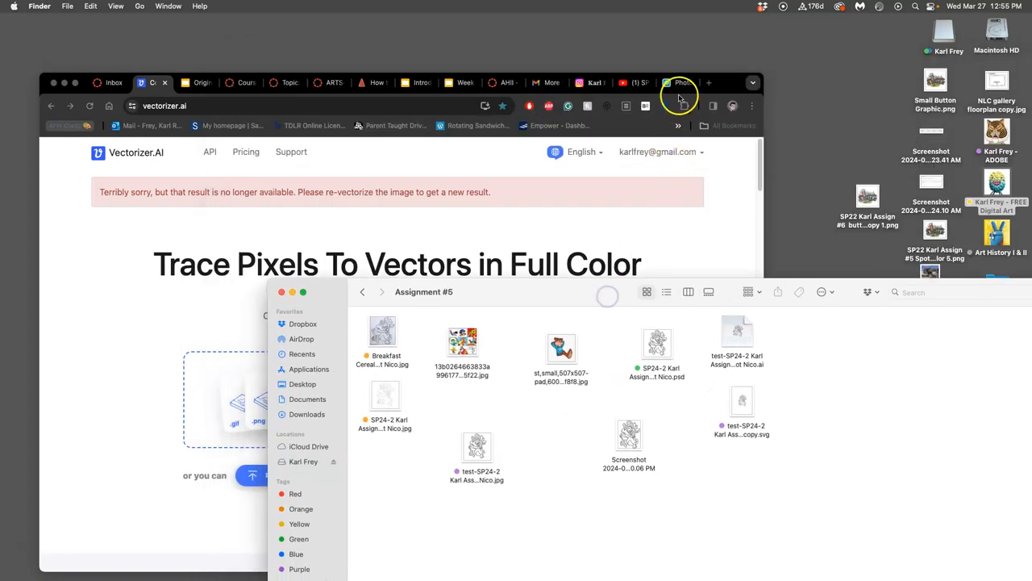
Open the parrot PSD in Photopea, hide the ink and white layers, and dismiss the ad-block notice.
{"action": "left_click", "coordinate": [678, 82]}
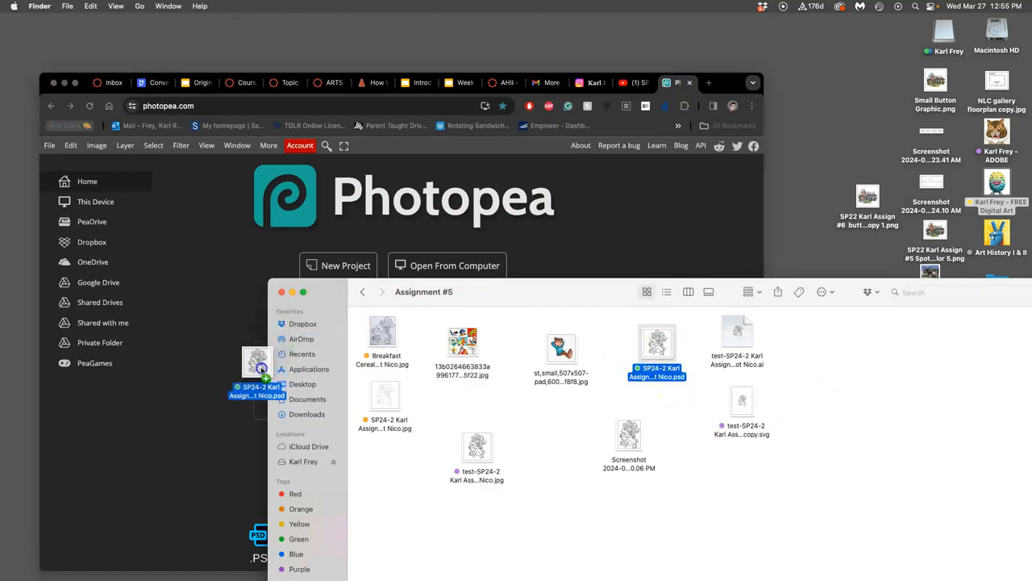
{"action": "double_click", "coordinate": [656, 342]}
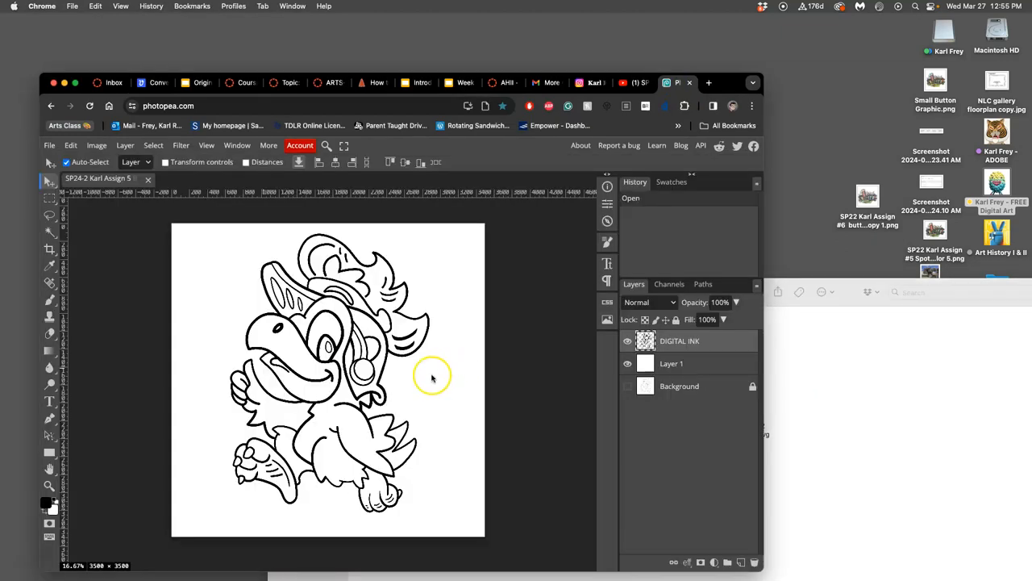
{"action": "left_click", "coordinate": [628, 363]}
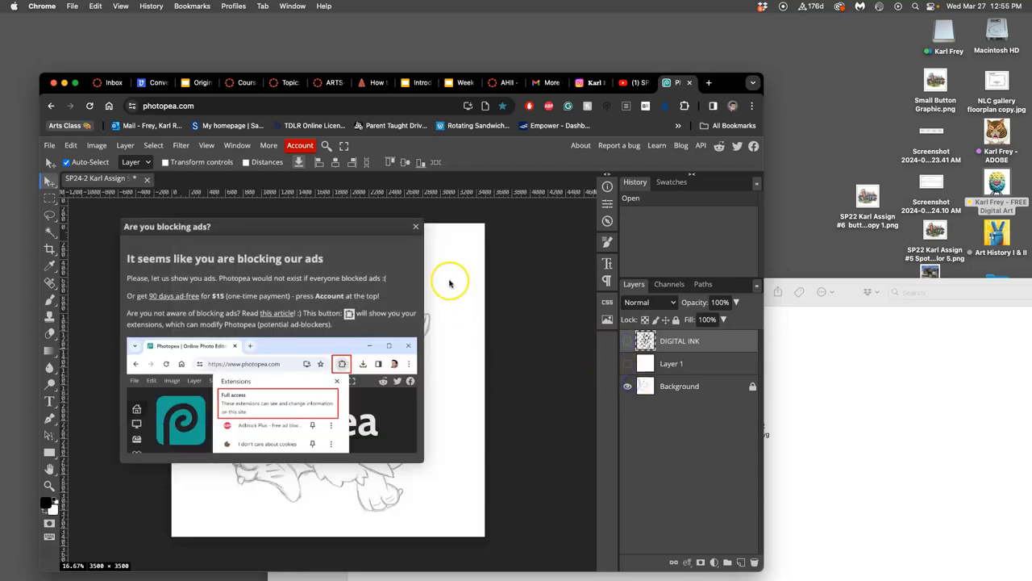
{"action": "left_click", "coordinate": [415, 226]}
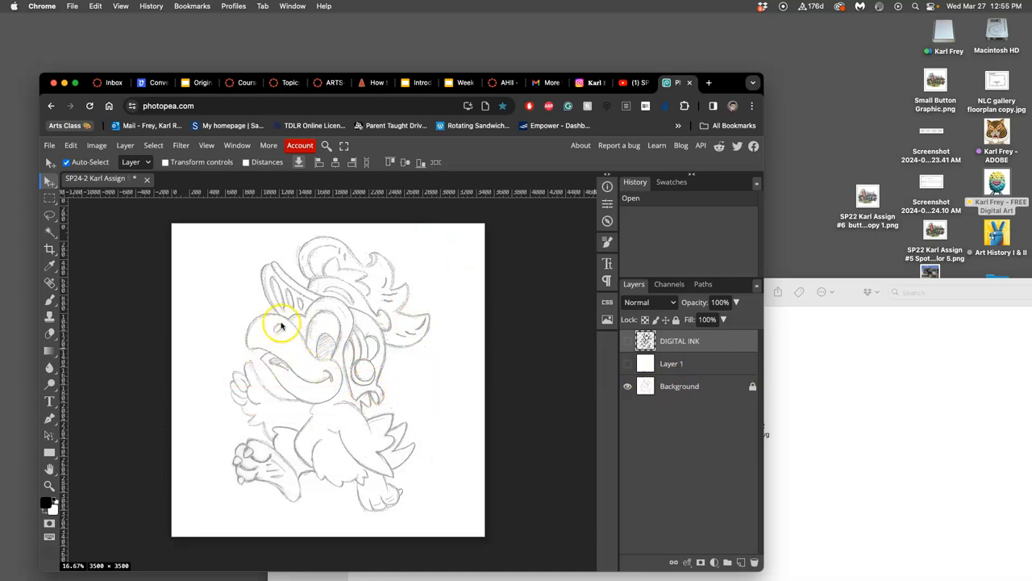
In Image Size, switch the units to inches and edit the resolution to 350 DPI.
{"action": "left_click", "coordinate": [96, 145]}
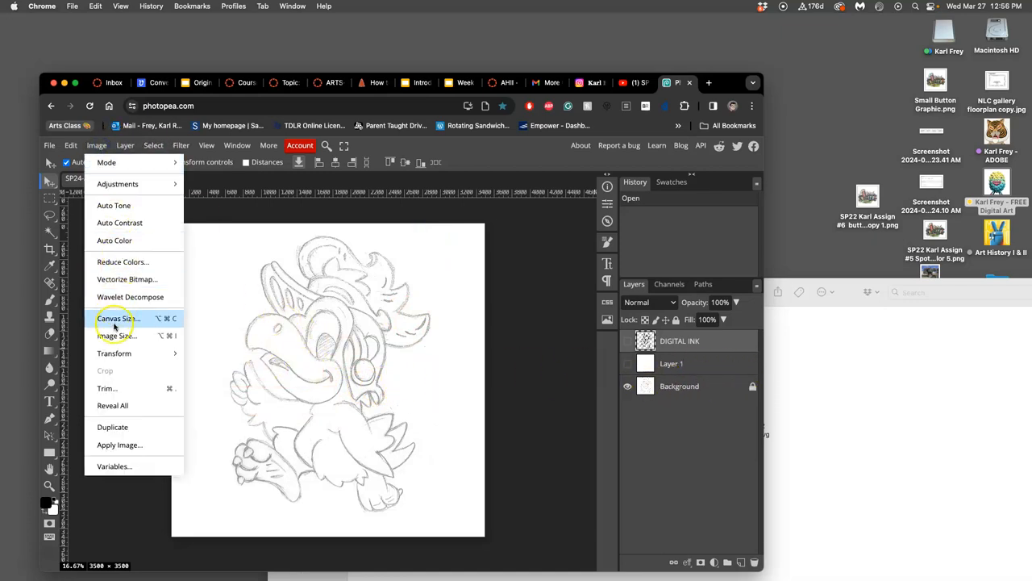
{"action": "left_click", "coordinate": [115, 336]}
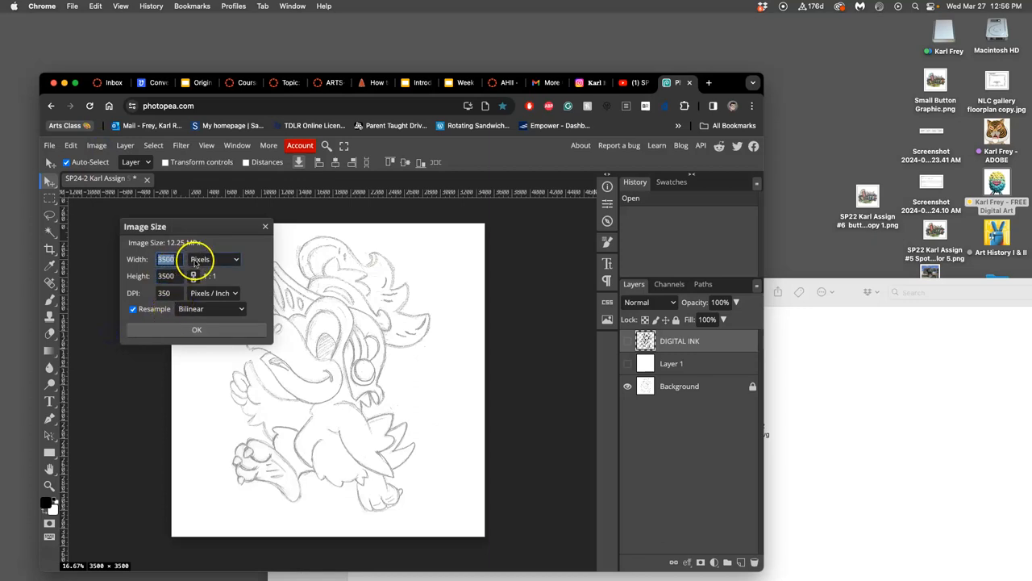
{"action": "left_click", "coordinate": [214, 259]}
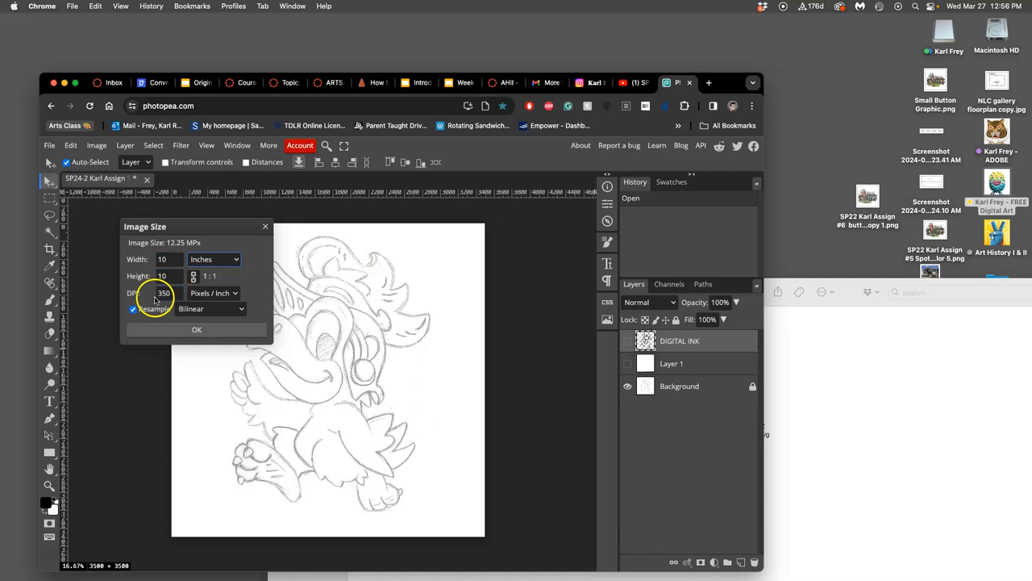
{"action": "left_click", "coordinate": [196, 329]}
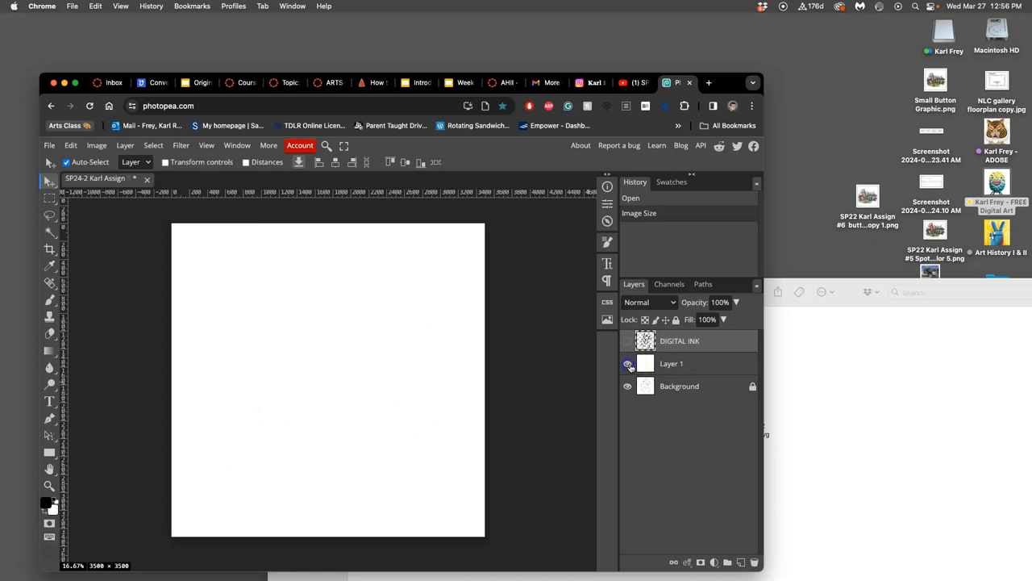
{"action": "left_click", "coordinate": [629, 363]}
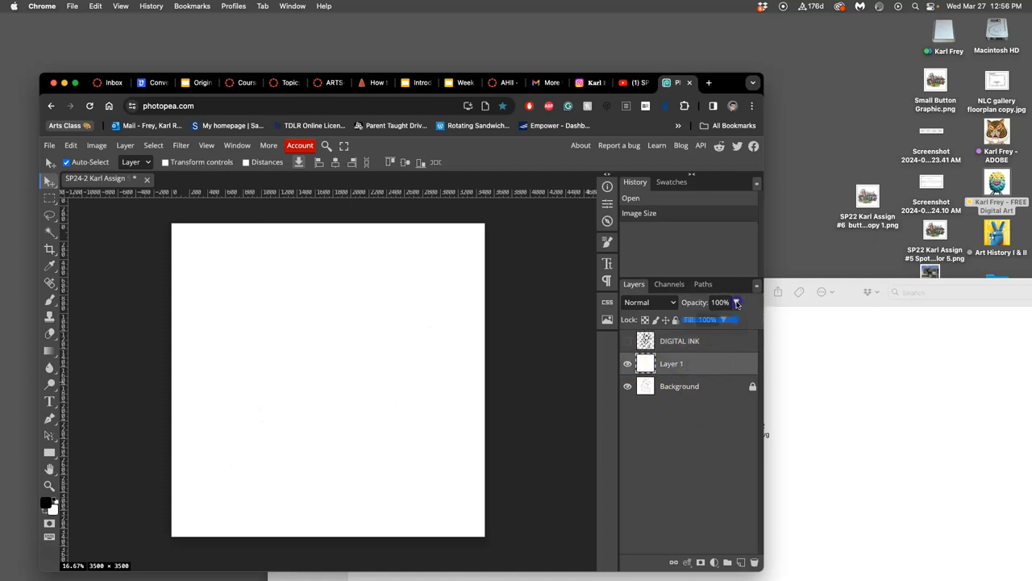
{"action": "left_click_drag", "start_coordinate": [733, 319], "coordinate": [700, 319]}
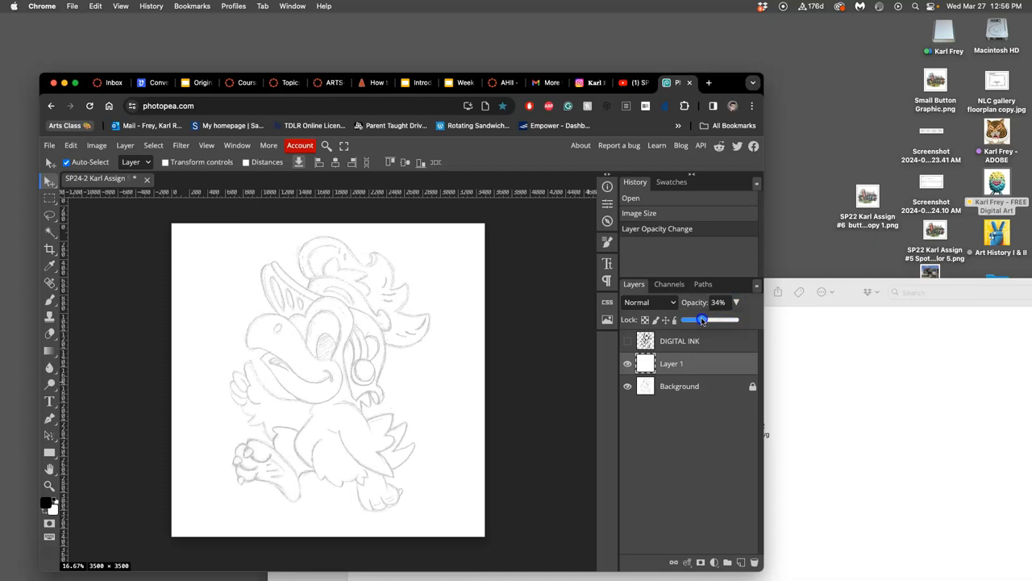
{"action": "left_click_drag", "start_coordinate": [700, 319], "coordinate": [712, 319]}
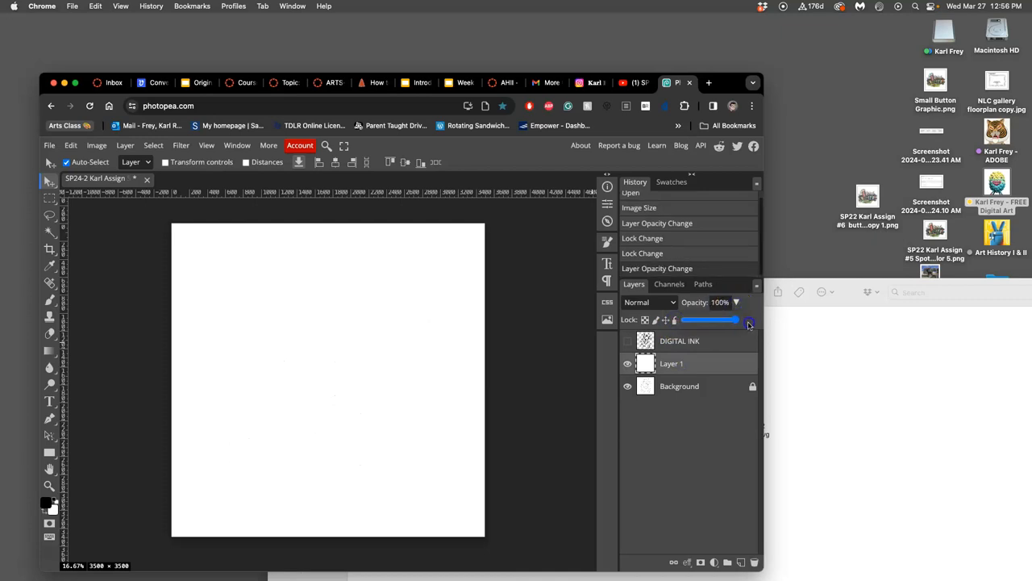
{"action": "left_click", "coordinate": [627, 341]}
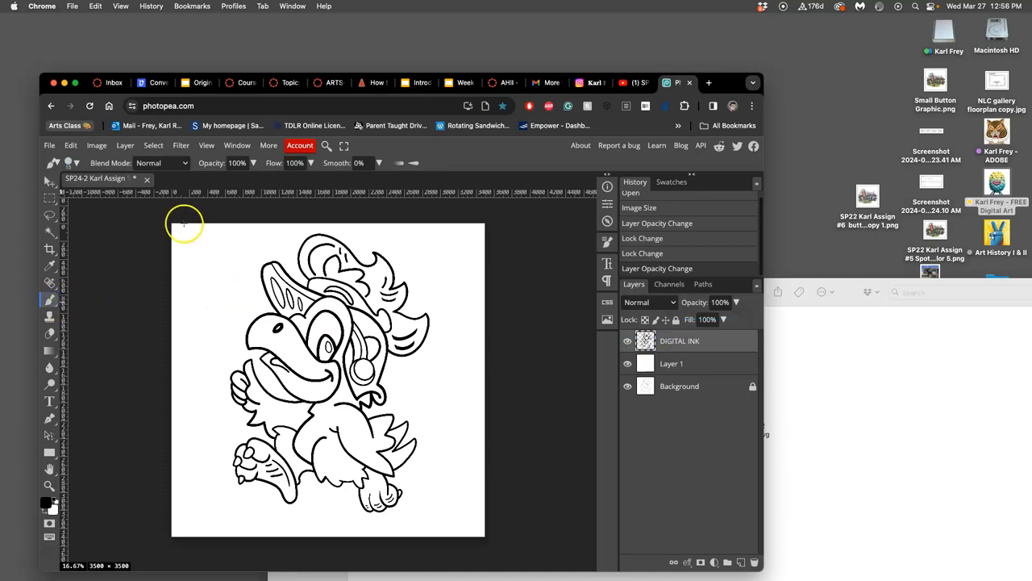
{"action": "mouse_move", "coordinate": [117, 172]}
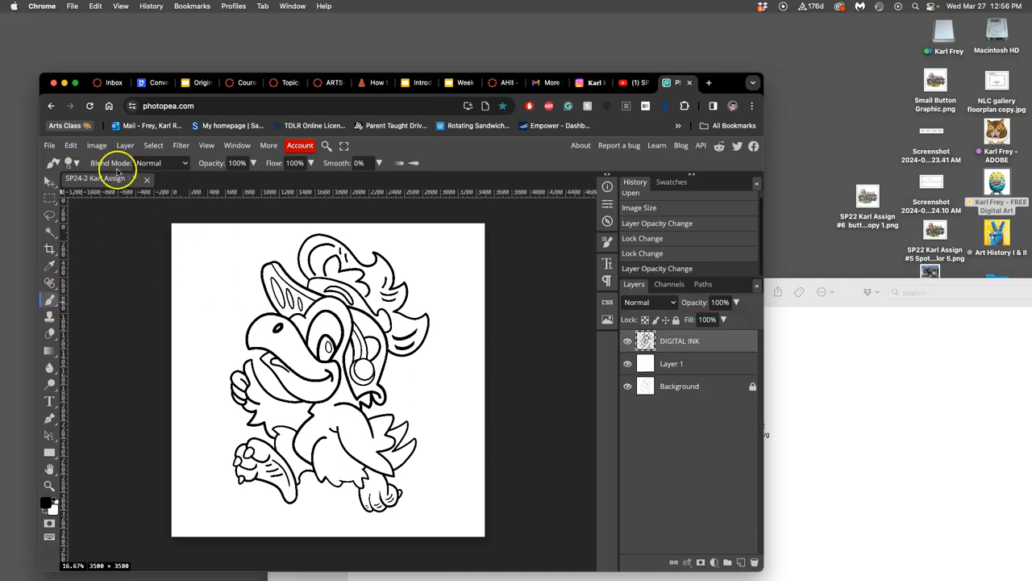
Raise the brush Smooth slider to 57% and bring up the brush size and hardness picker.
{"action": "left_click", "coordinate": [76, 163]}
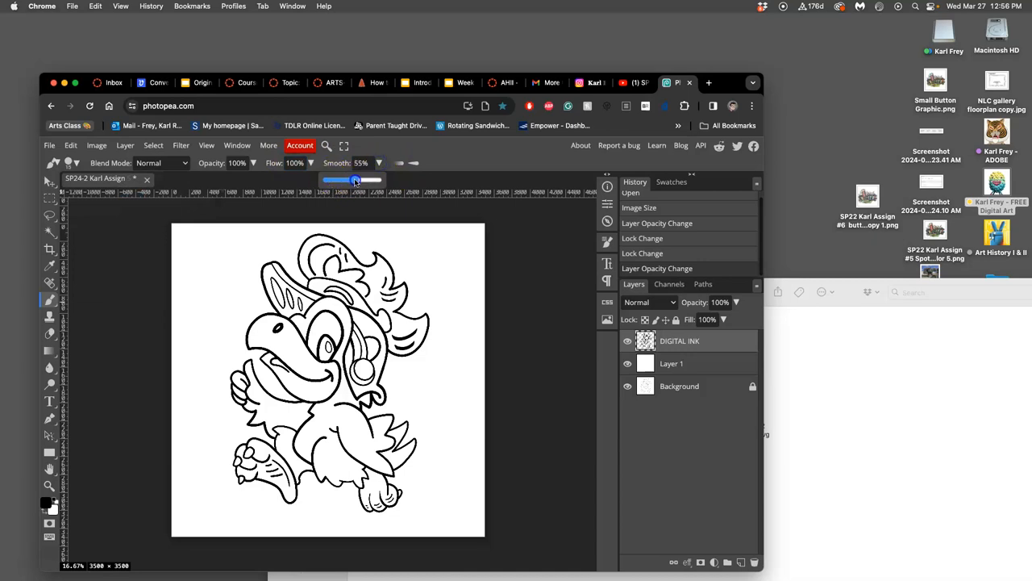
{"action": "left_click_drag", "start_coordinate": [356, 180], "coordinate": [335, 180]}
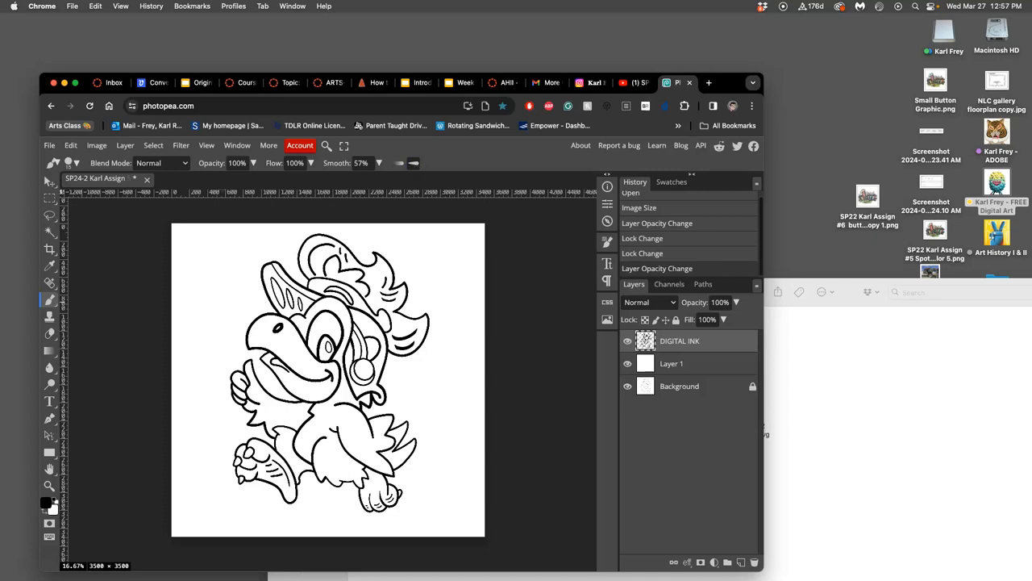
{"action": "mouse_move", "coordinate": [452, 311]}
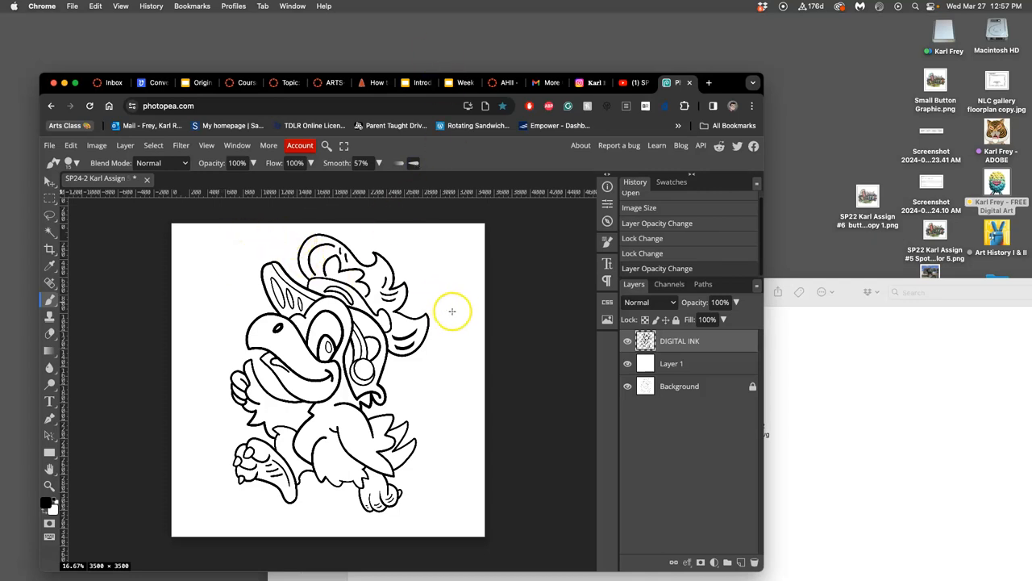
{"action": "left_click", "coordinate": [77, 163]}
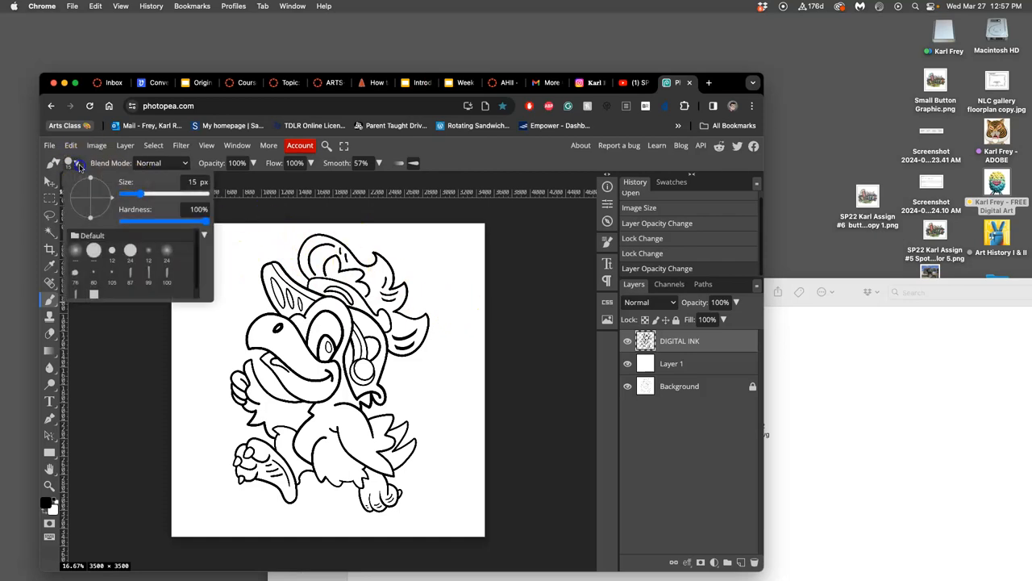
Adjust the brush size slider on the DIGITAL INK layer.
{"action": "left_click_drag", "start_coordinate": [134, 194], "coordinate": [166, 193]}
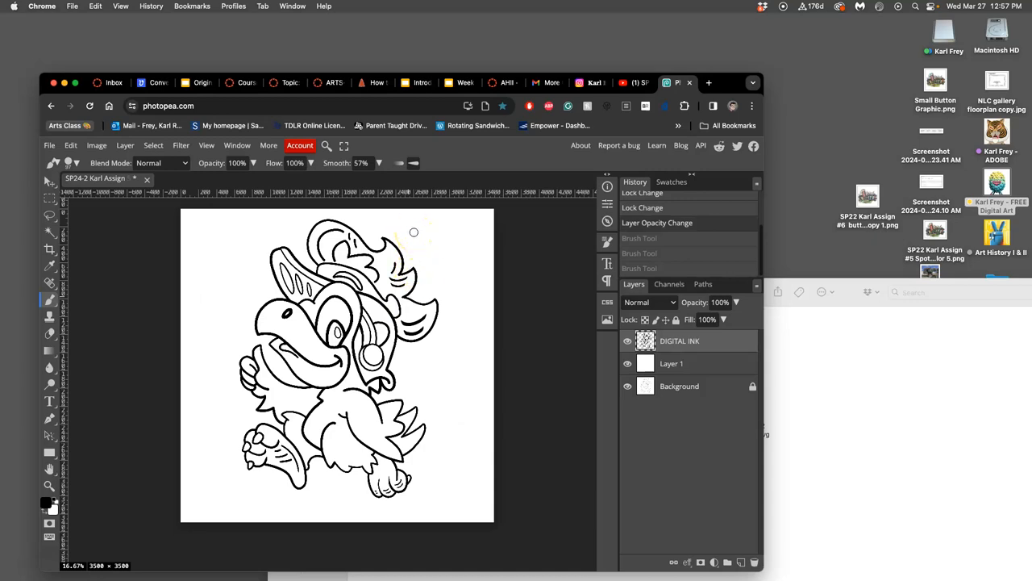
{"action": "mouse_move", "coordinate": [400, 266]}
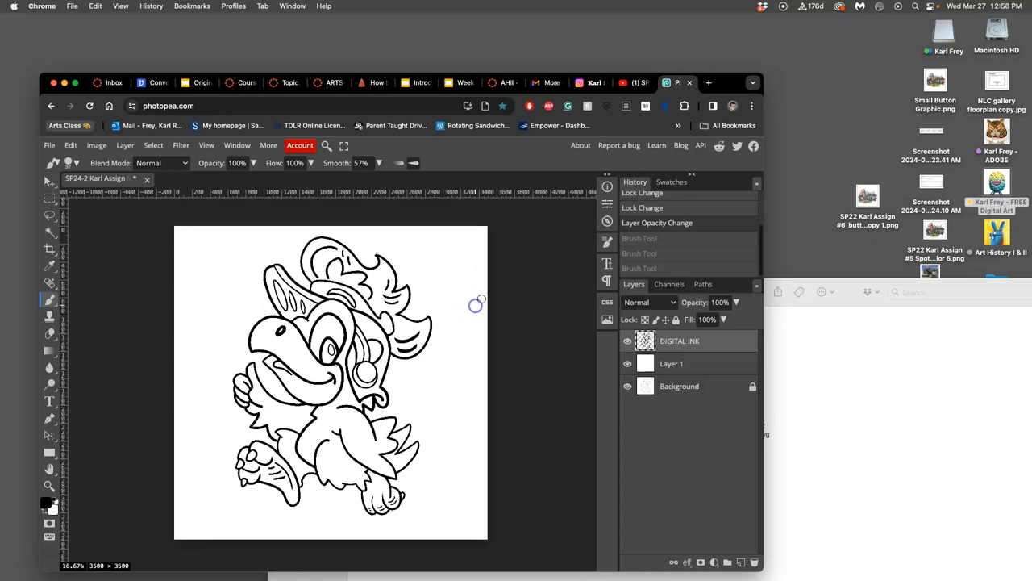
{"action": "mouse_move", "coordinate": [451, 260]}
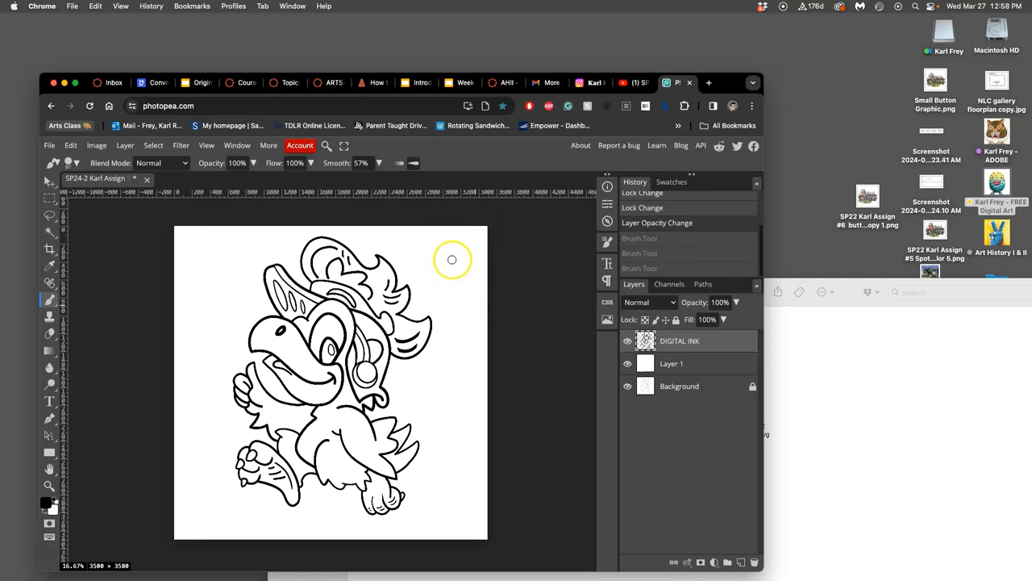
{"action": "mouse_move", "coordinate": [452, 284]}
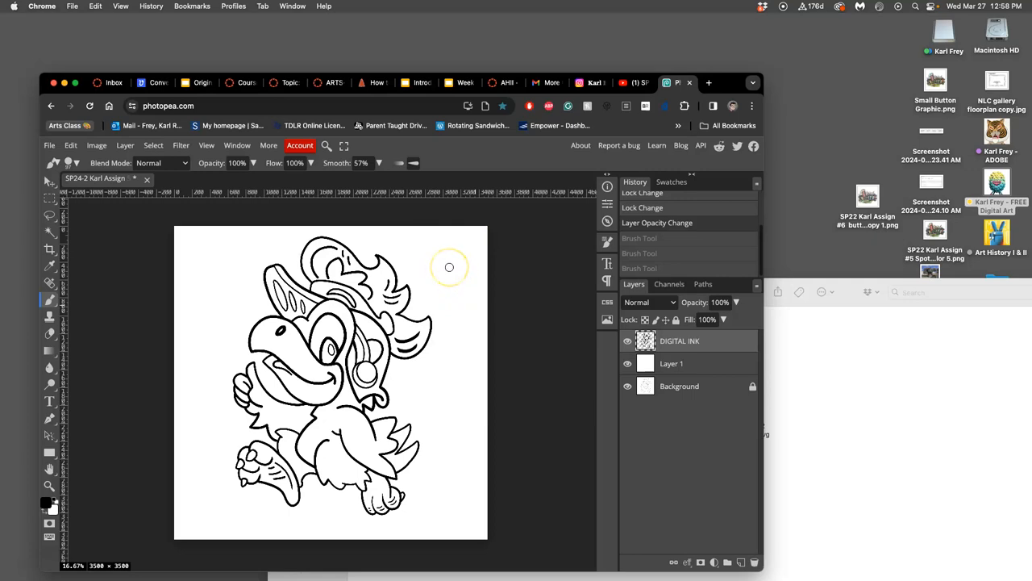
{"action": "mouse_move", "coordinate": [386, 241]}
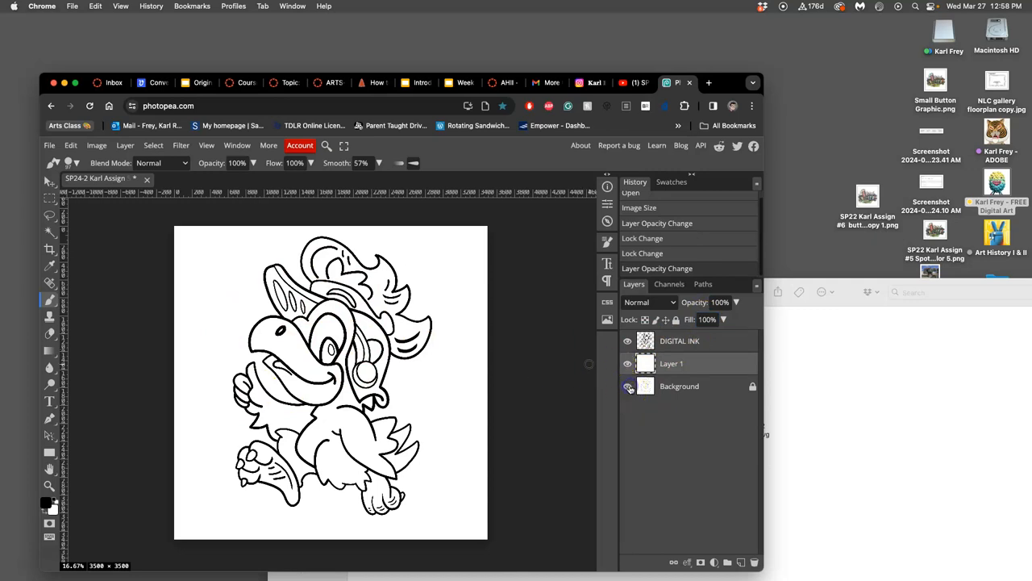
Hide the Background layer and export the line art as TEST.jpg.
{"action": "left_click", "coordinate": [49, 145]}
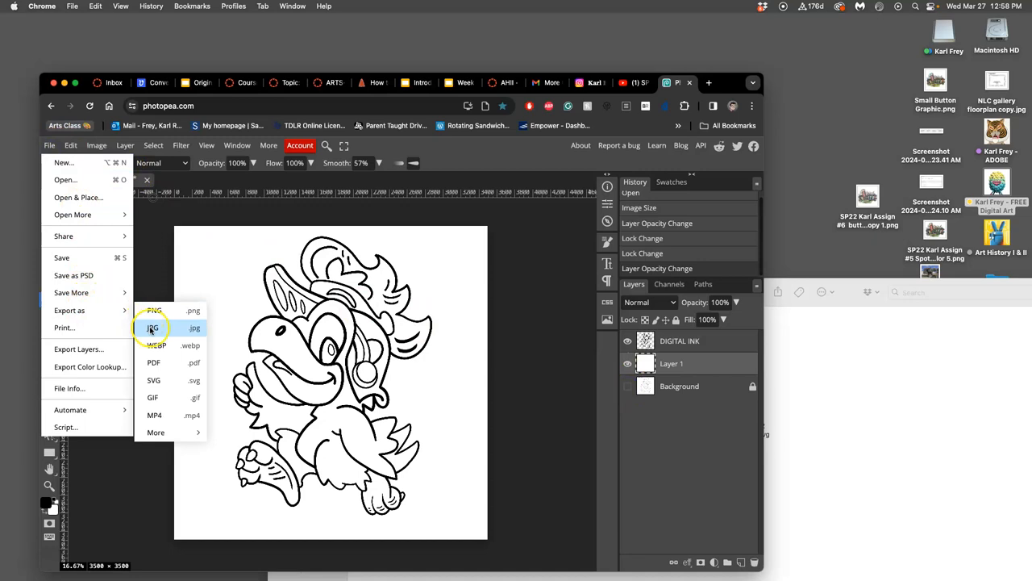
{"action": "left_click", "coordinate": [153, 328]}
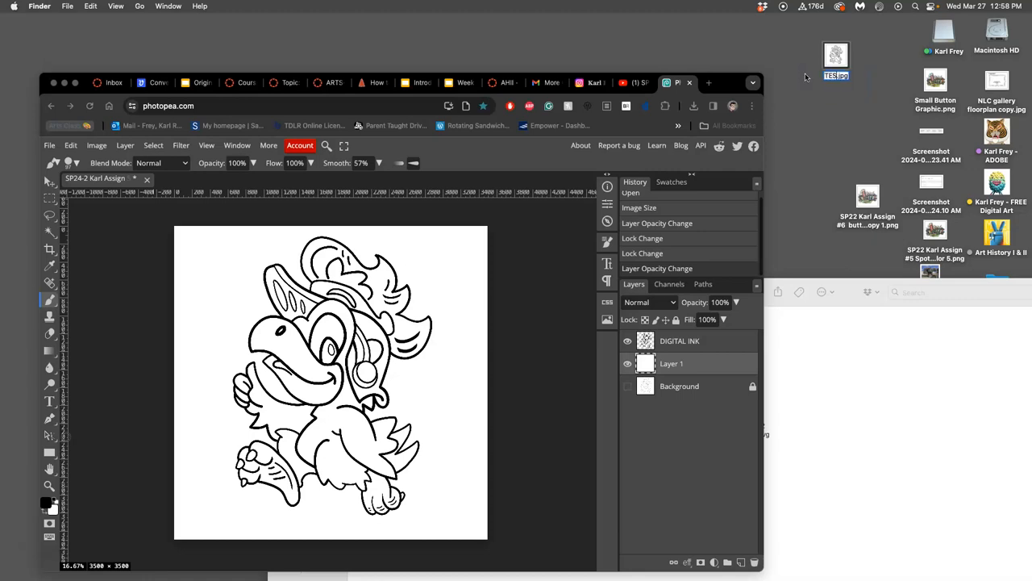
Open TEST.jpg from the desktop in Preview to inspect its line edges.
{"action": "left_click", "coordinate": [836, 62]}
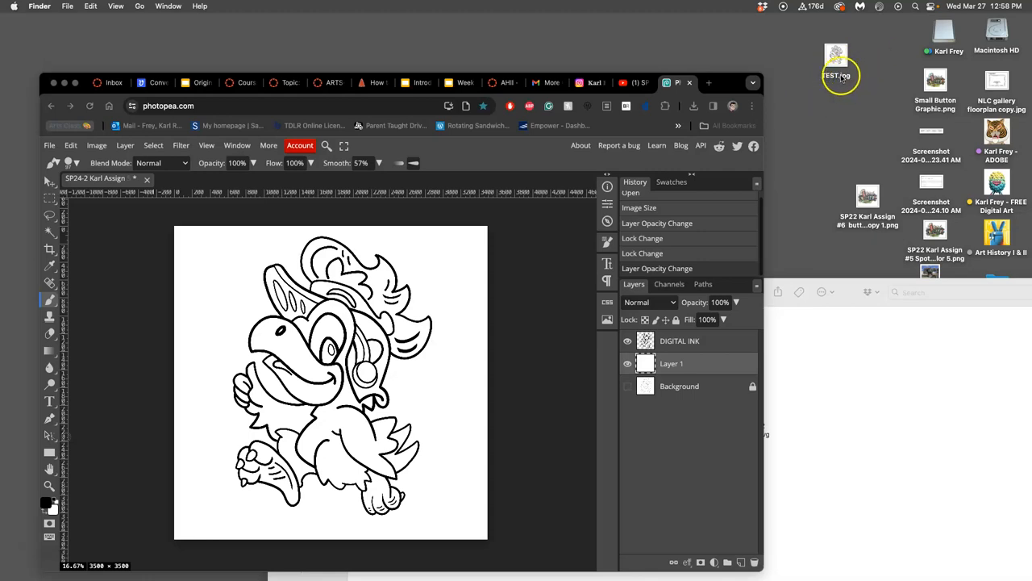
{"action": "double_click", "coordinate": [835, 54]}
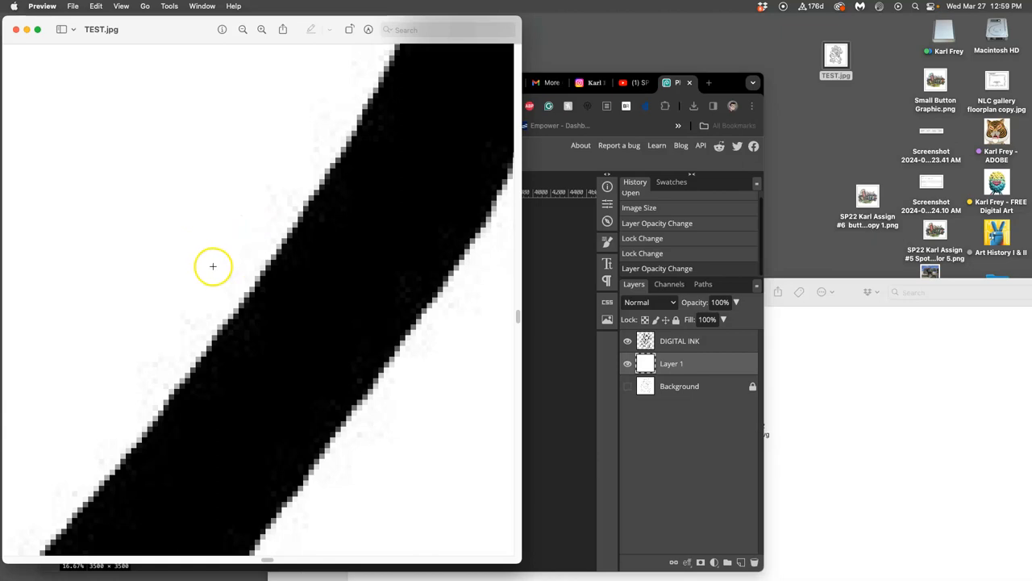
{"action": "mouse_move", "coordinate": [175, 339]}
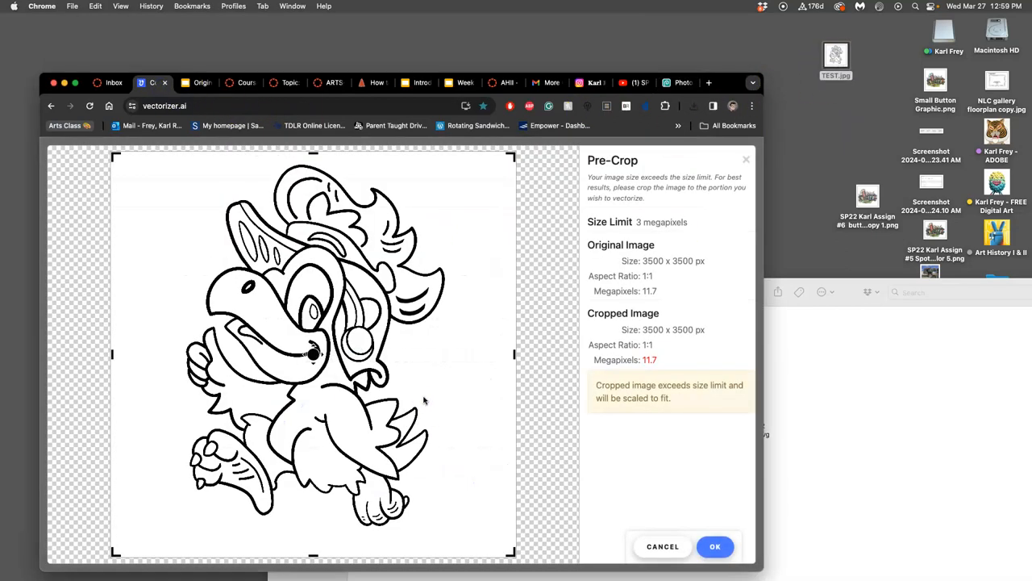
Accept scaling TEST.jpg down to 1773 × 1773 px so vectorizing starts.
{"action": "left_click", "coordinate": [715, 546]}
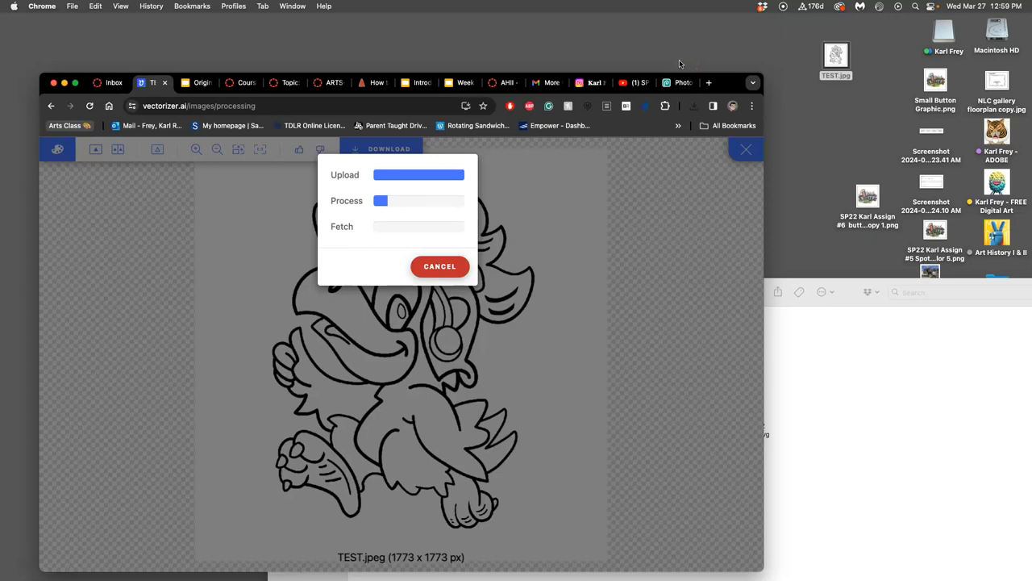
{"action": "mouse_move", "coordinate": [678, 42]}
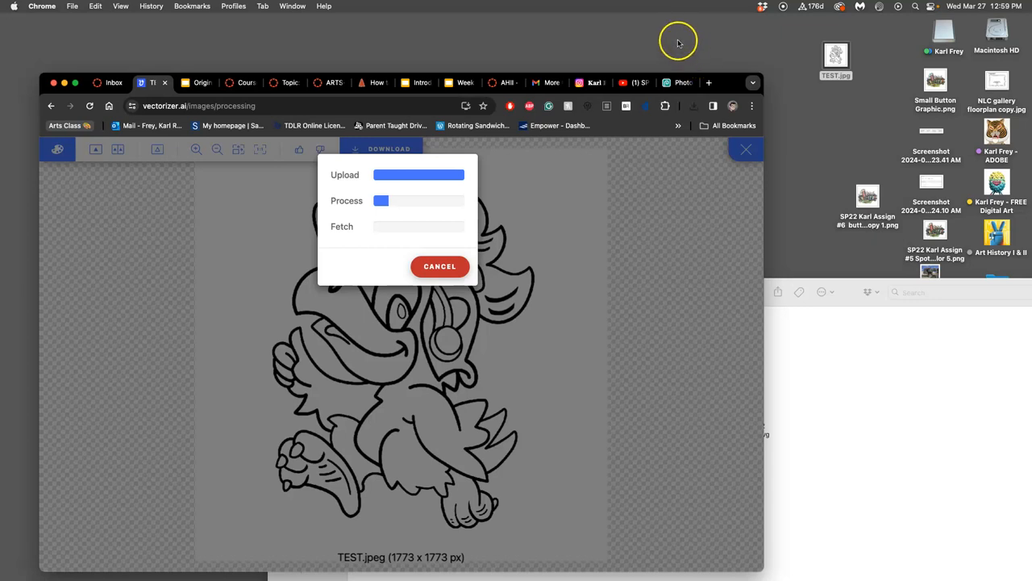
Open TEST.jpg with Adobe Illustrator 2024 from its right-click menu.
{"action": "right_click", "coordinate": [837, 54]}
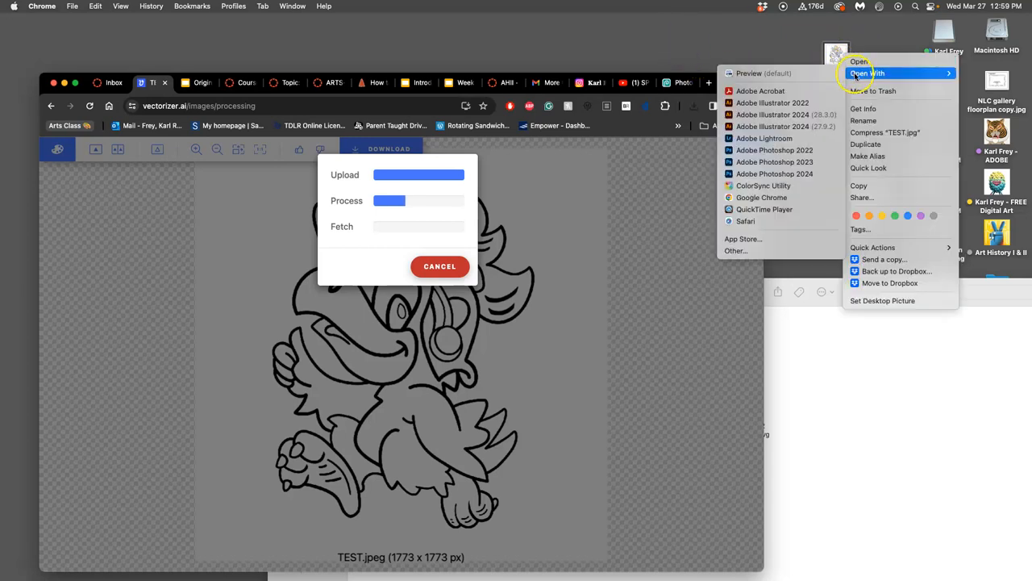
{"action": "mouse_move", "coordinate": [782, 114]}
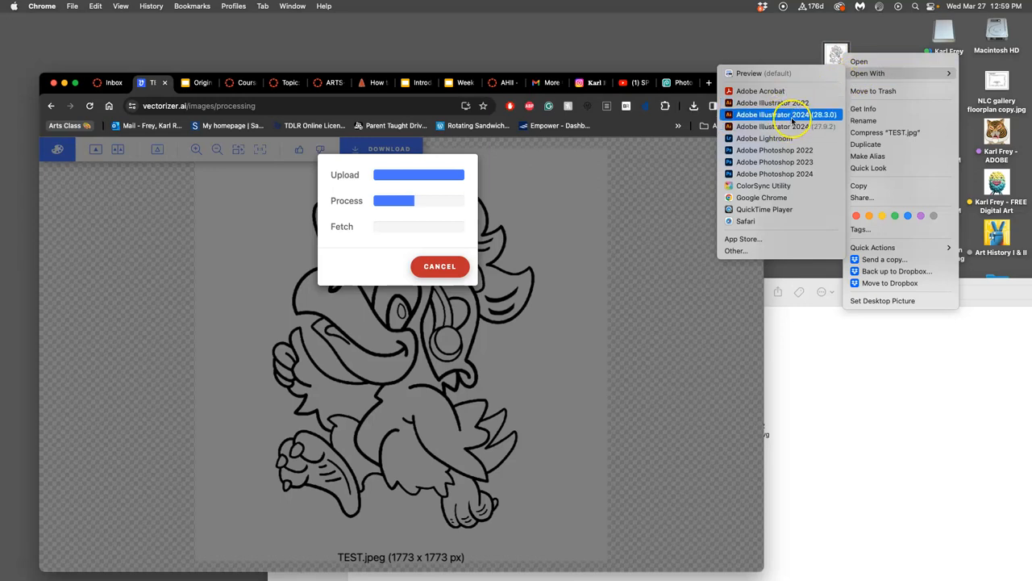
{"action": "mouse_move", "coordinate": [782, 127]}
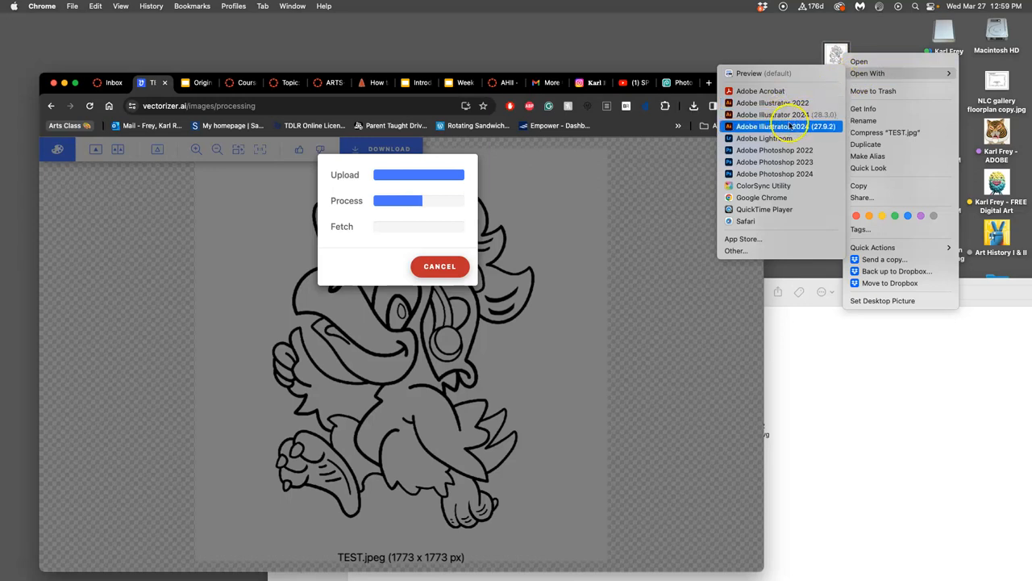
{"action": "mouse_move", "coordinate": [782, 113]}
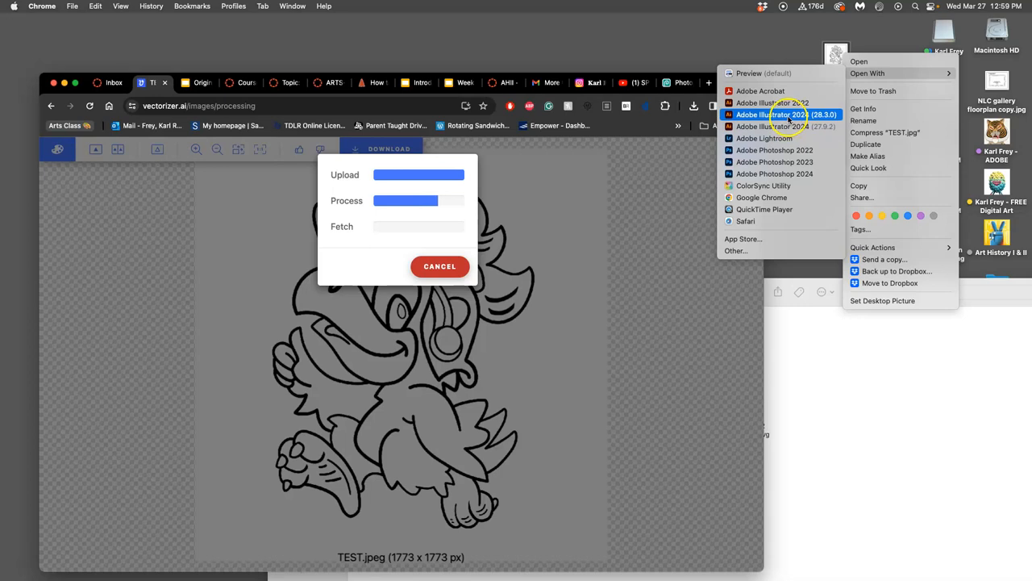
{"action": "left_click", "coordinate": [772, 114]}
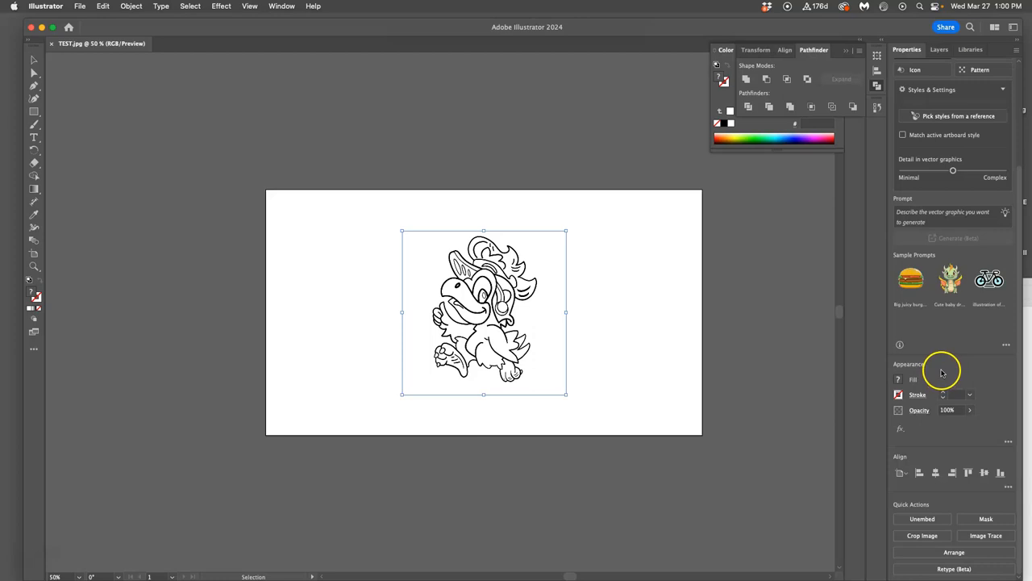
{"action": "mouse_move", "coordinate": [944, 379]}
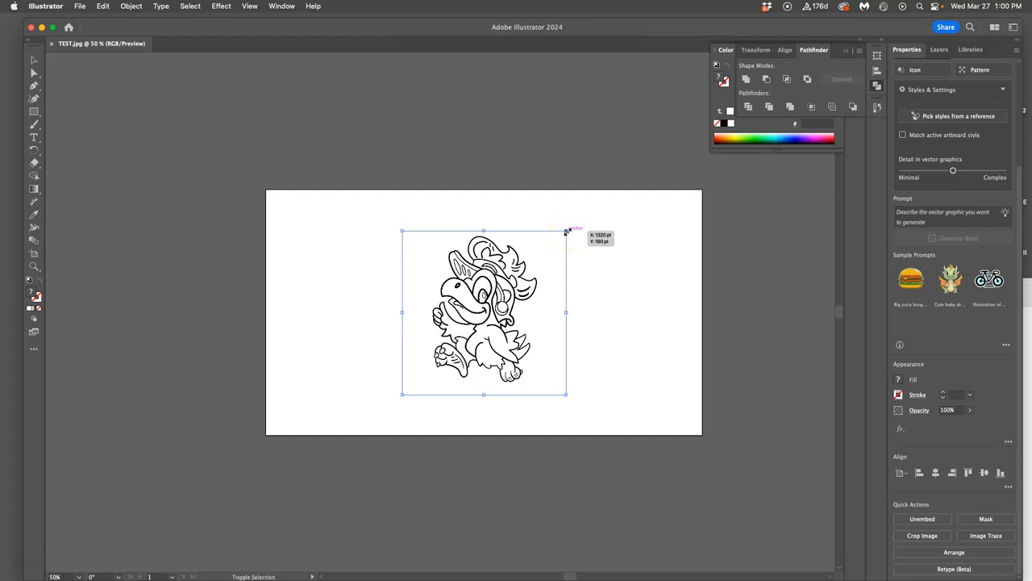
Scale the placed parrot image proportionally until it spans the artboard's full height.
{"action": "left_click_drag", "start_coordinate": [566, 231], "coordinate": [571, 227]}
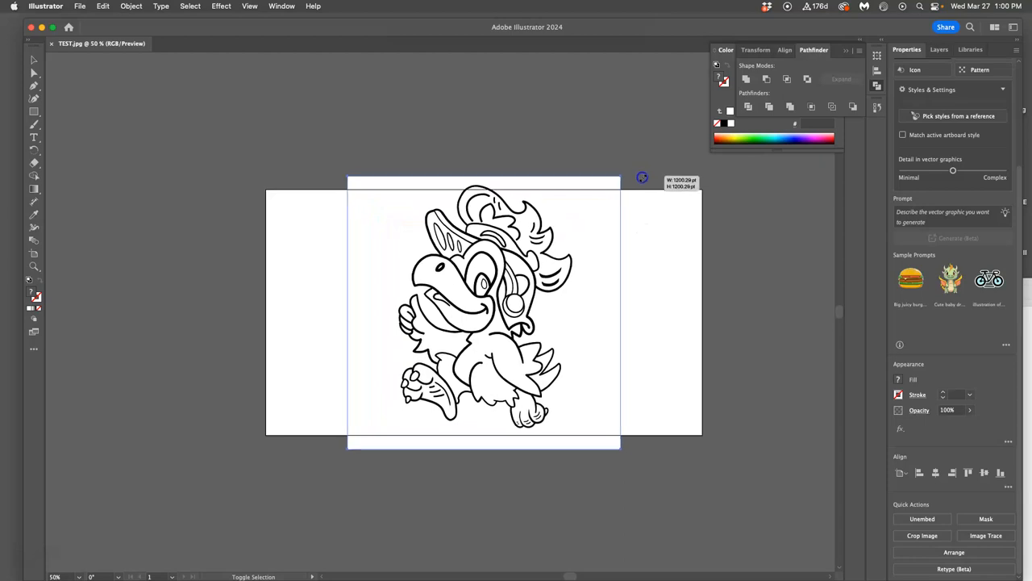
{"action": "left_click_drag", "start_coordinate": [642, 176], "coordinate": [632, 184]}
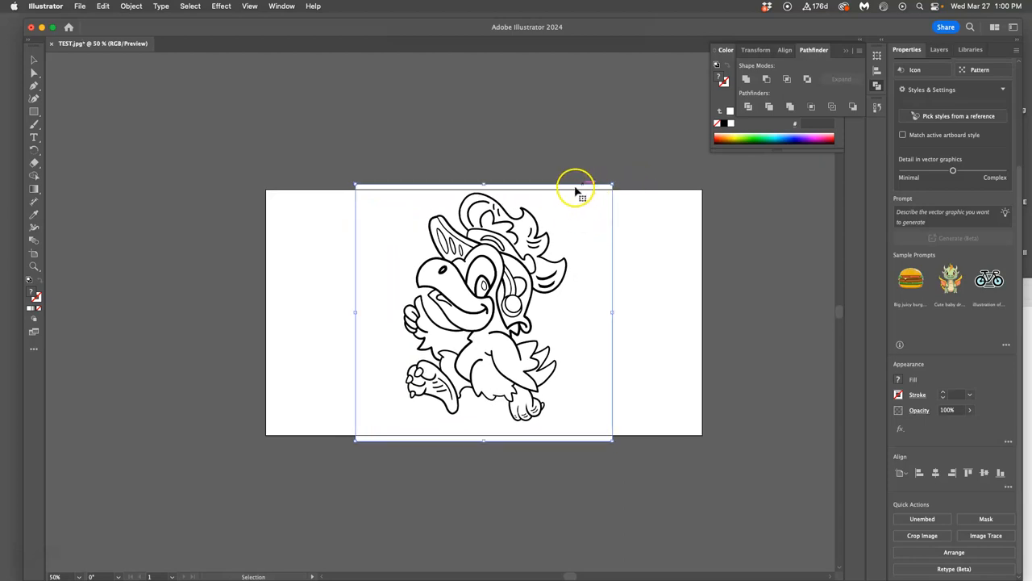
{"action": "mouse_move", "coordinate": [586, 188]}
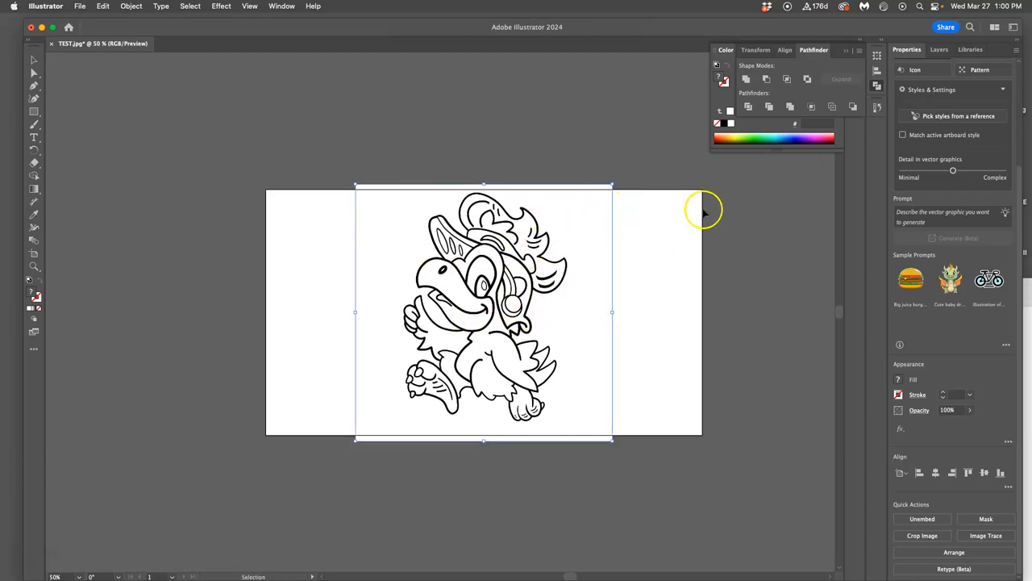
{"action": "mouse_move", "coordinate": [660, 364]}
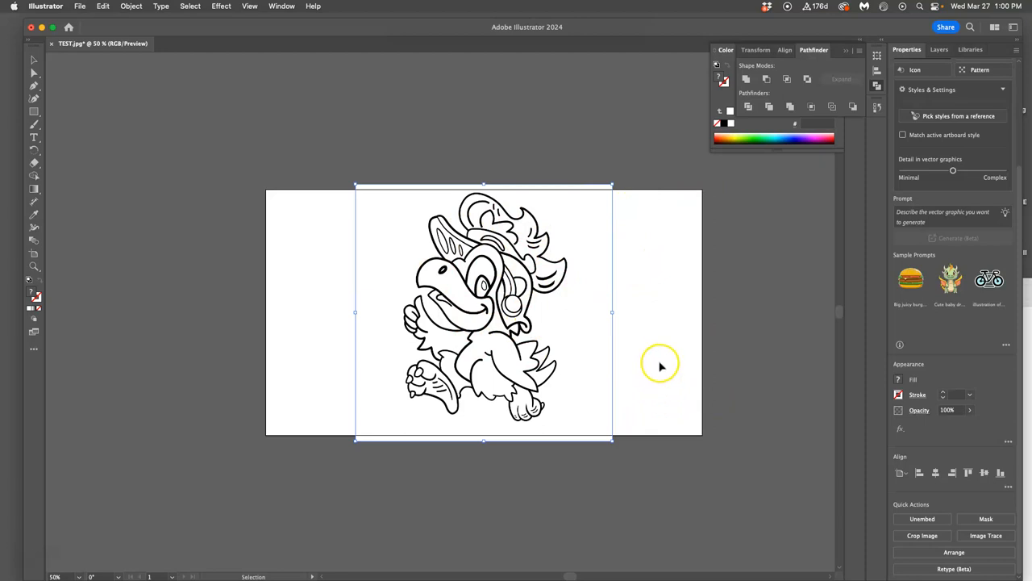
{"action": "mouse_move", "coordinate": [907, 61]}
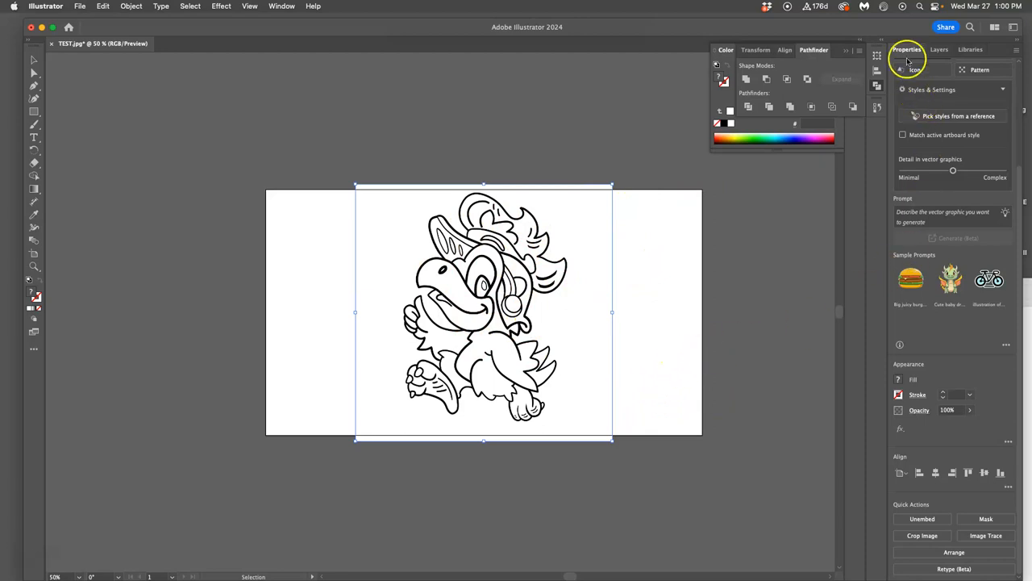
Image-trace the parrot drawing with the Black and White preset.
{"action": "left_click", "coordinate": [941, 49]}
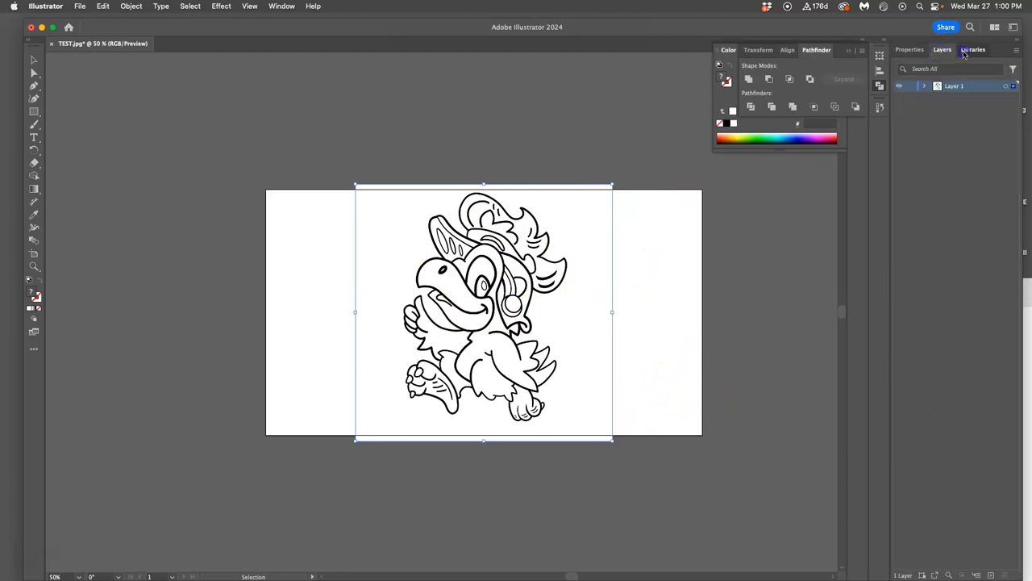
{"action": "left_click", "coordinate": [909, 49]}
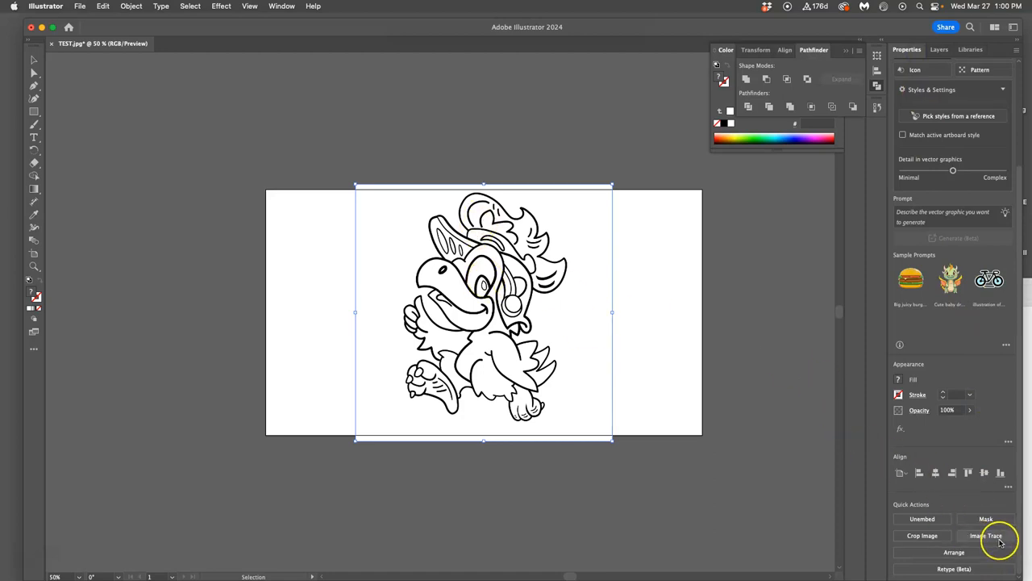
{"action": "left_click", "coordinate": [1000, 536]}
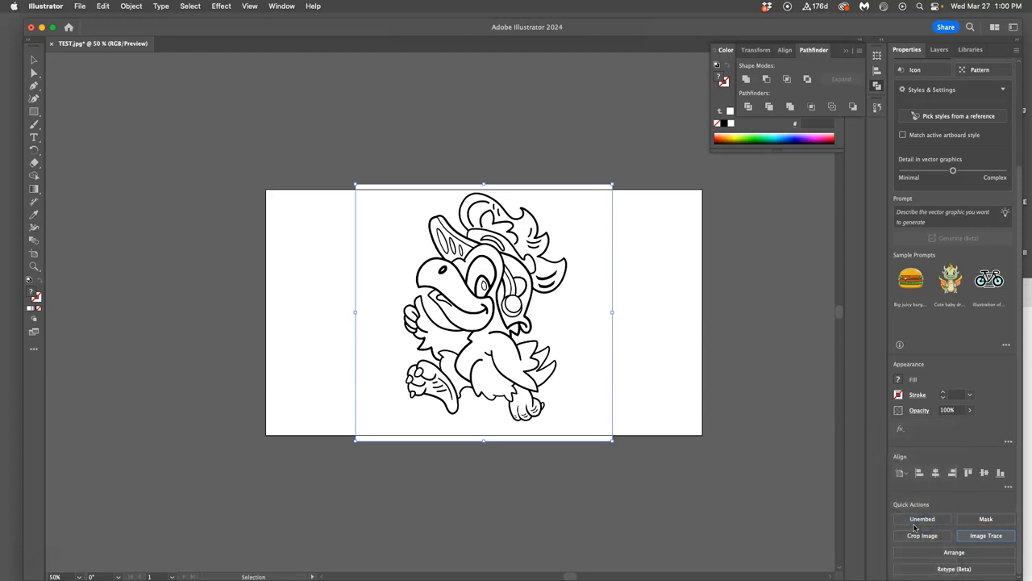
{"action": "left_click", "coordinate": [986, 535]}
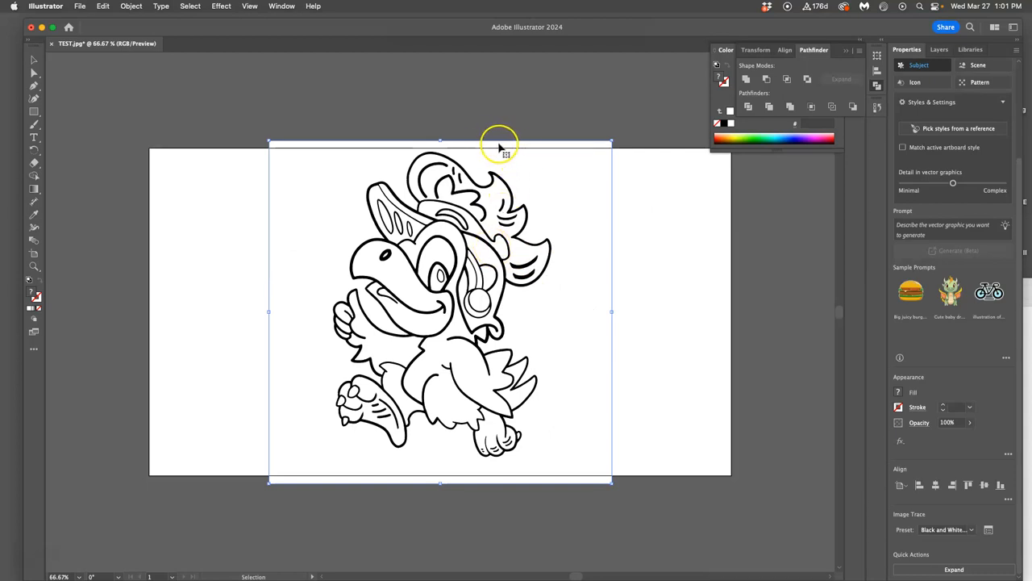
{"action": "mouse_move", "coordinate": [565, 181]}
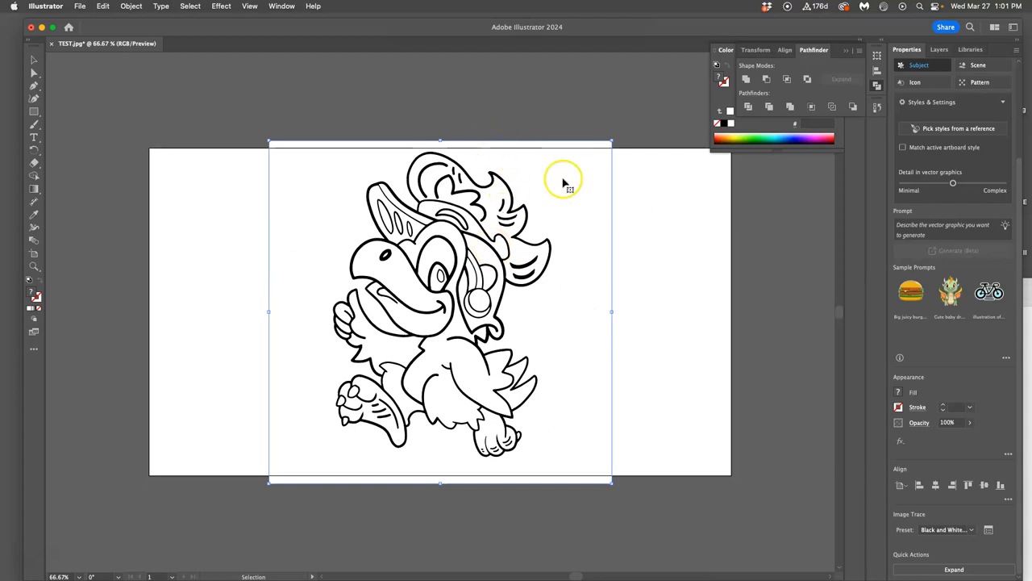
{"action": "mouse_move", "coordinate": [605, 256]}
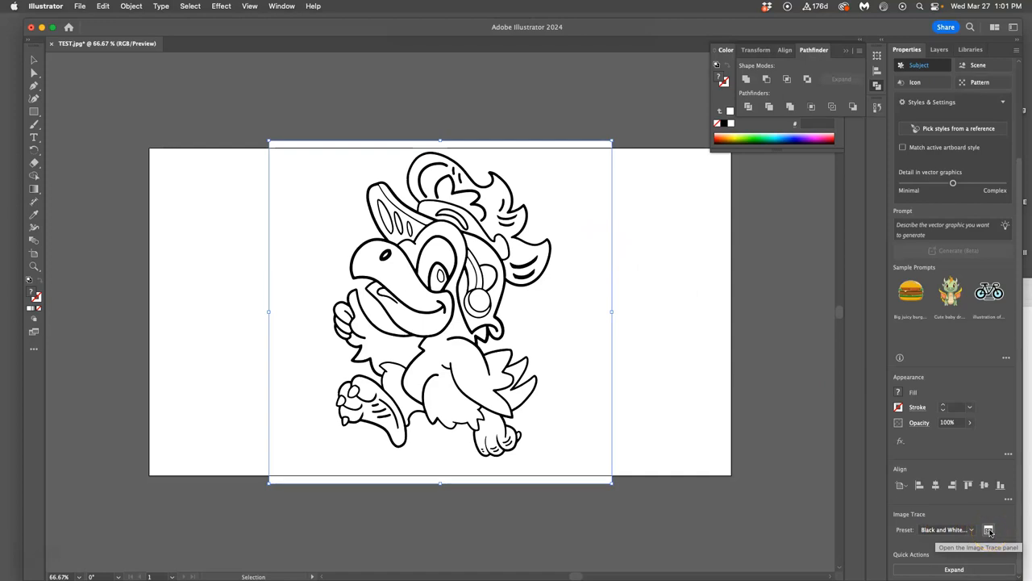
In advanced Image Trace settings, enable Ignore Color for white, leaving 58 paths.
{"action": "left_click", "coordinate": [281, 6]}
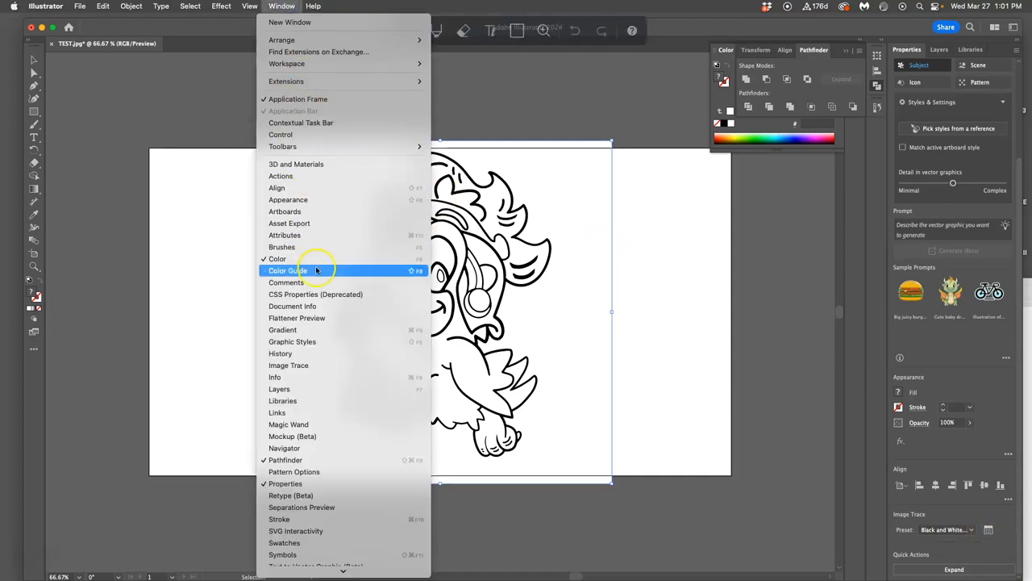
{"action": "mouse_move", "coordinate": [305, 365]}
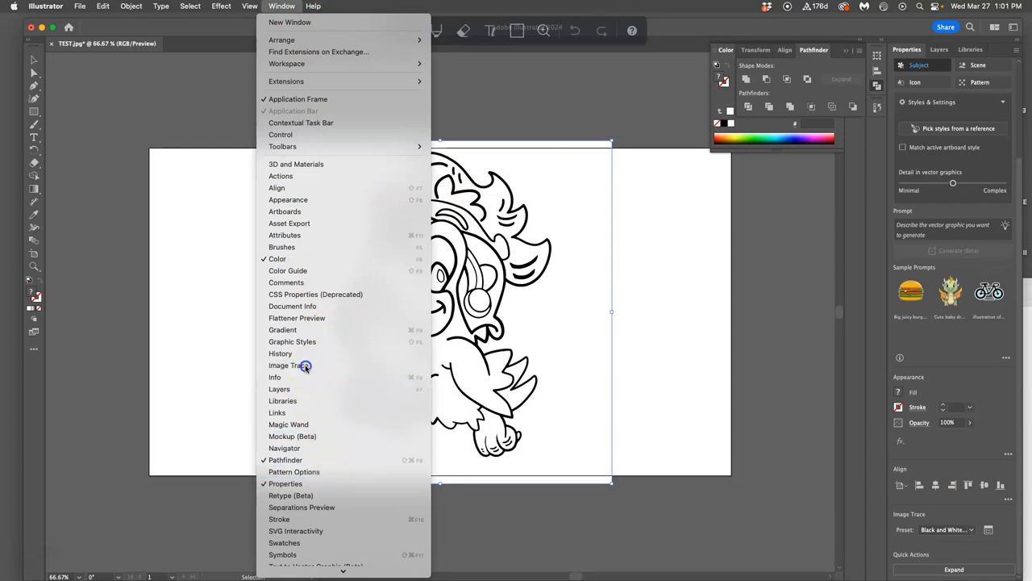
{"action": "left_click", "coordinate": [287, 366]}
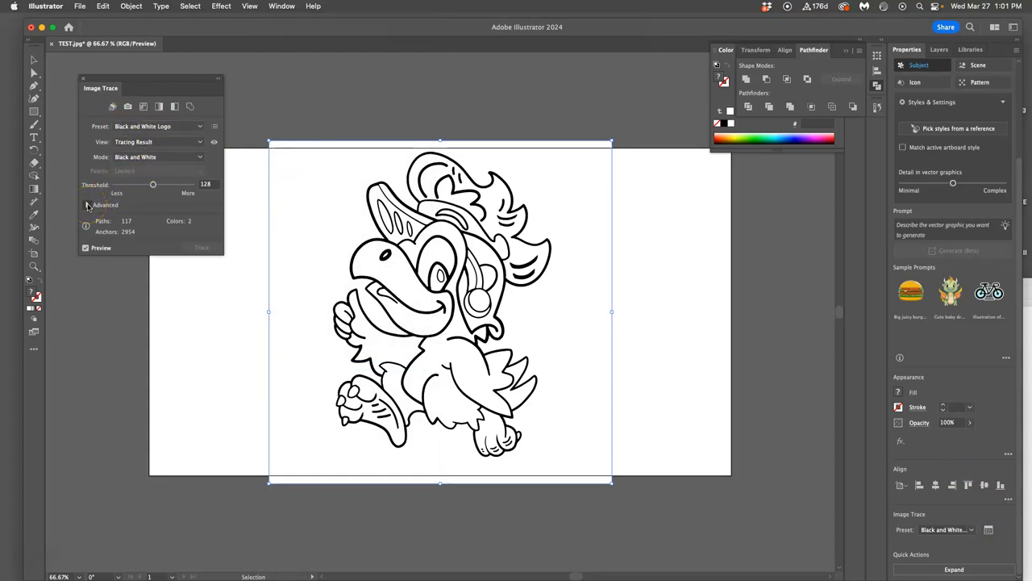
{"action": "left_click", "coordinate": [106, 205]}
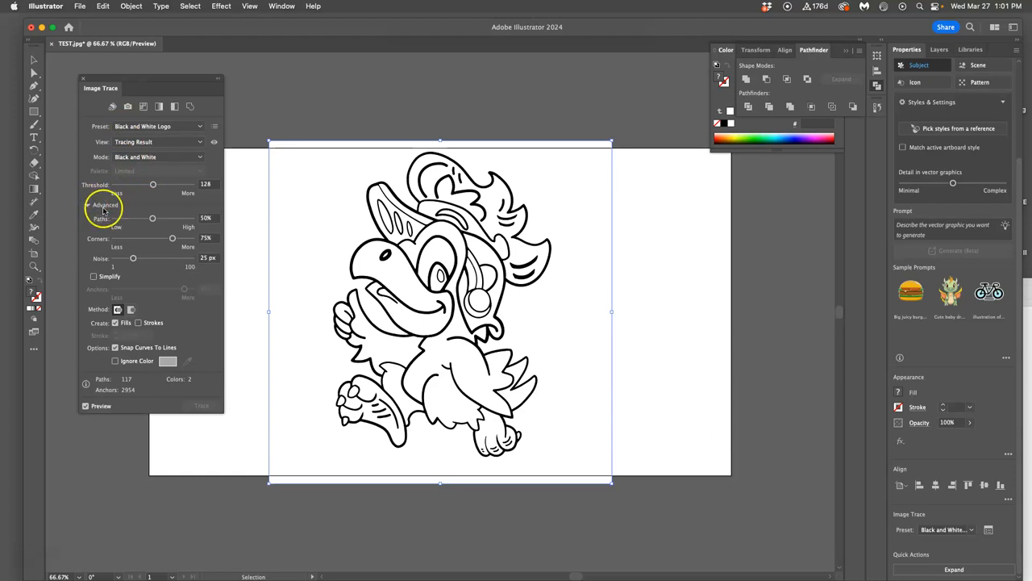
{"action": "mouse_move", "coordinate": [104, 205]}
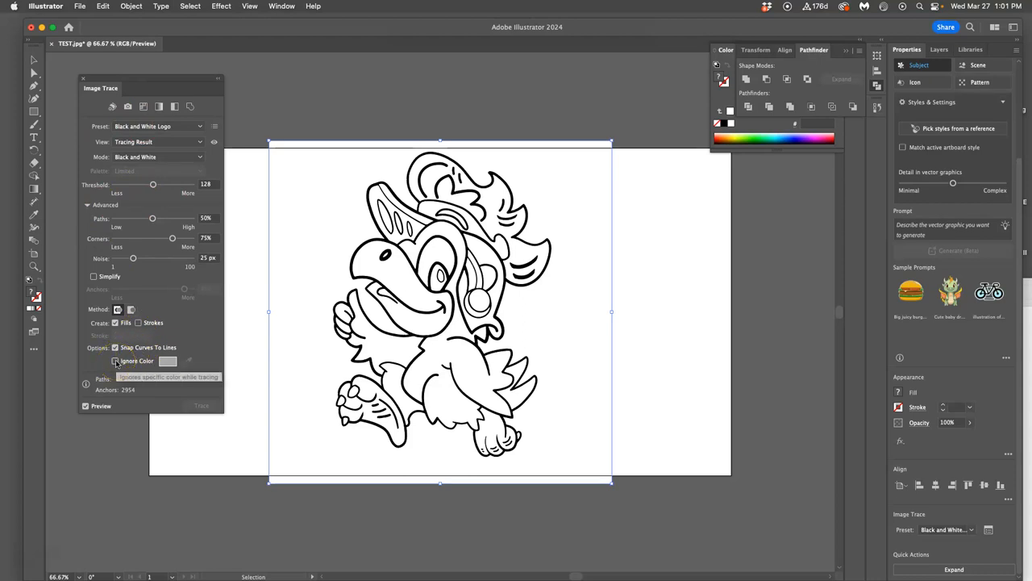
{"action": "left_click", "coordinate": [116, 360]}
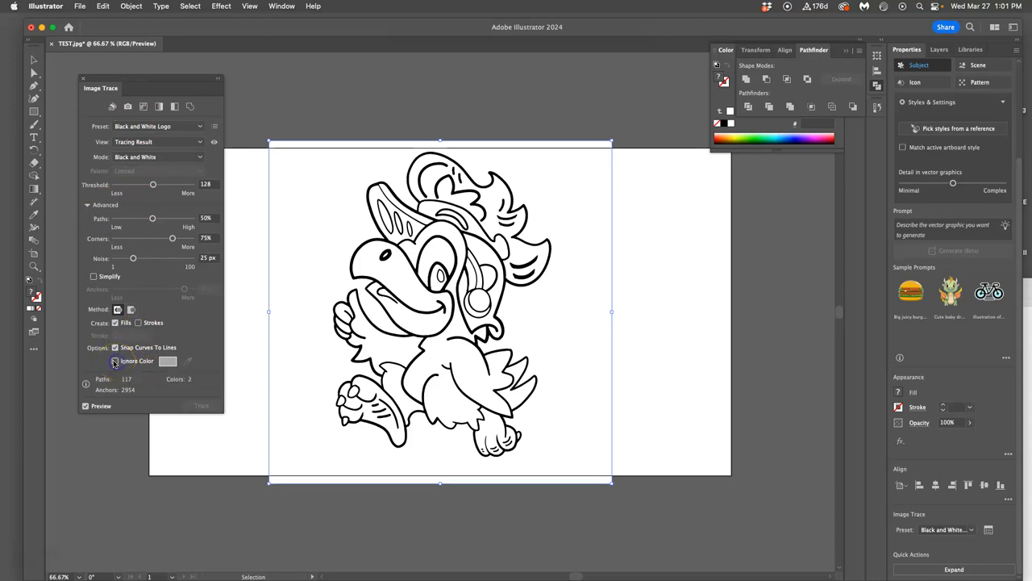
{"action": "left_click", "coordinate": [116, 360]}
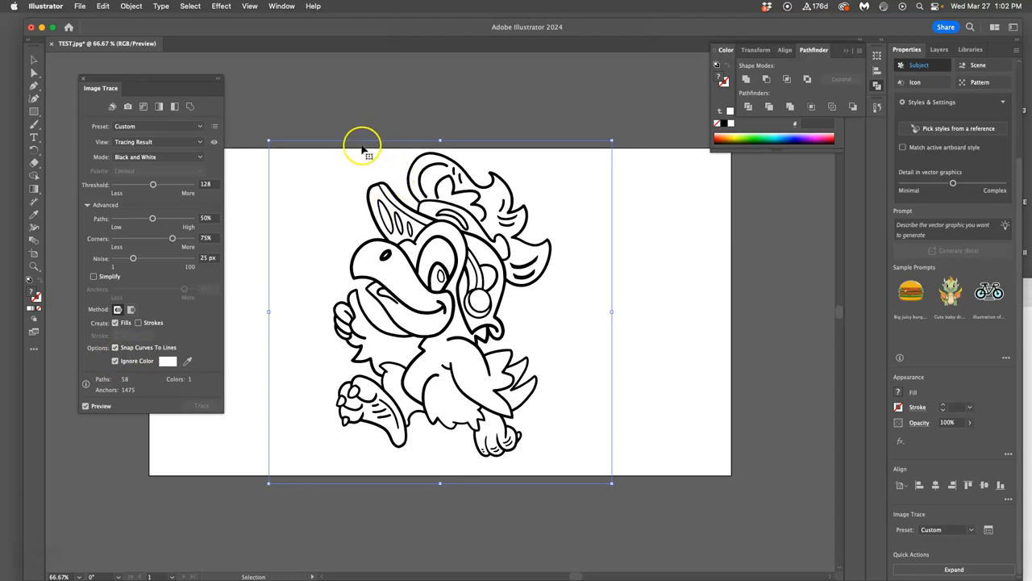
{"action": "mouse_move", "coordinate": [406, 152]}
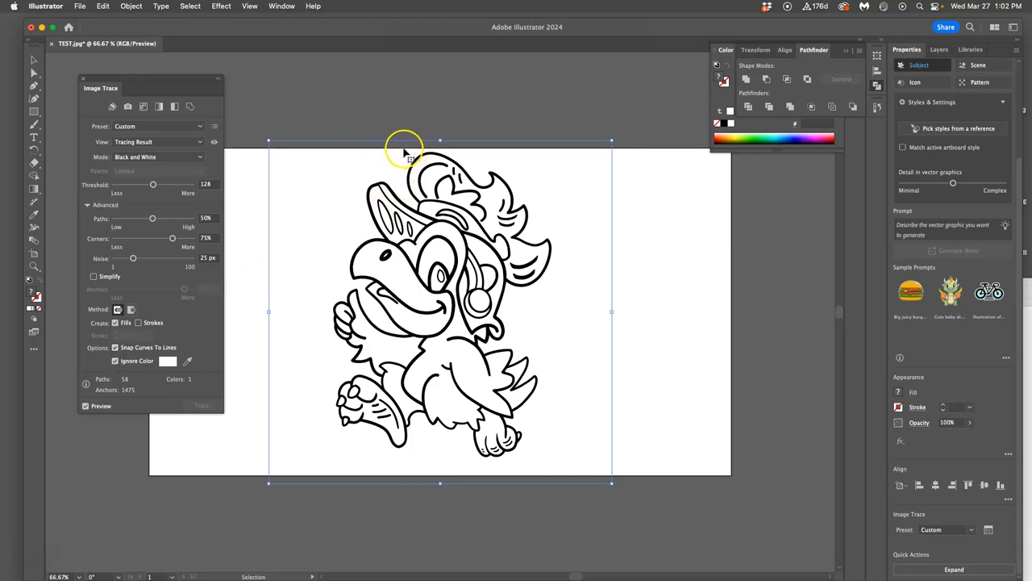
Drag the traced parrot toward the artboard's right edge and back to reposition it.
{"action": "left_click_drag", "start_coordinate": [403, 153], "coordinate": [570, 151]}
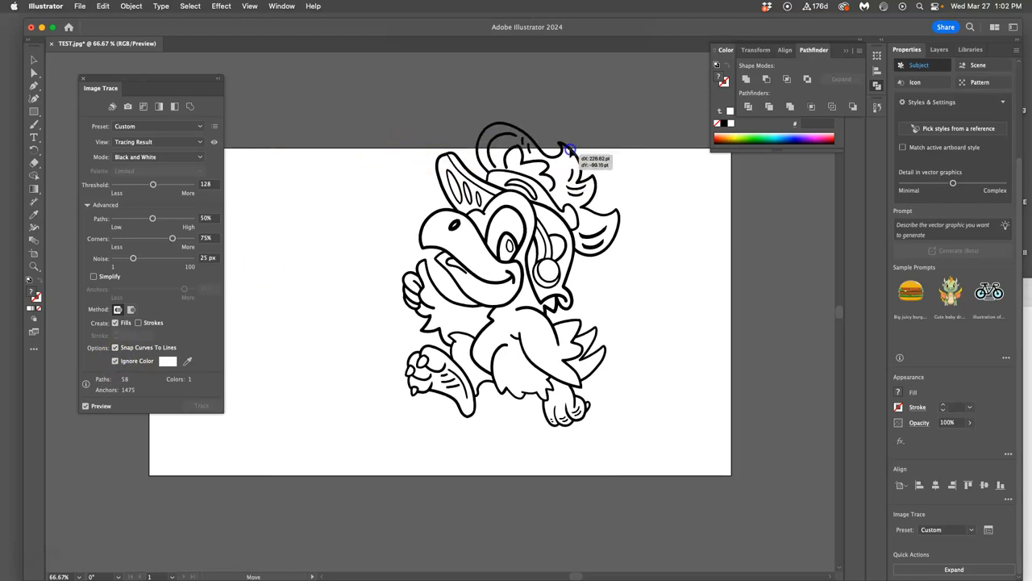
{"action": "left_click_drag", "start_coordinate": [569, 152], "coordinate": [753, 188]}
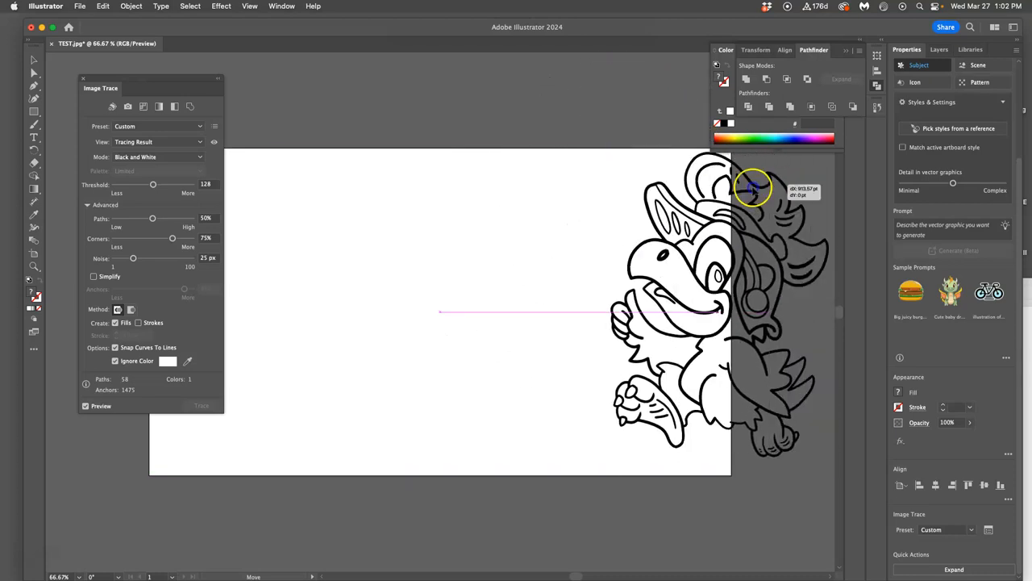
{"action": "left_click_drag", "start_coordinate": [750, 190], "coordinate": [480, 190]}
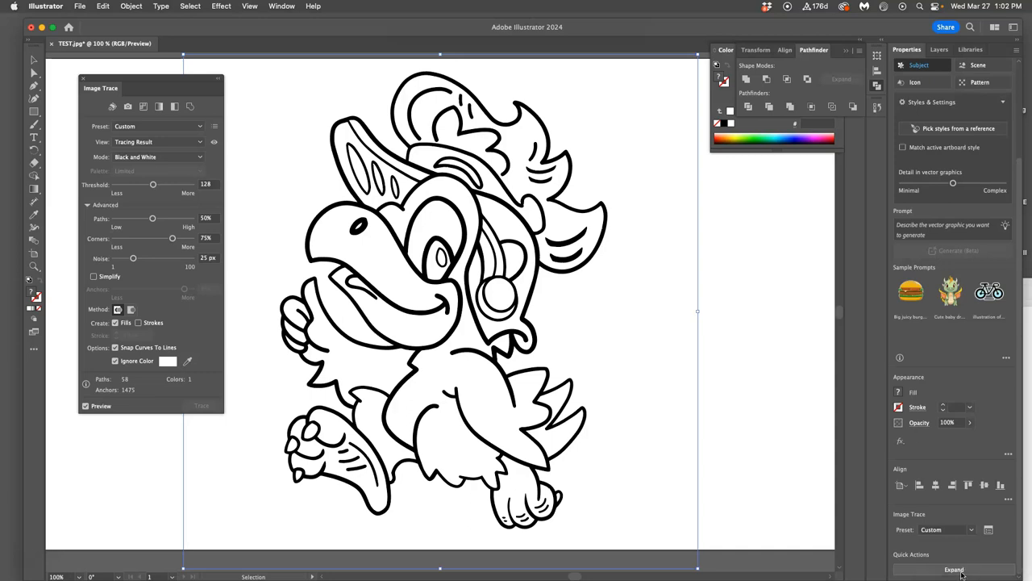
Expand the trace into editable paths, then pencil a detail line on the parrot's foot.
{"action": "left_click", "coordinate": [954, 569]}
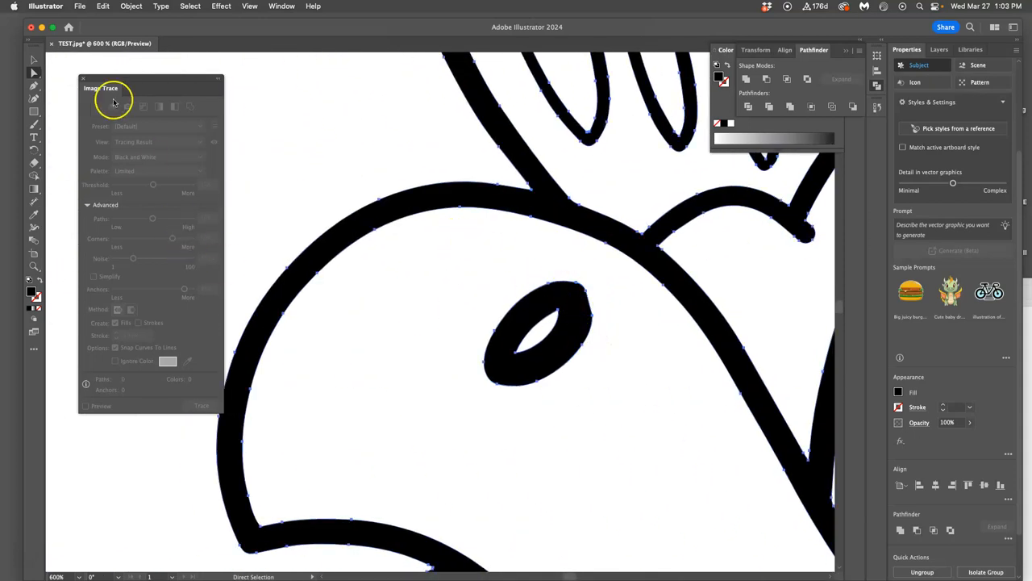
{"action": "left_click", "coordinate": [34, 124]}
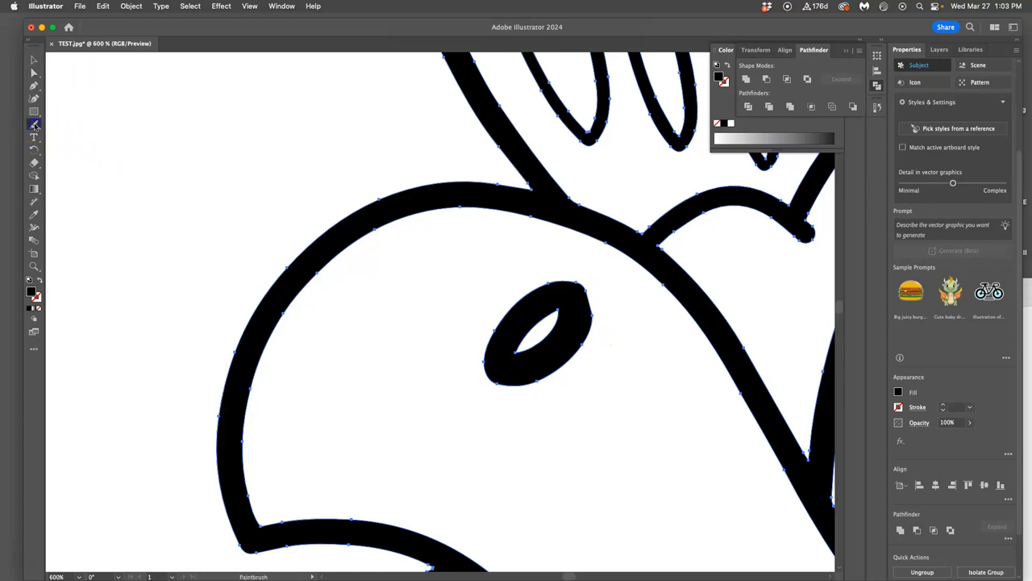
{"action": "left_click", "coordinate": [33, 125]}
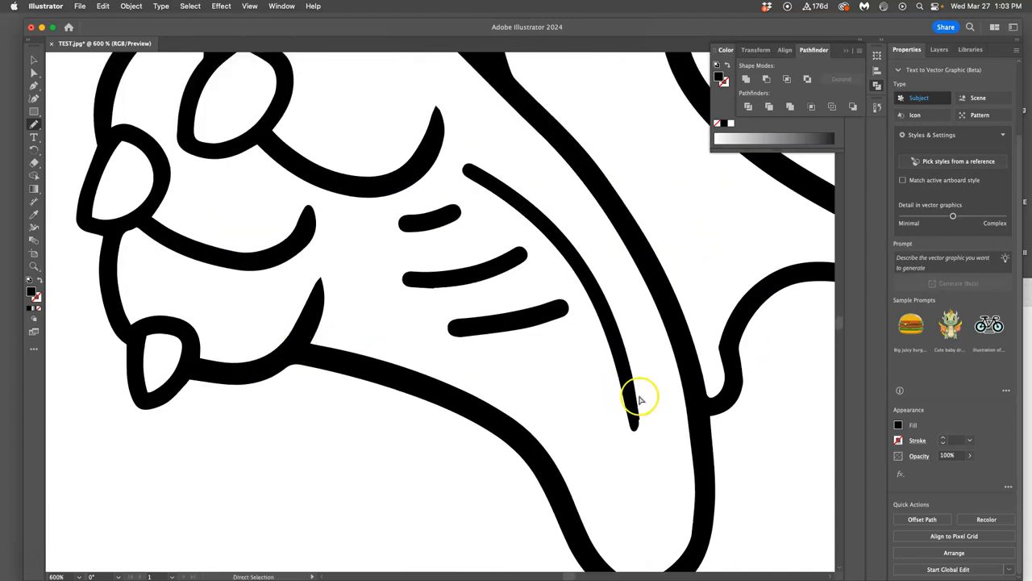
{"action": "left_click_drag", "start_coordinate": [468, 169], "coordinate": [637, 424]}
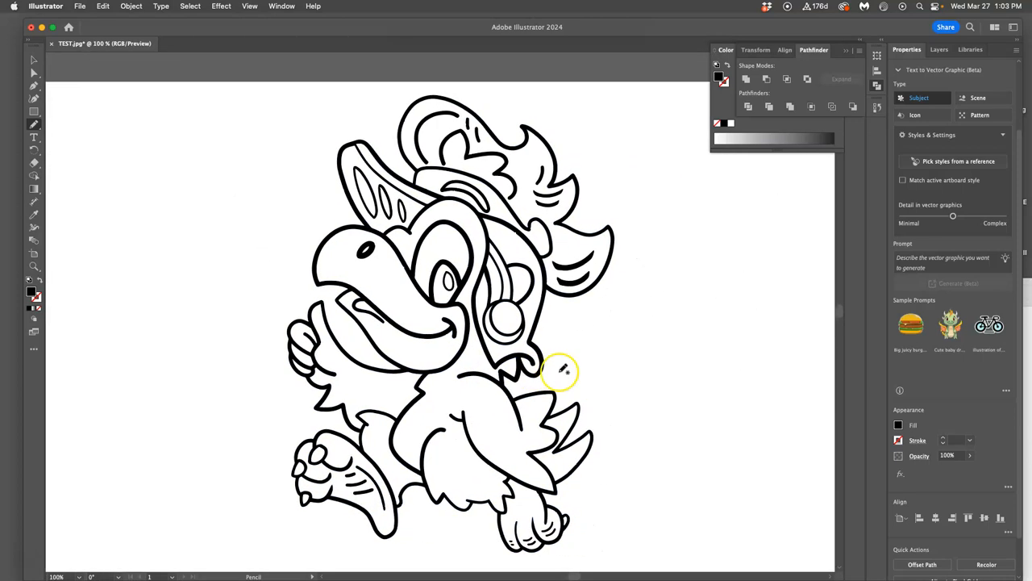
Pencil another line on the left foot, then start saving to reach the cloud-or-computer prompt.
{"action": "left_click_drag", "start_coordinate": [355, 467], "coordinate": [383, 504]}
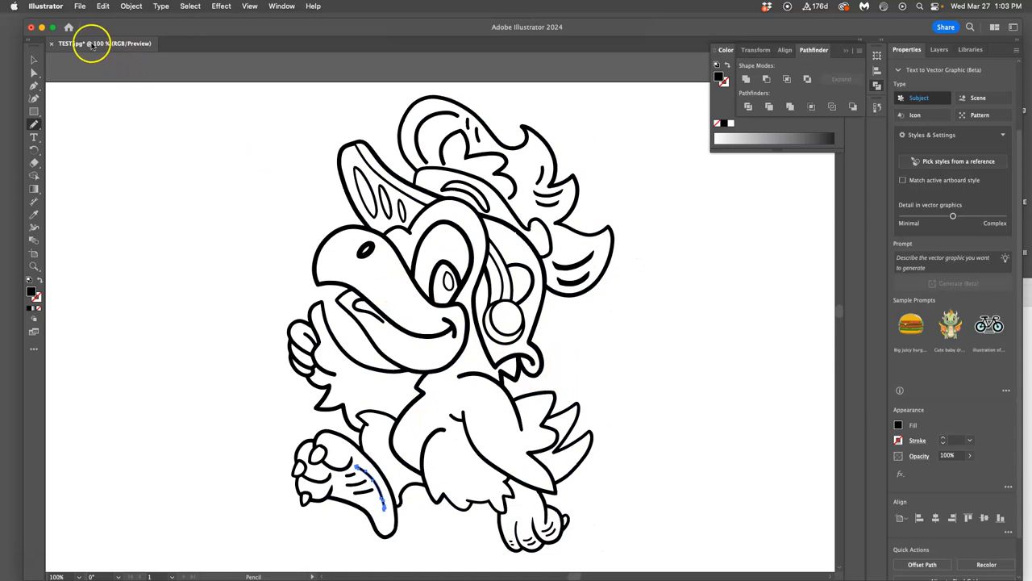
{"action": "left_click", "coordinate": [80, 6]}
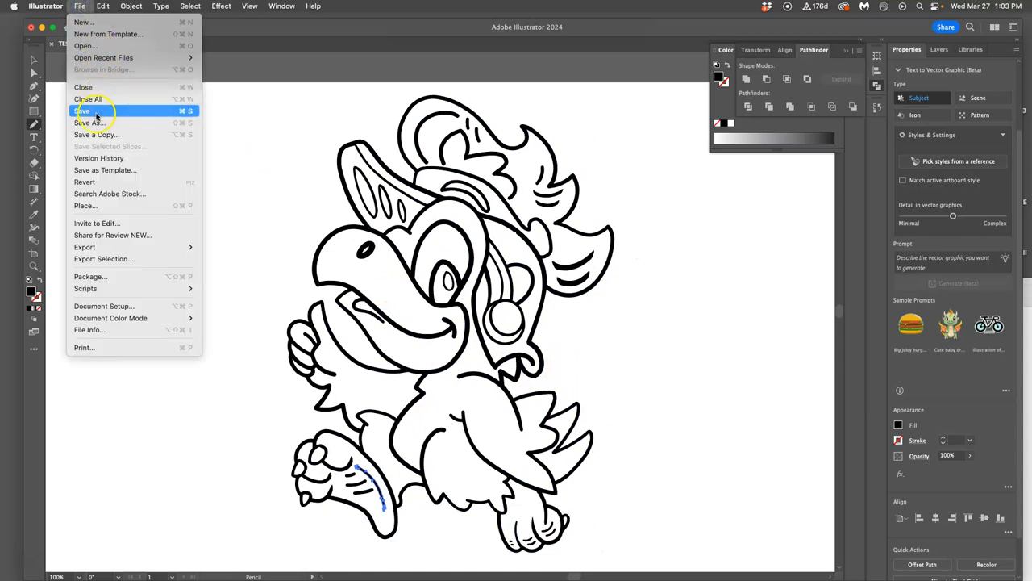
{"action": "left_click", "coordinate": [82, 110]}
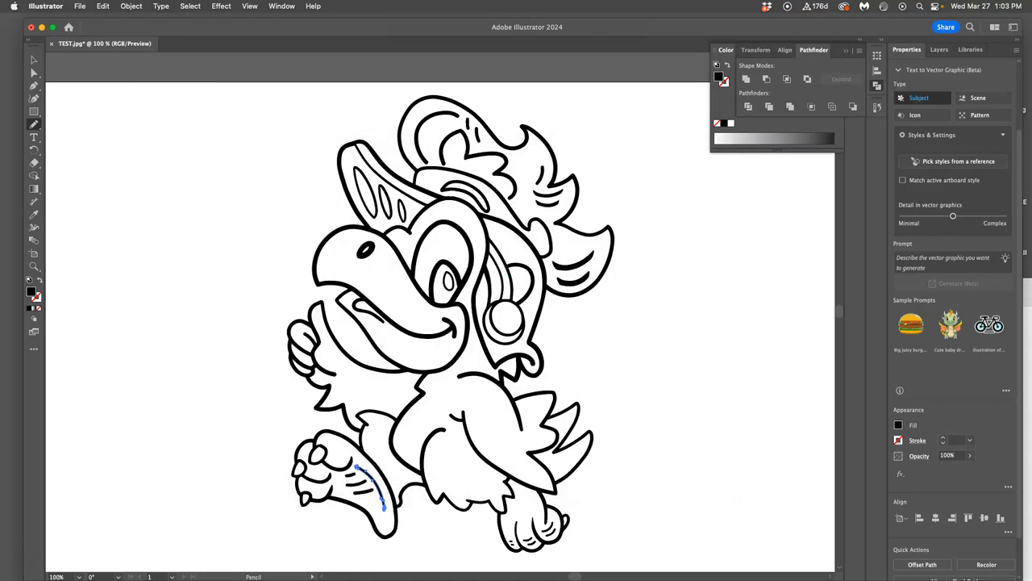
{"action": "left_click", "coordinate": [80, 6]}
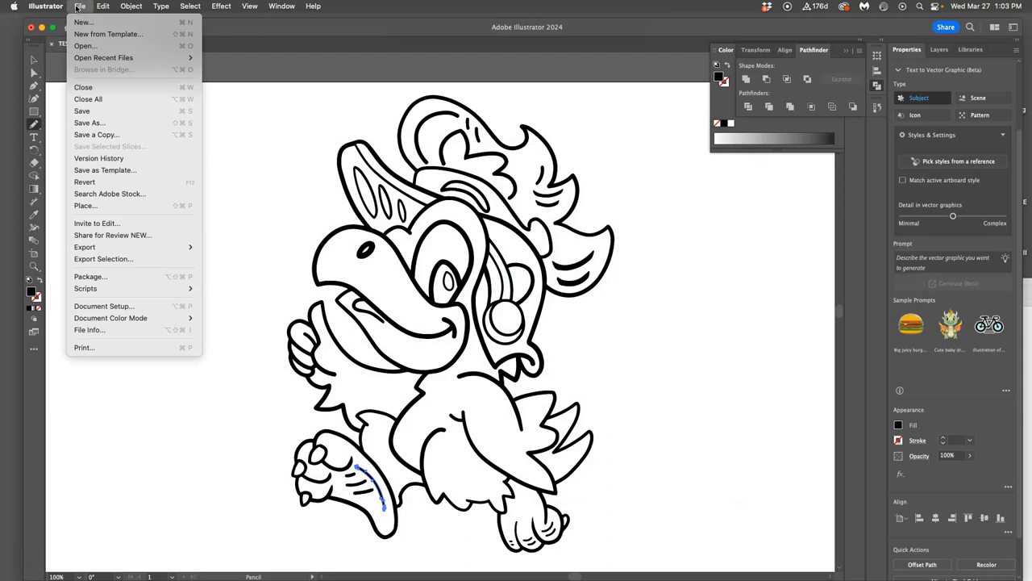
{"action": "mouse_move", "coordinate": [76, 10]}
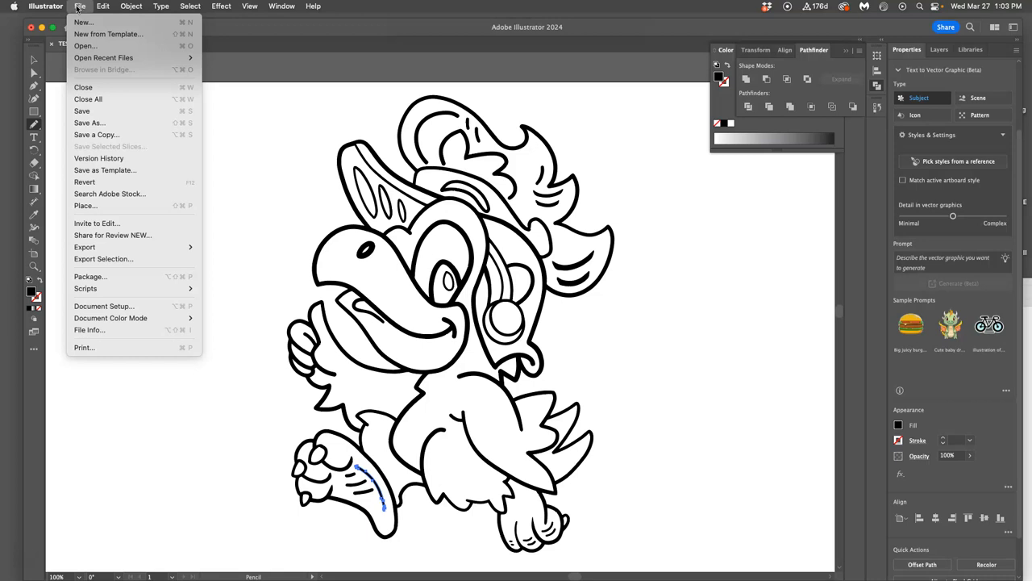
{"action": "mouse_move", "coordinate": [111, 87]}
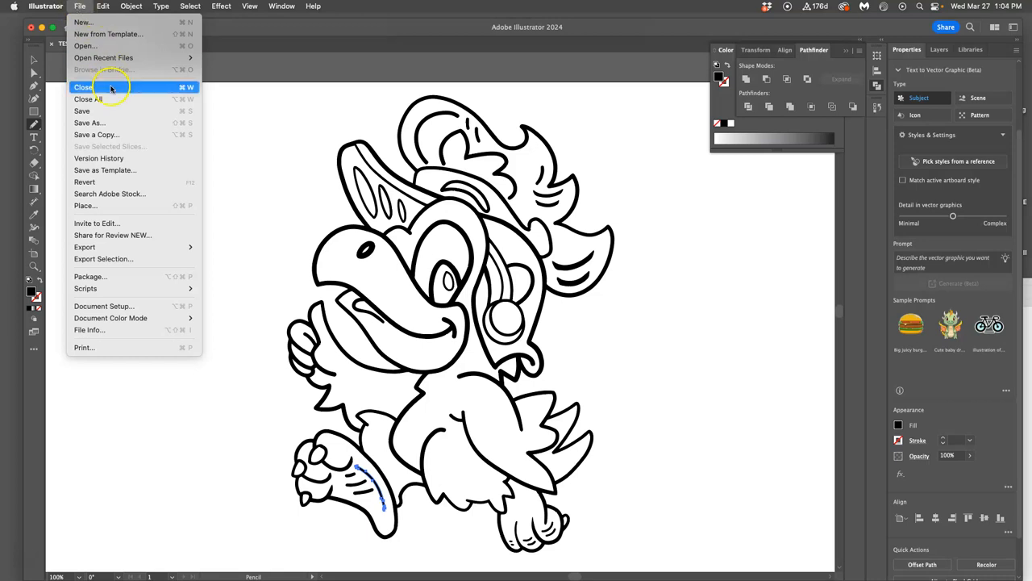
{"action": "left_click", "coordinate": [83, 87]}
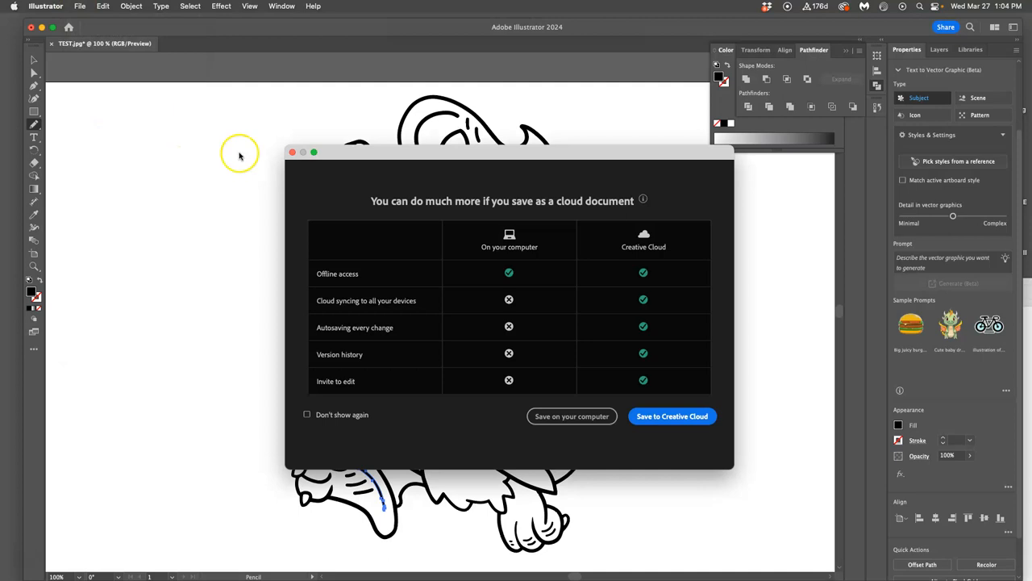
Save the parrot art on the computer as a renamed SVG file, accepting SVG Options.
{"action": "left_click", "coordinate": [570, 416]}
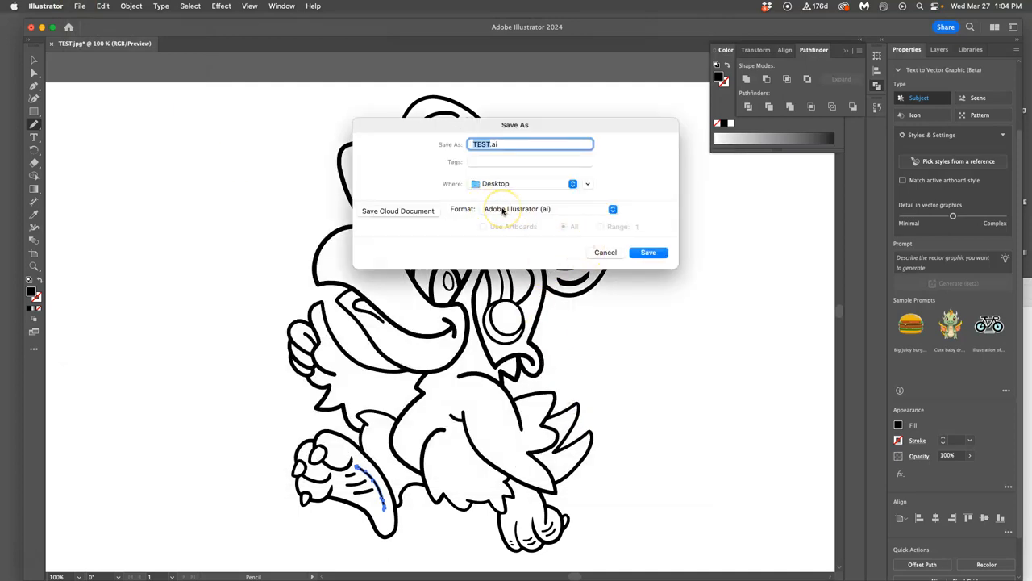
{"action": "left_click", "coordinate": [547, 209]}
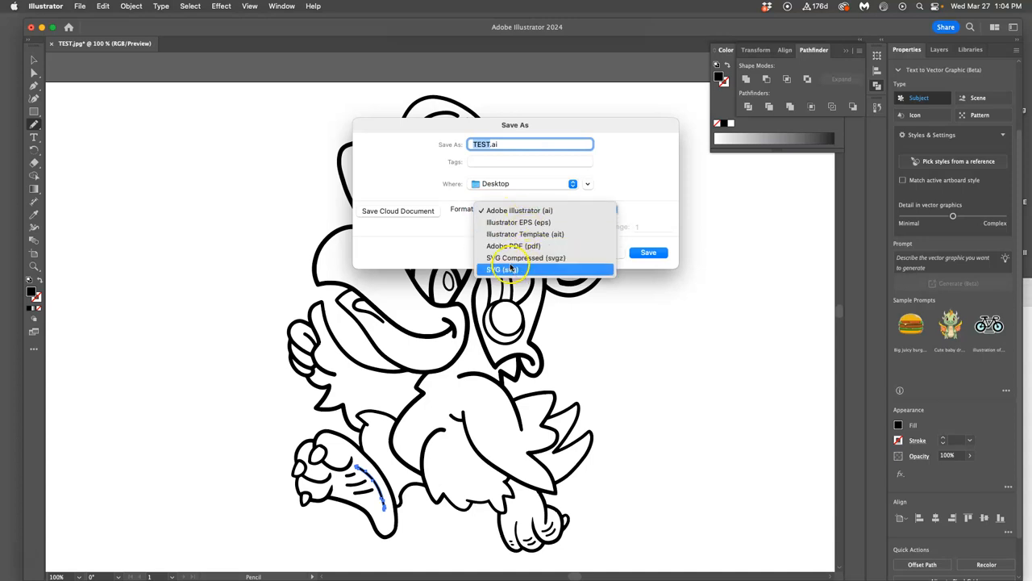
{"action": "left_click", "coordinate": [500, 269]}
{"action": "type", "text": "Assign 5 Spot illustration line art.sv"}
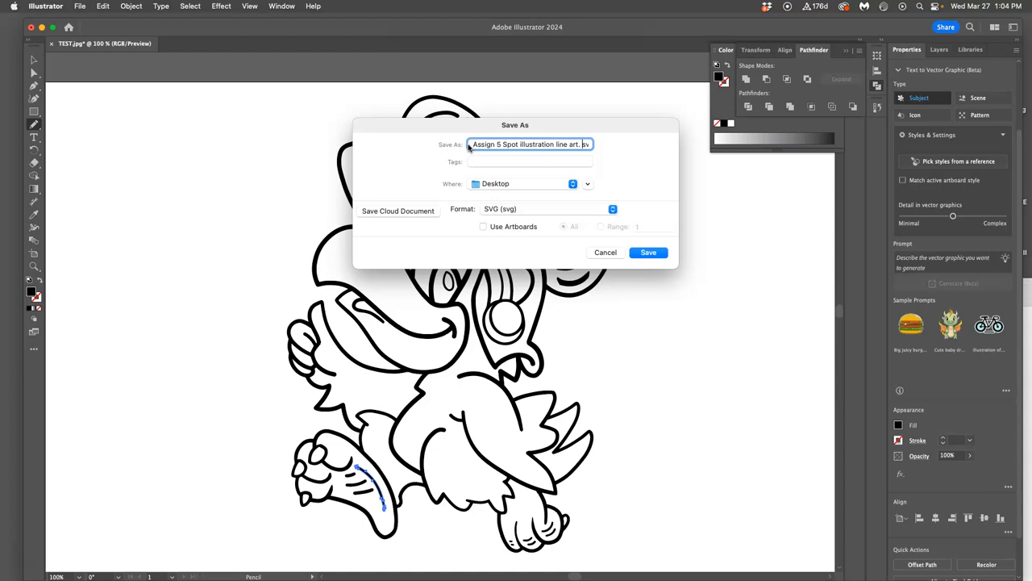
{"action": "left_click", "coordinate": [525, 144]}
{"action": "type", "text": "vector"}
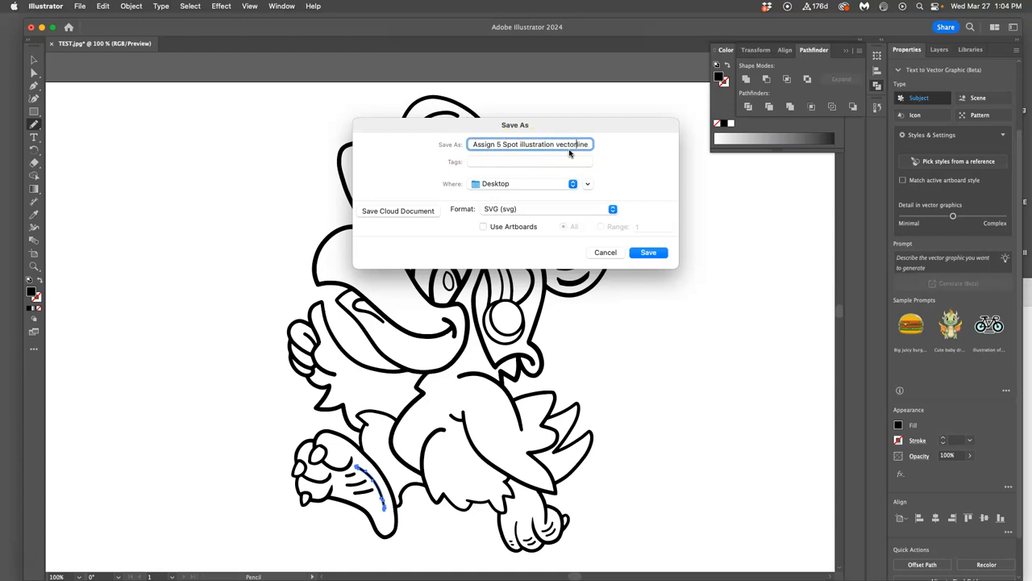
{"action": "left_click", "coordinate": [648, 252]}
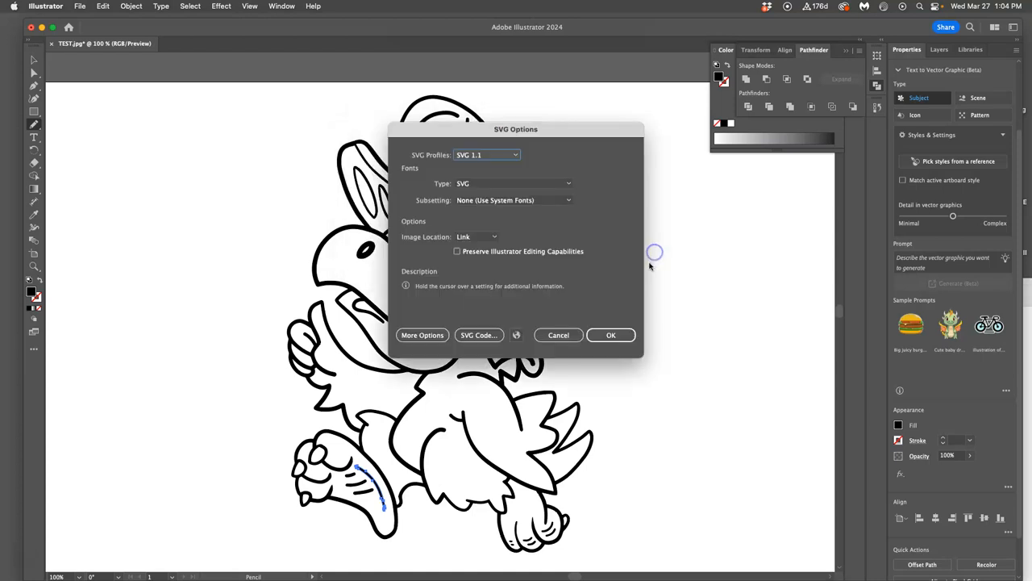
{"action": "left_click", "coordinate": [610, 335]}
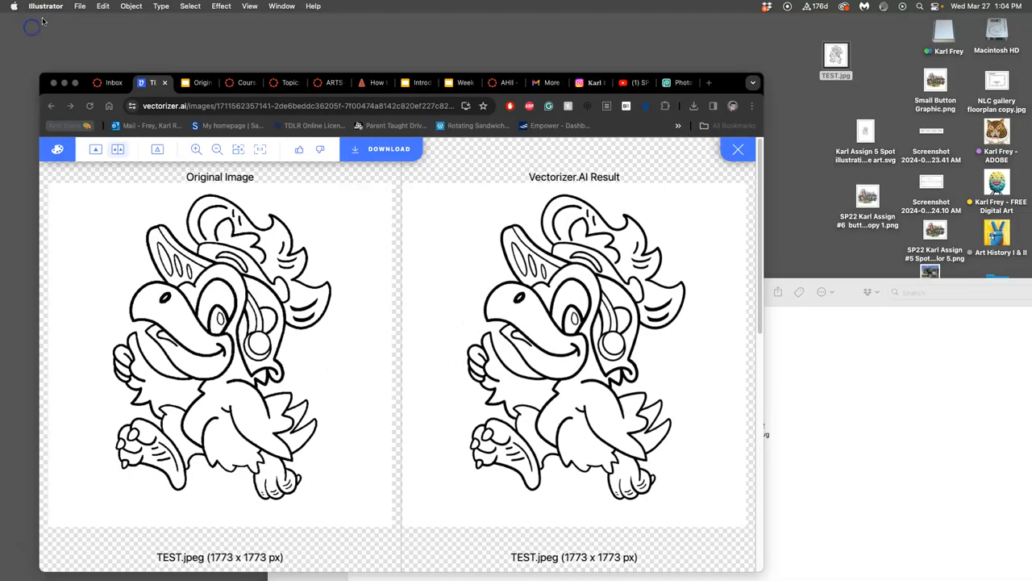
{"action": "mouse_move", "coordinate": [653, 144]}
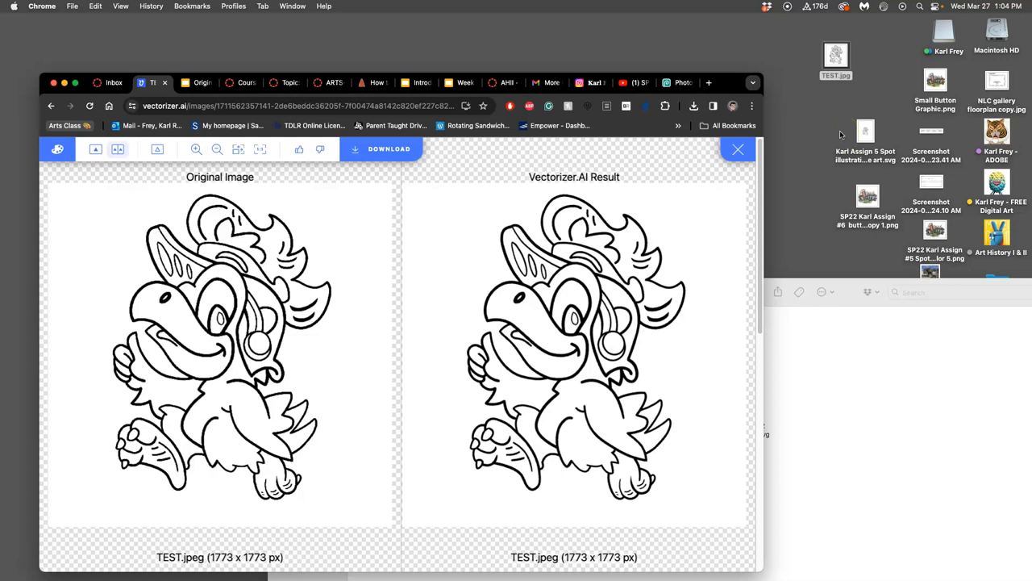
{"action": "mouse_move", "coordinate": [841, 135]}
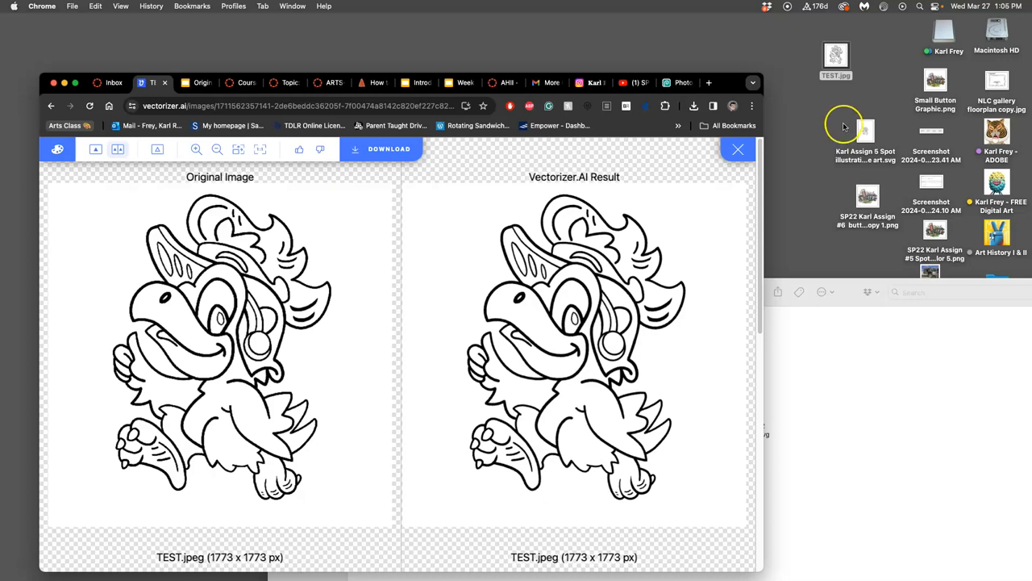
Select the saved parrot line-art SVG on the desktop.
{"action": "left_click", "coordinate": [836, 57]}
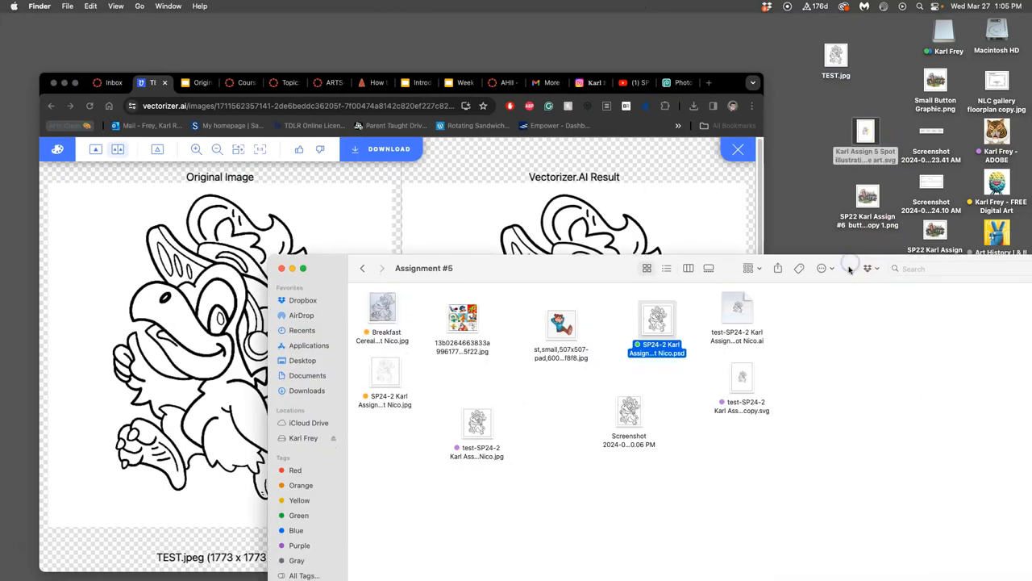
{"action": "mouse_move", "coordinate": [846, 268]}
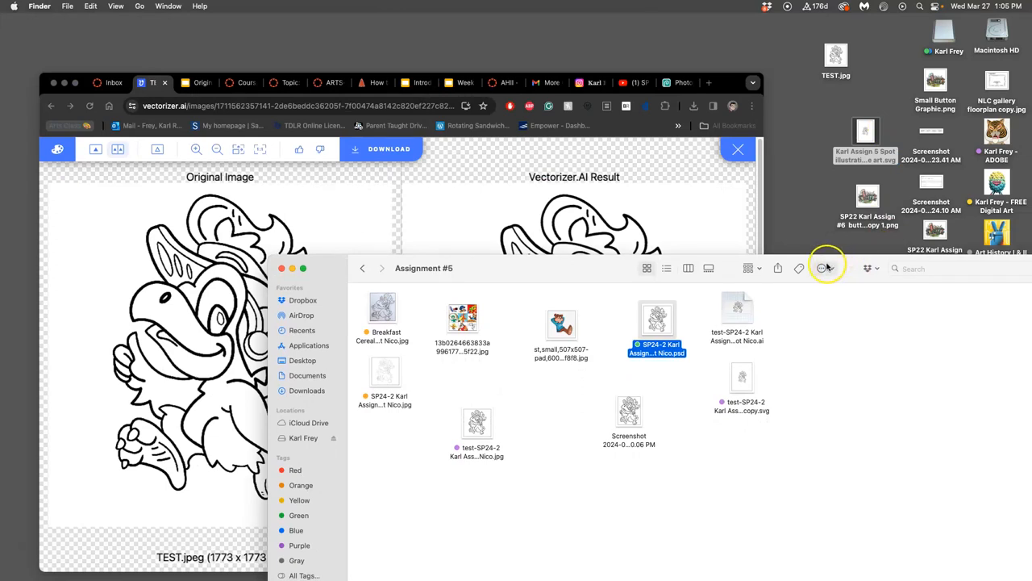
{"action": "mouse_move", "coordinate": [832, 328]}
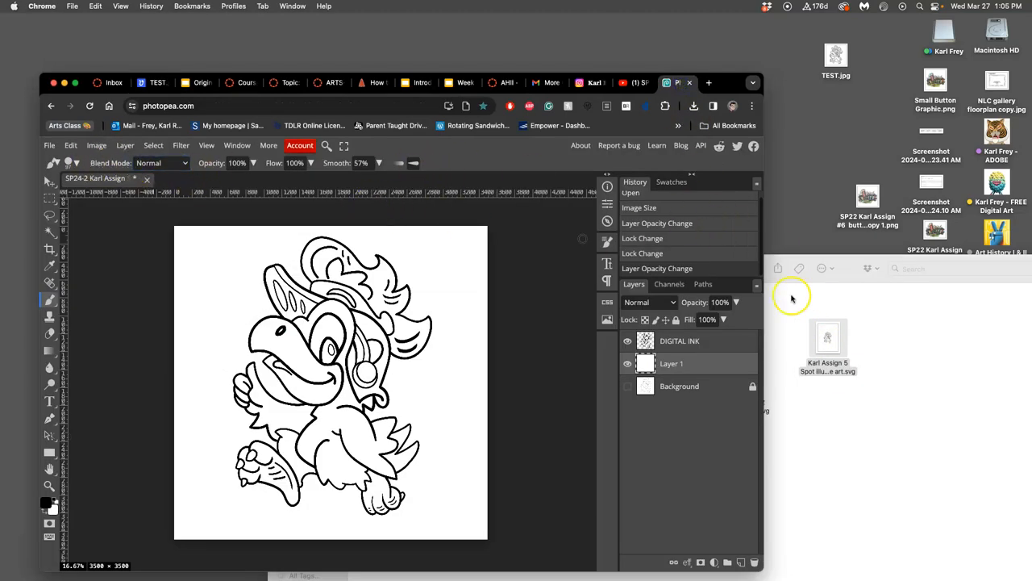
{"action": "mouse_move", "coordinate": [803, 304]}
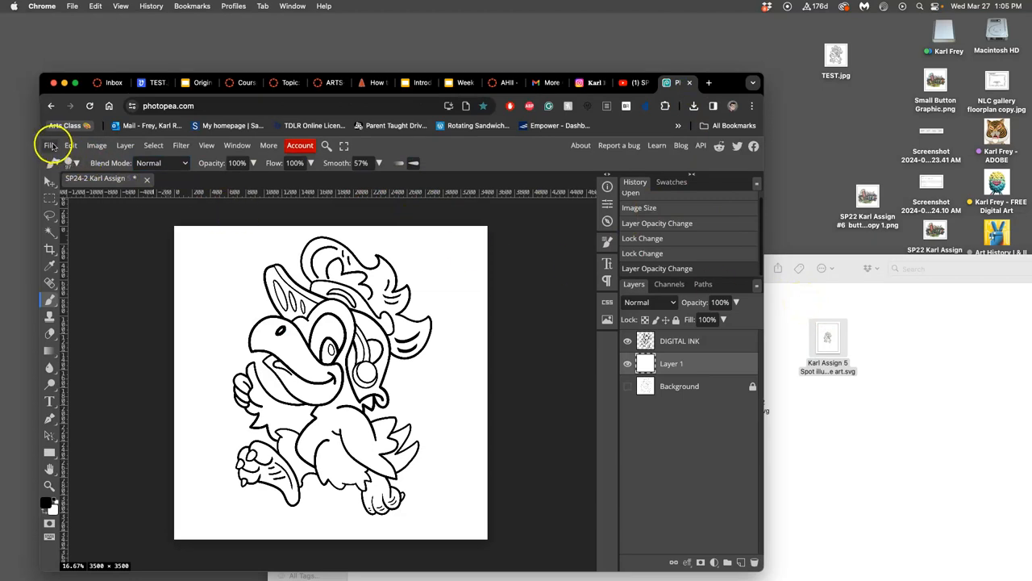
Create a new 3.84 × 4.8 in, 300 DPI document, entering 'Karl' and 'Illustration Full Color'.
{"action": "left_click", "coordinate": [50, 146]}
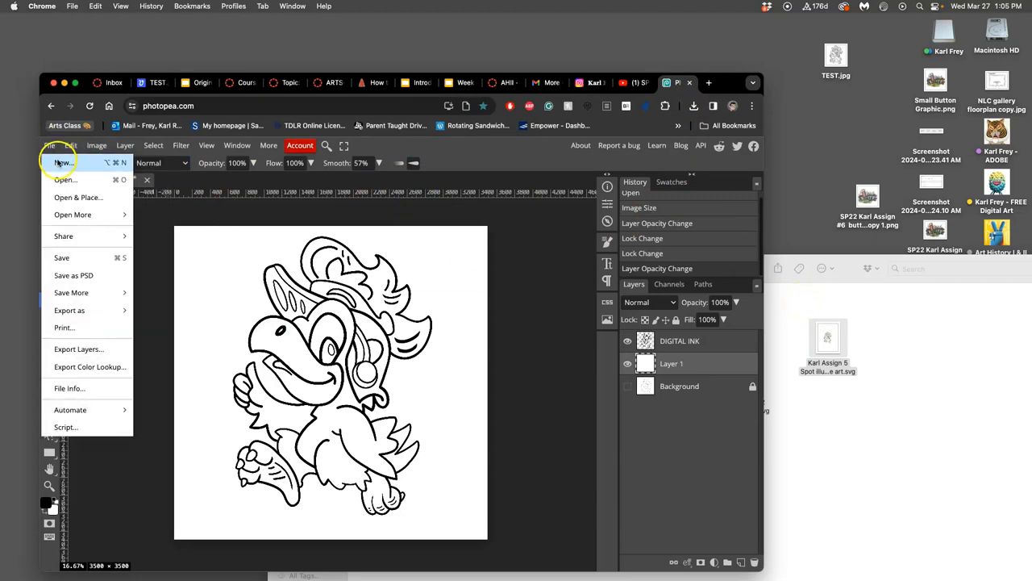
{"action": "left_click", "coordinate": [63, 180]}
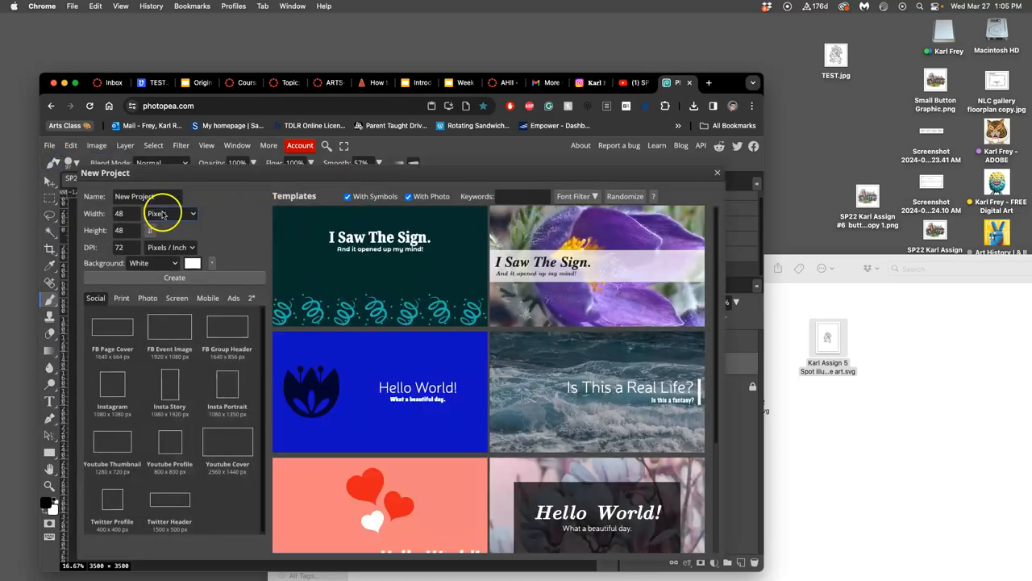
{"action": "left_click", "coordinate": [169, 213]}
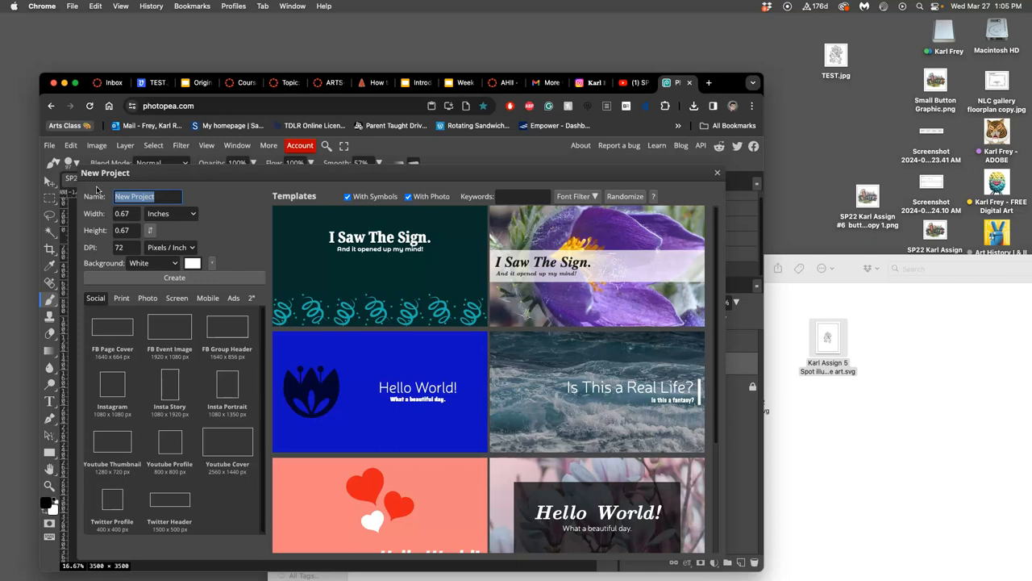
{"action": "type", "text": "Karl"}
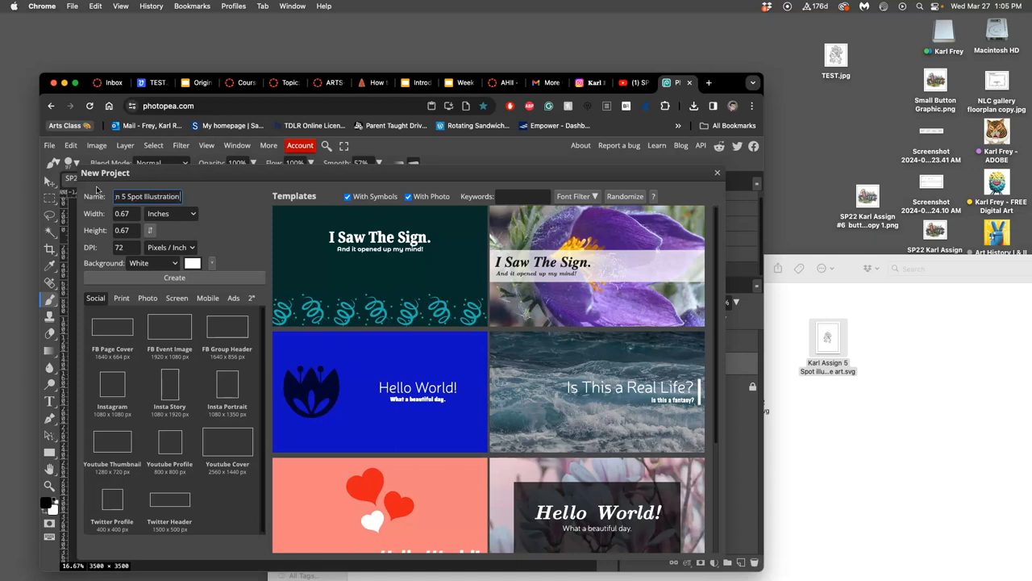
{"action": "type", "text": "Illustration Full Color"}
{"action": "left_click", "coordinate": [127, 230]}
{"action": "type", "text": "20"}
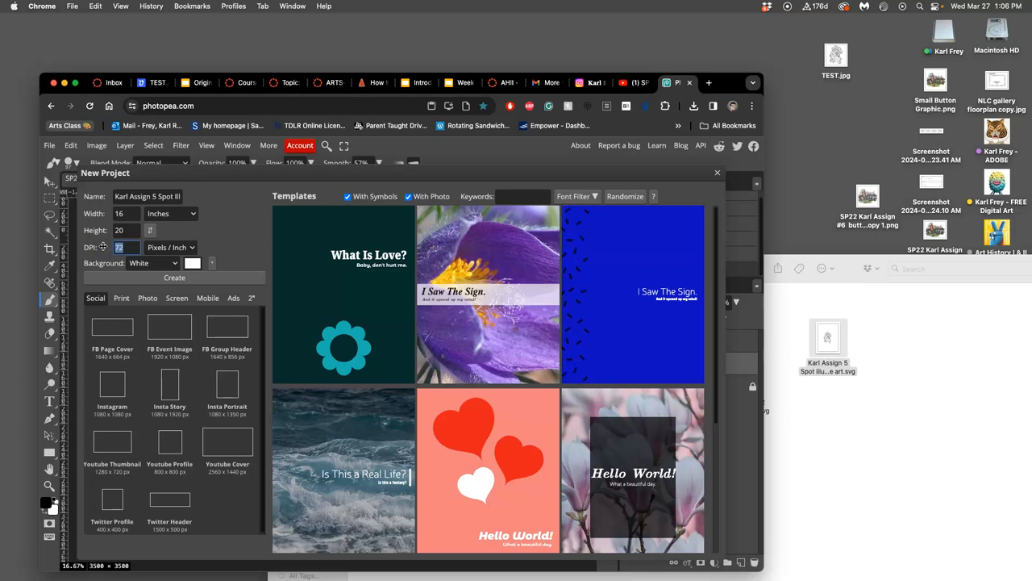
{"action": "type", "text": "300"}
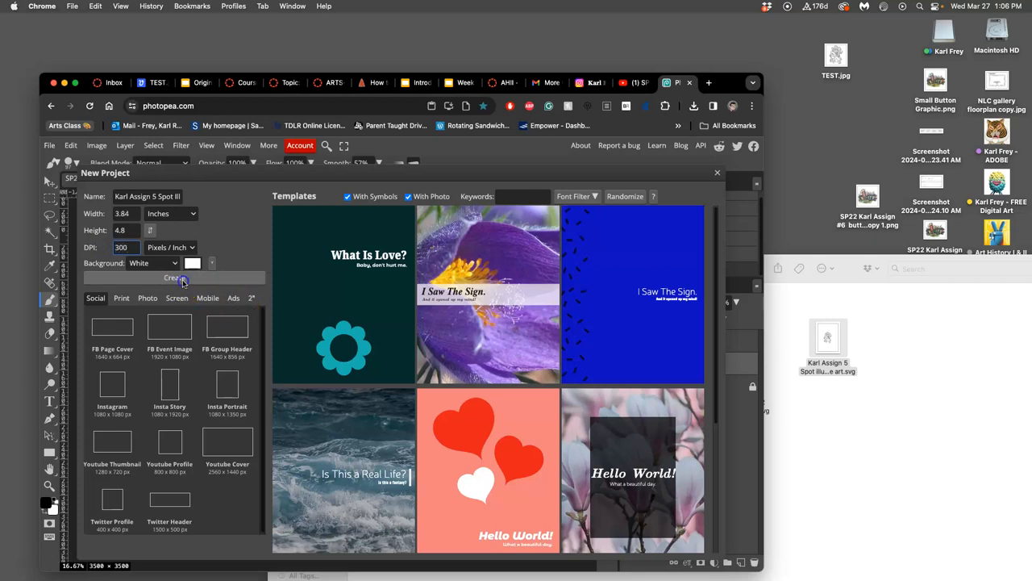
{"action": "left_click", "coordinate": [176, 278]}
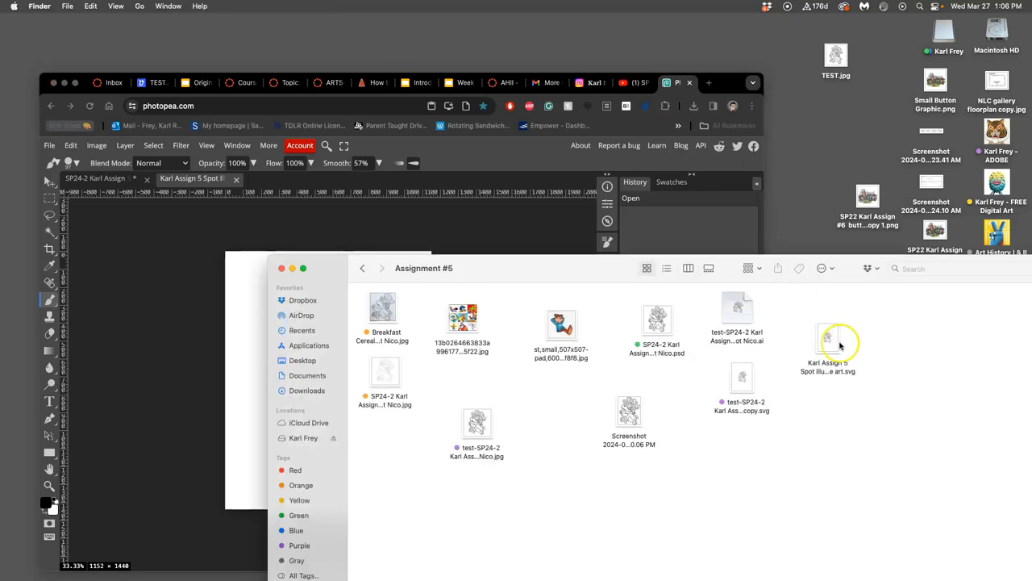
Drag the parrot SVG from Finder onto the Photopea canvas as a placed layer.
{"action": "left_click_drag", "start_coordinate": [828, 339], "coordinate": [250, 387]}
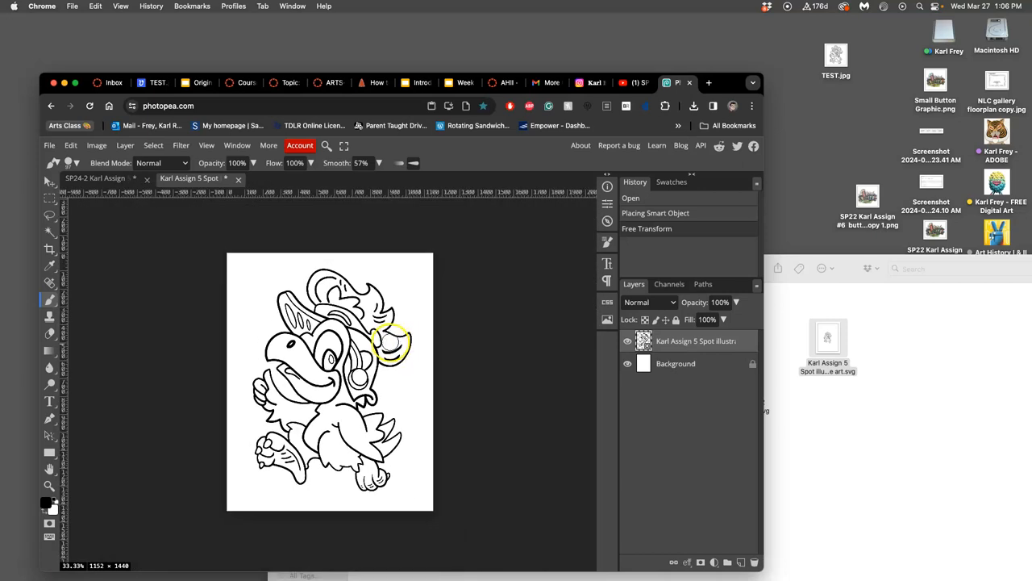
Resize the Photopea image to 16 × 20 inches at 300 ppi (4800 × 6000 px).
{"action": "left_click", "coordinate": [96, 145]}
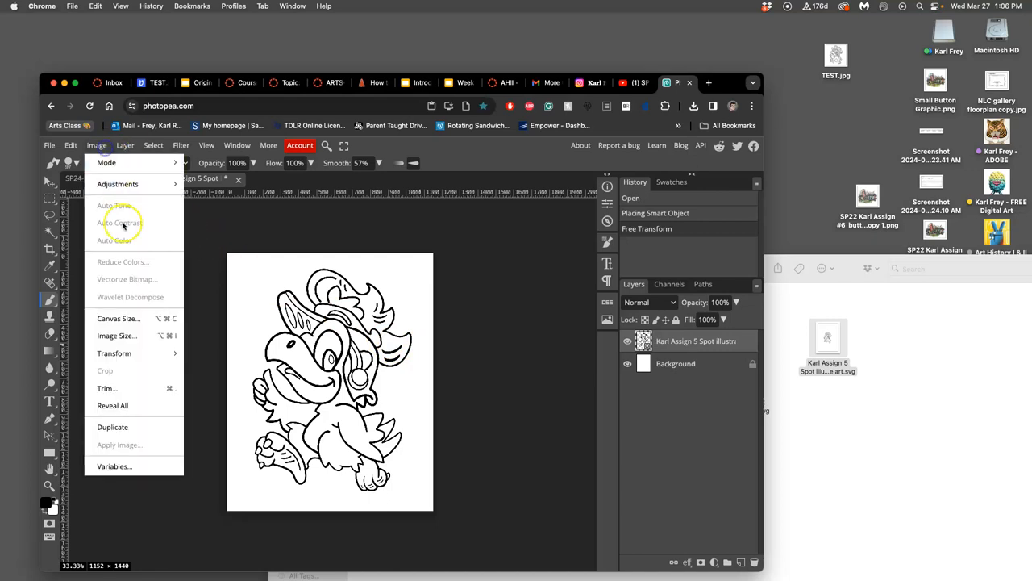
{"action": "left_click", "coordinate": [117, 335]}
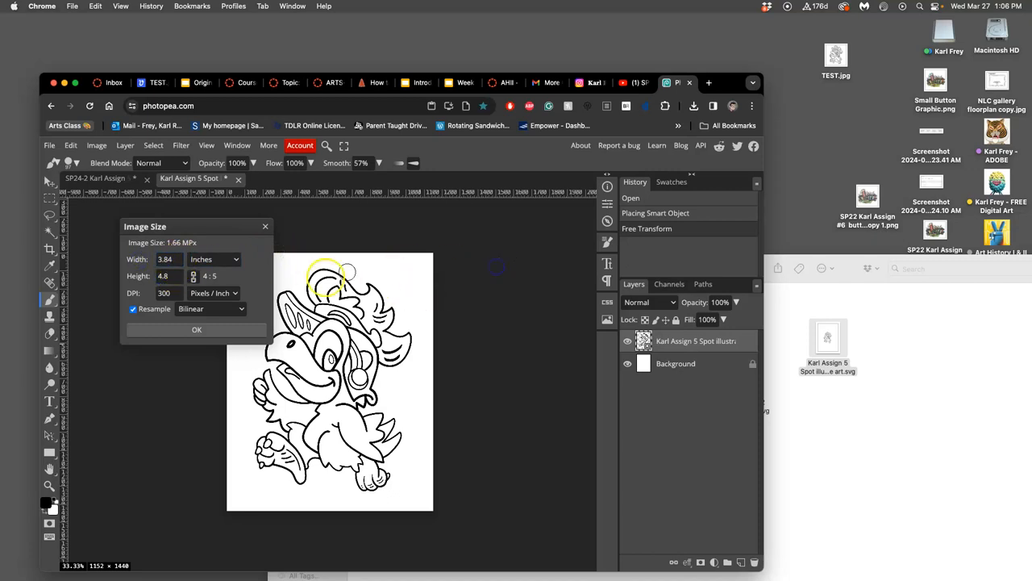
{"action": "left_click", "coordinate": [196, 329]}
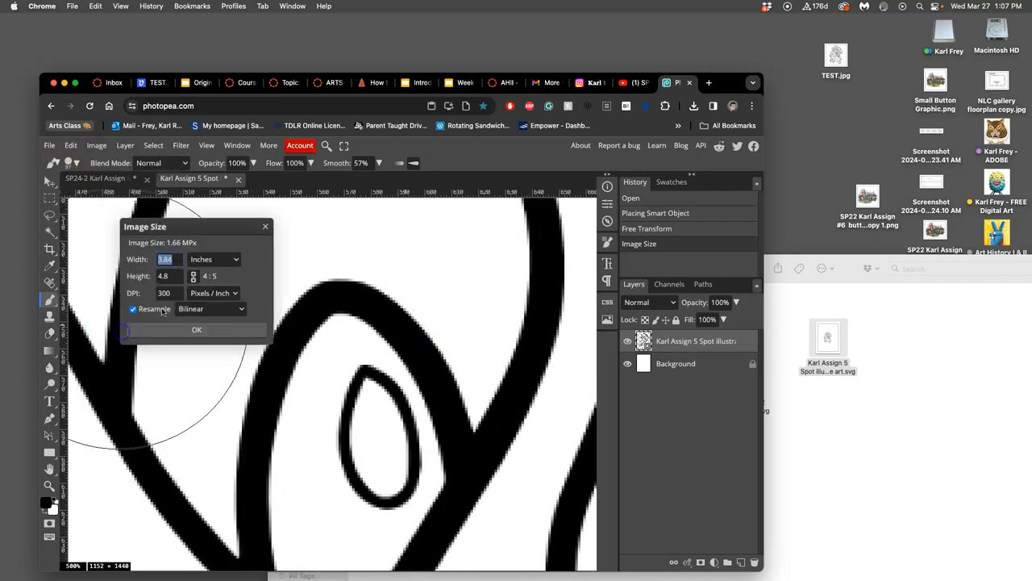
{"action": "type", "text": "16"}
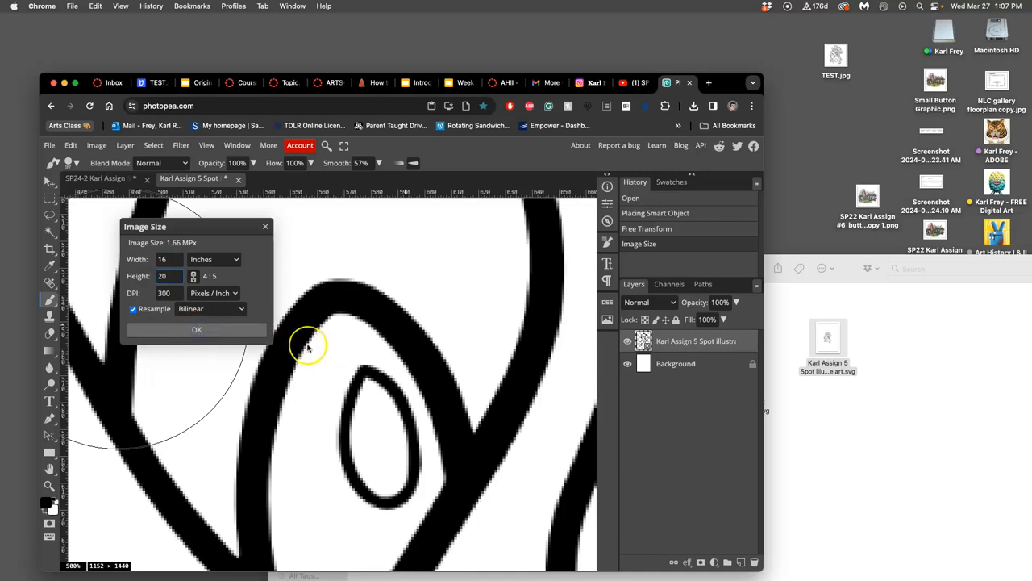
{"action": "left_click", "coordinate": [196, 329]}
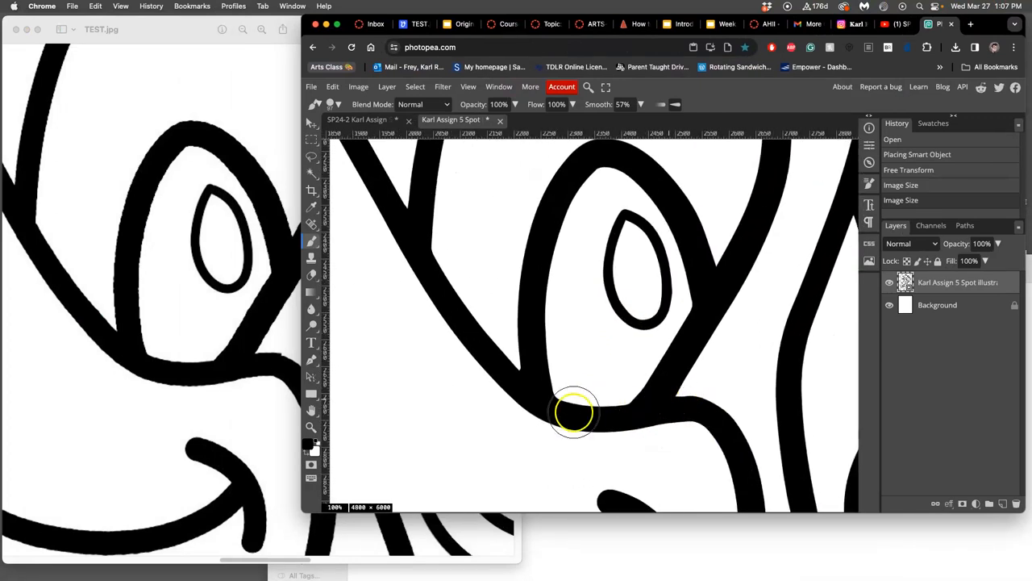
{"action": "mouse_move", "coordinate": [484, 413]}
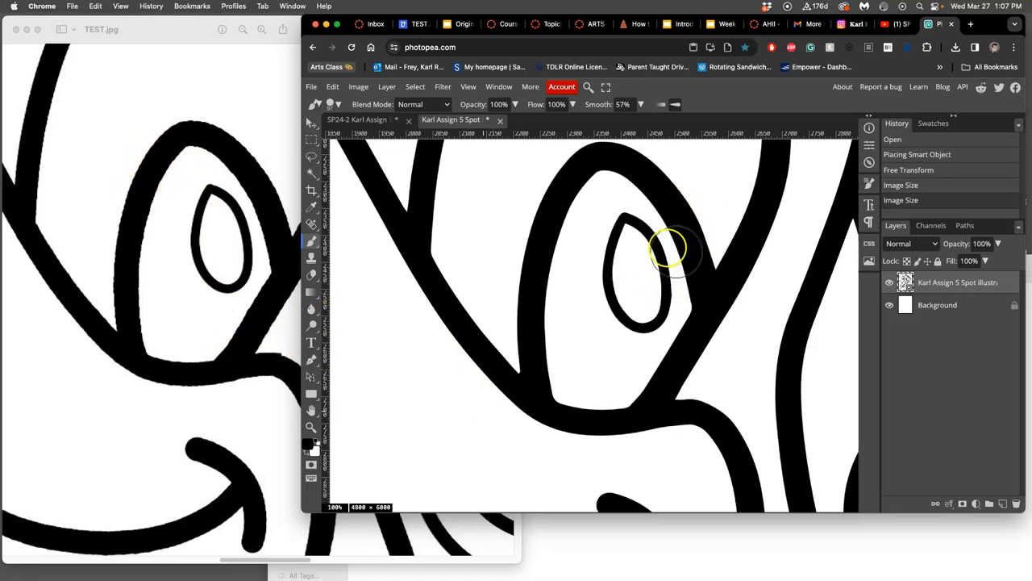
{"action": "mouse_move", "coordinate": [762, 305]}
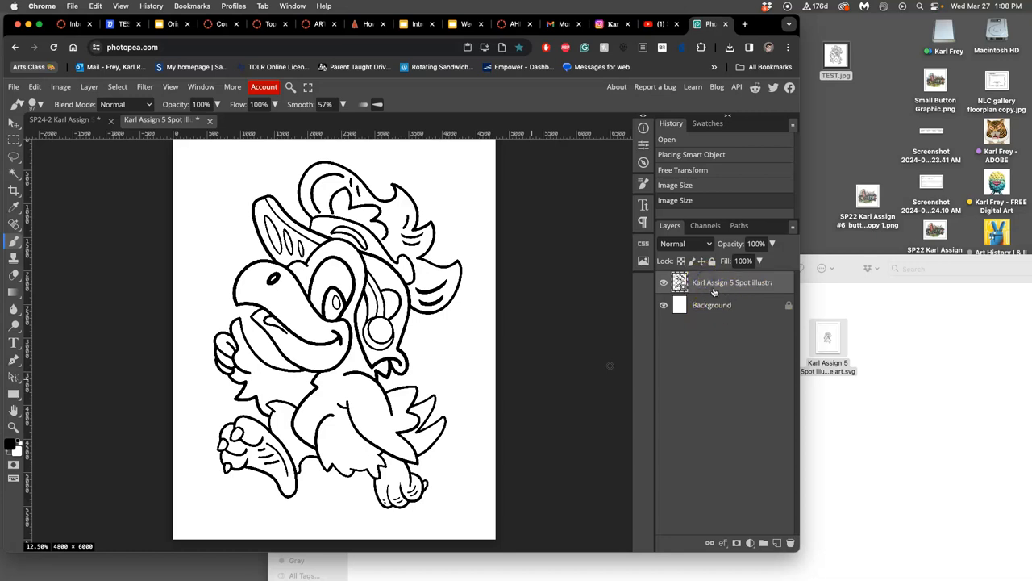
Rename the parrot line-art layer BLACK BREAD and the Background layer WHITE BREAD.
{"action": "double_click", "coordinate": [714, 283]}
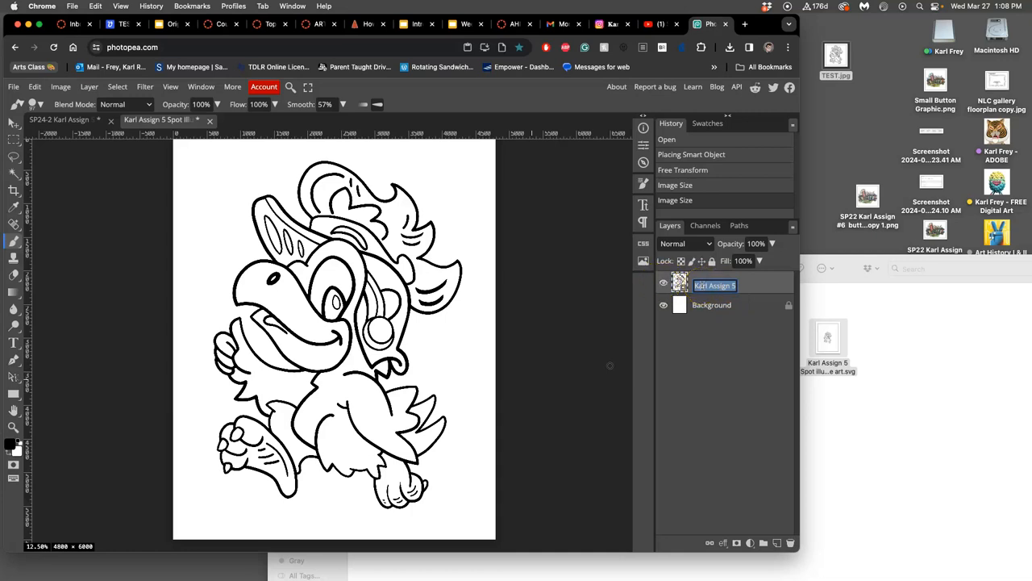
{"action": "mouse_move", "coordinate": [701, 285]}
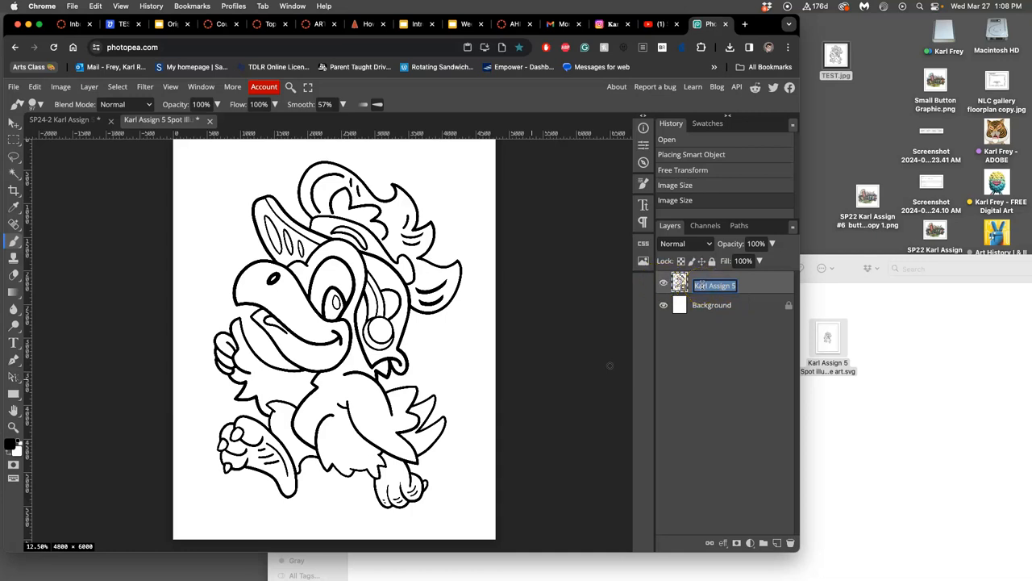
{"action": "type", "text": "BLACK BREAD"}
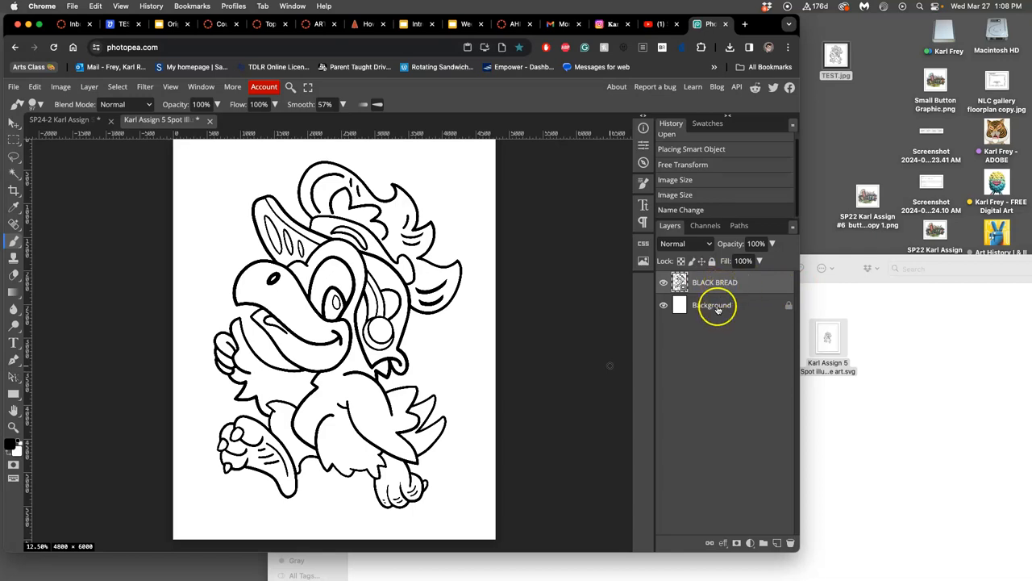
{"action": "double_click", "coordinate": [712, 308]}
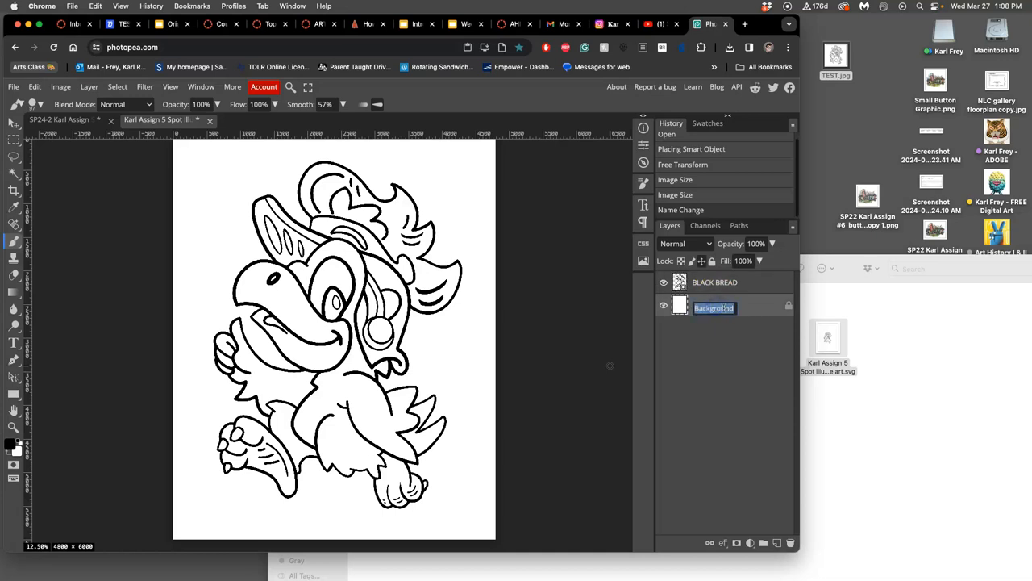
{"action": "type", "text": "WHITE BREAD"}
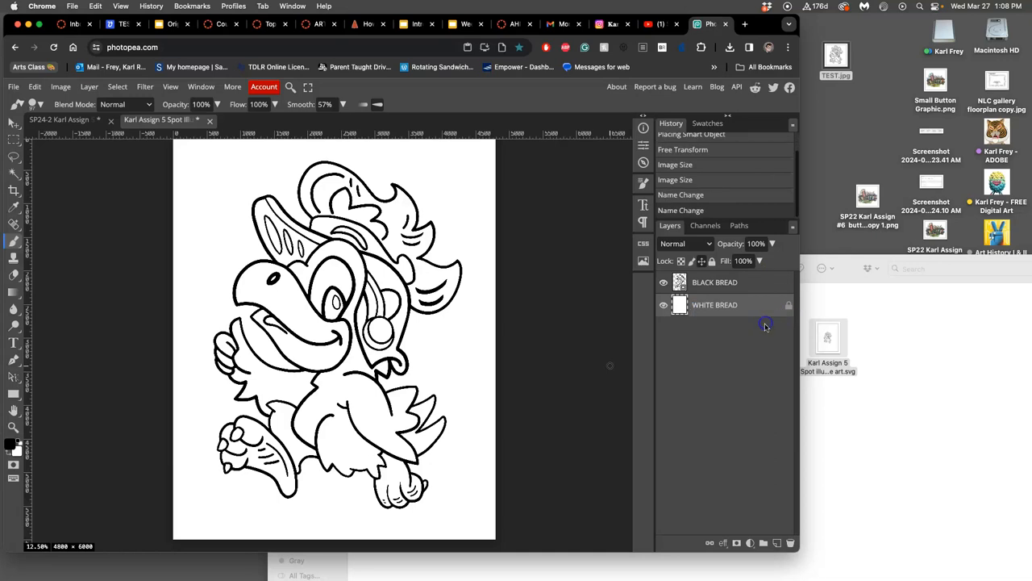
{"action": "left_click", "coordinate": [664, 281]}
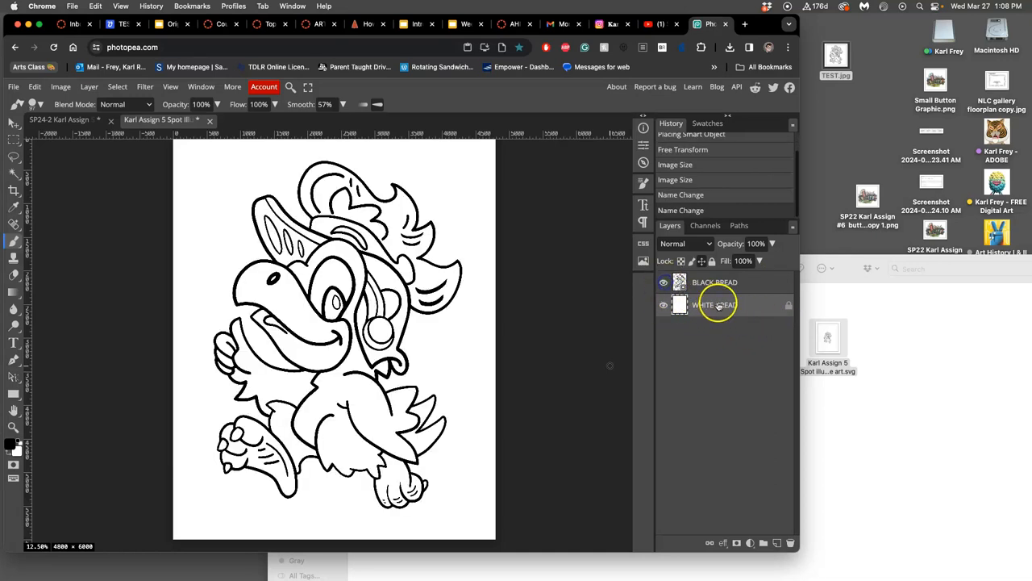
Add a new layer named FLATTING directly above WHITE BREAD.
{"action": "left_click", "coordinate": [663, 282]}
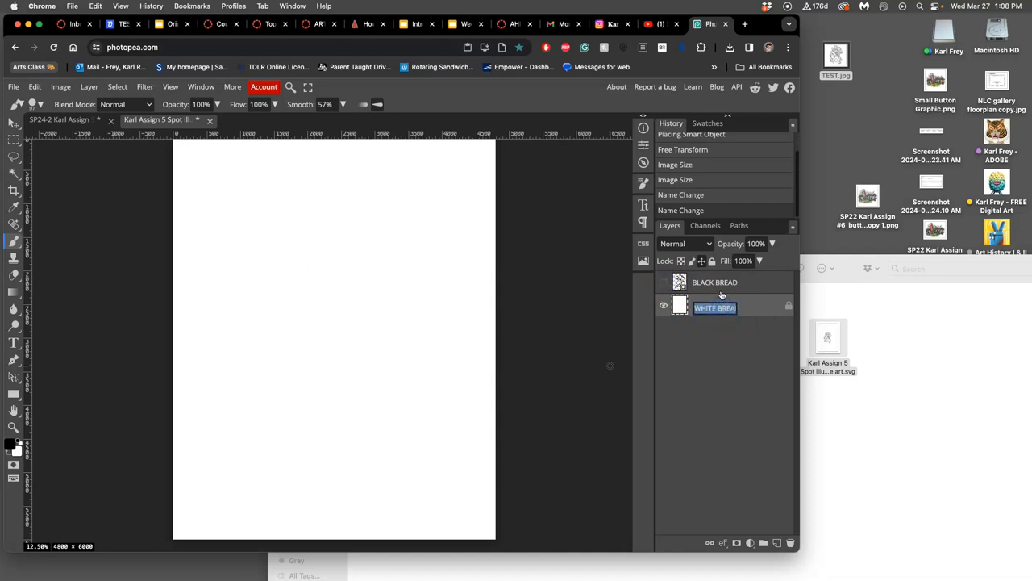
{"action": "left_click", "coordinate": [663, 282]}
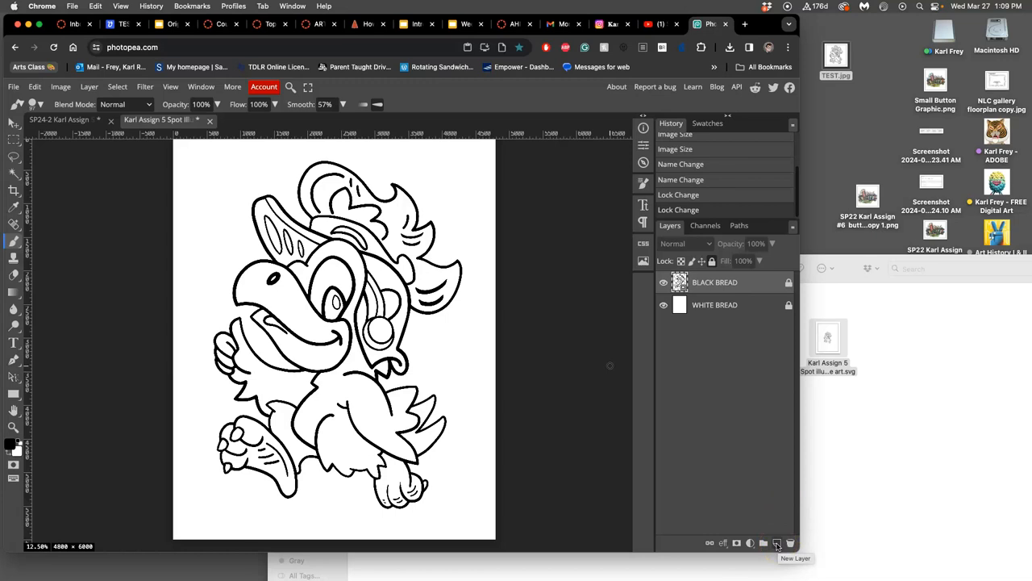
{"action": "left_click", "coordinate": [715, 304]}
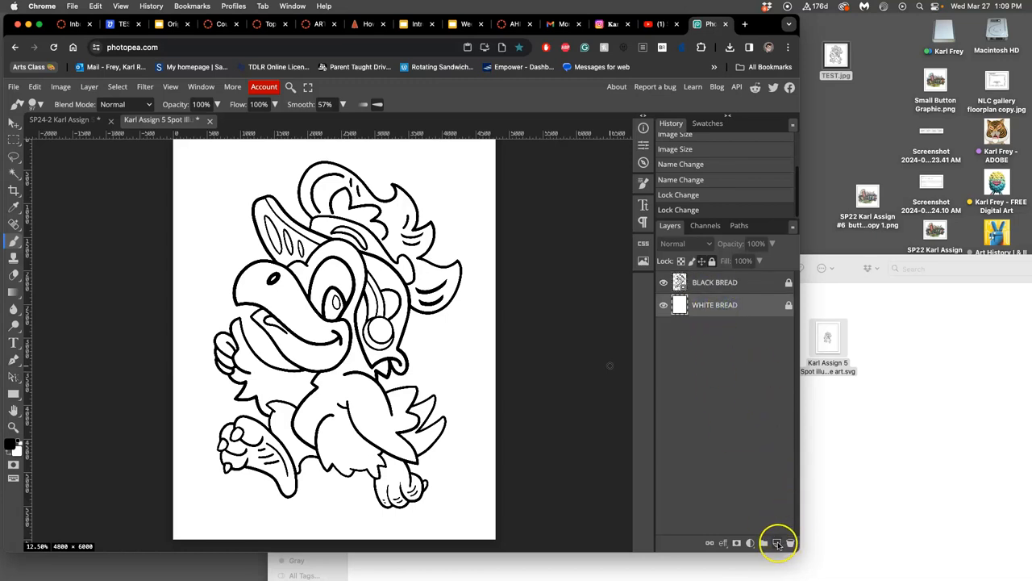
{"action": "left_click", "coordinate": [776, 541]}
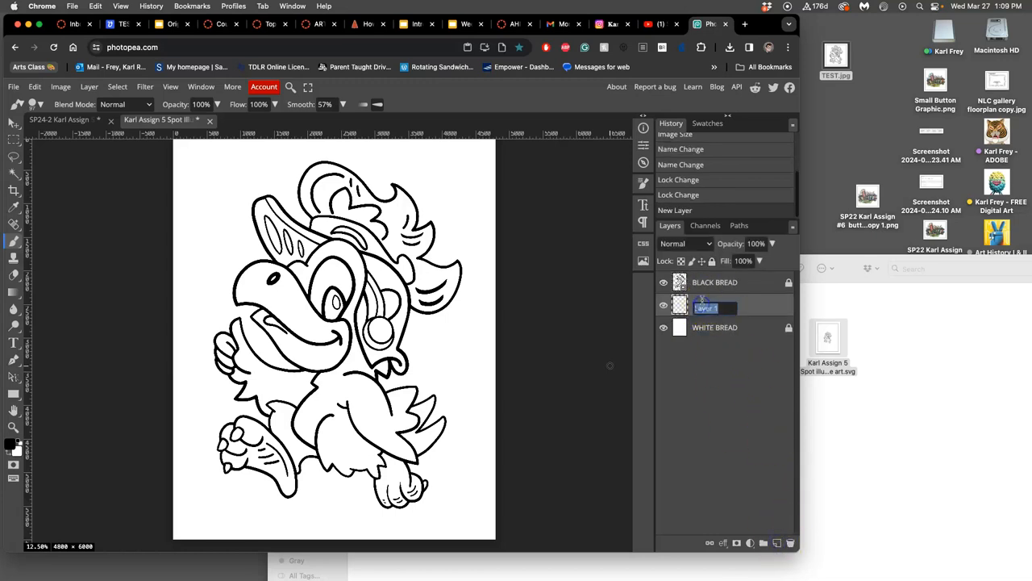
{"action": "type", "text": "FLATTING"}
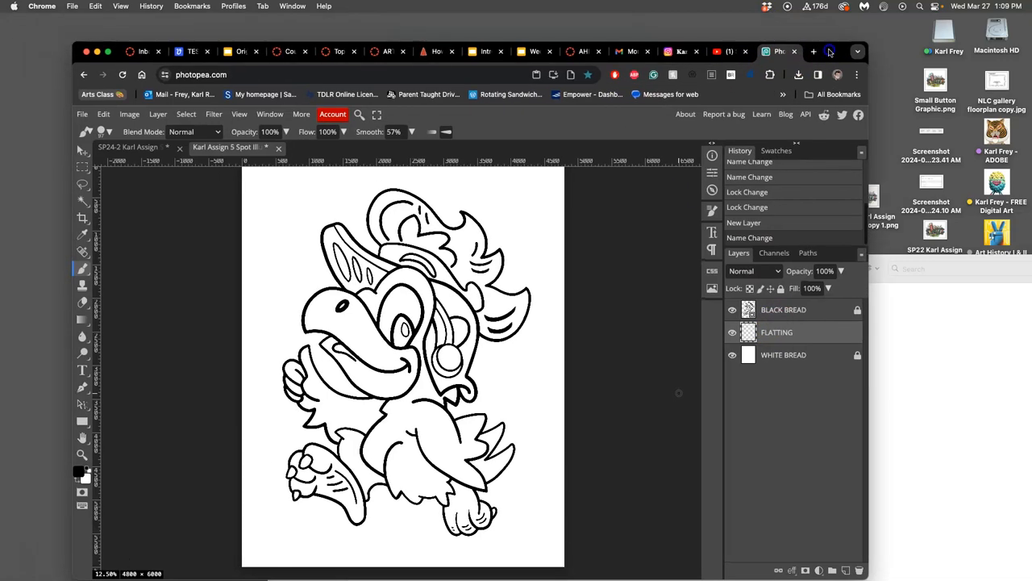
On the Canvas Assignment #5 page, open 'An Exhaustive Explanation of Digital Coloring'.
{"action": "left_click", "coordinate": [337, 52]}
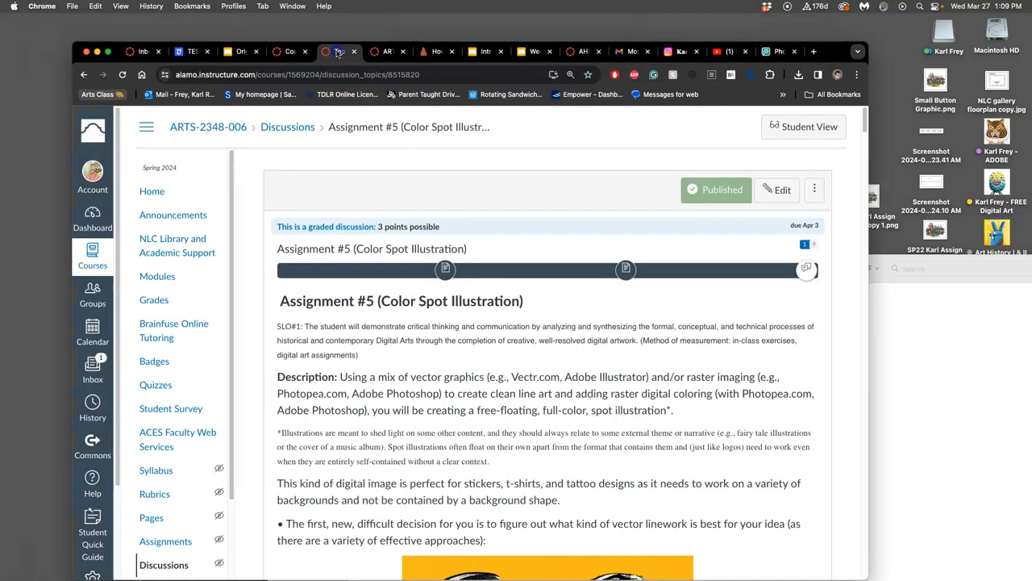
{"action": "scroll", "scroll_direction": "down", "scroll_amount": 3}
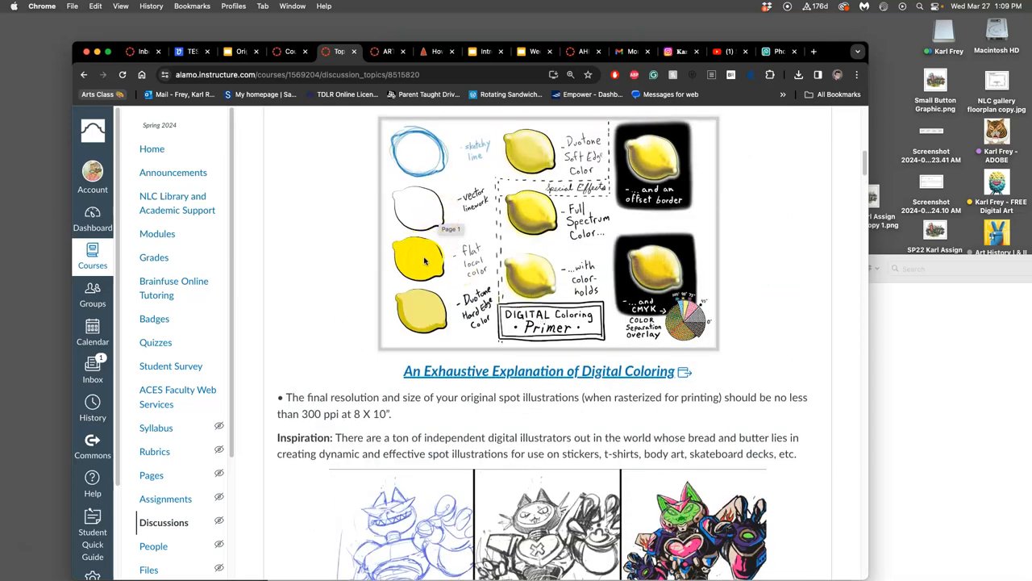
{"action": "mouse_move", "coordinate": [533, 250]}
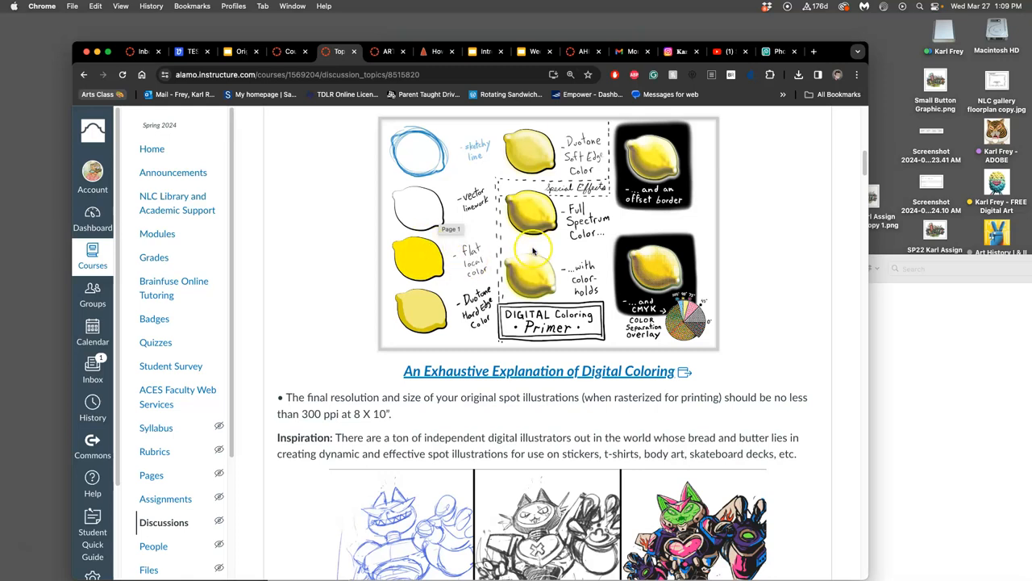
{"action": "mouse_move", "coordinate": [430, 265]}
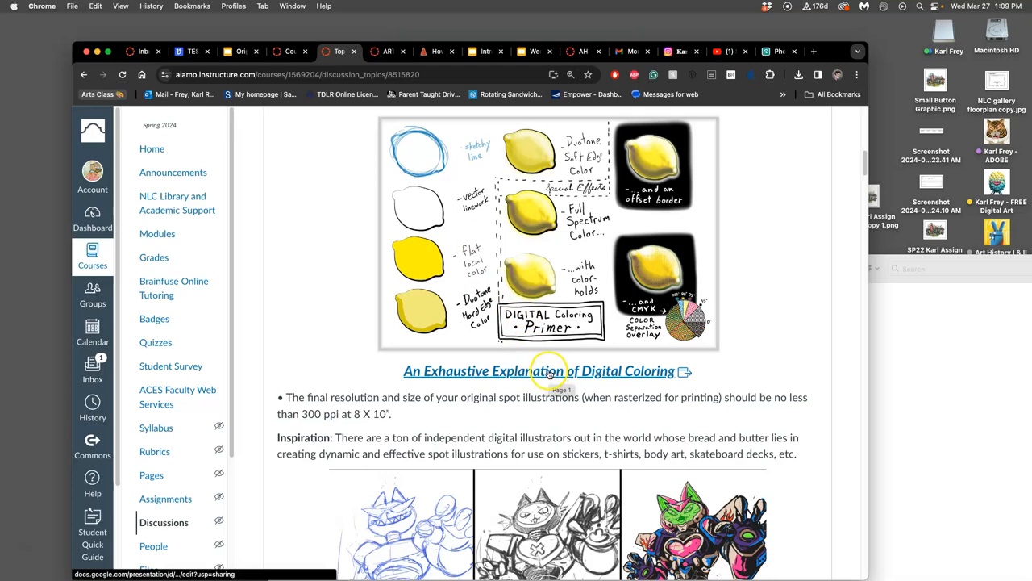
{"action": "left_click", "coordinate": [539, 371]}
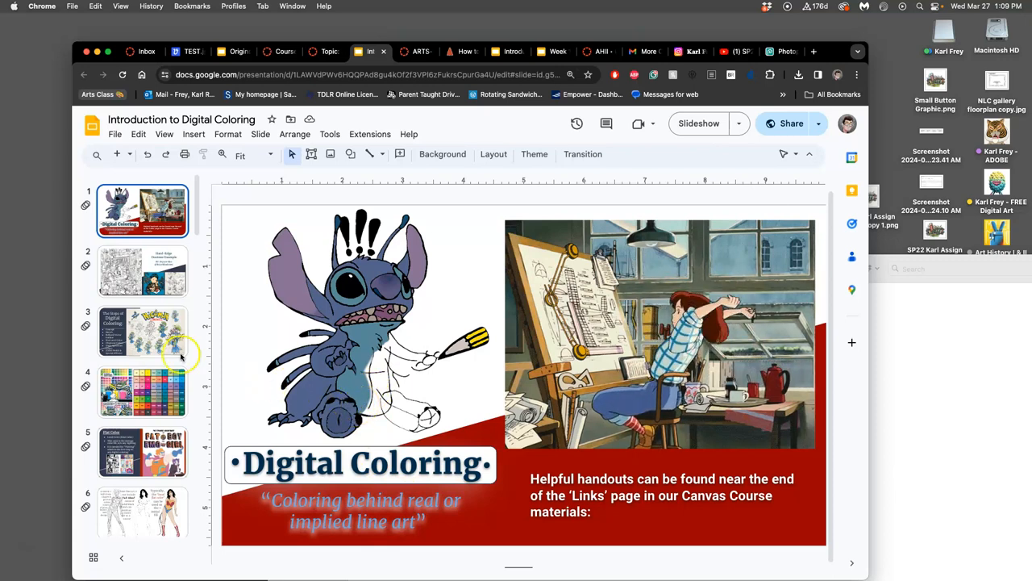
Go to slide 3, 'The Steps of Digital Coloring'.
{"action": "left_click", "coordinate": [142, 330]}
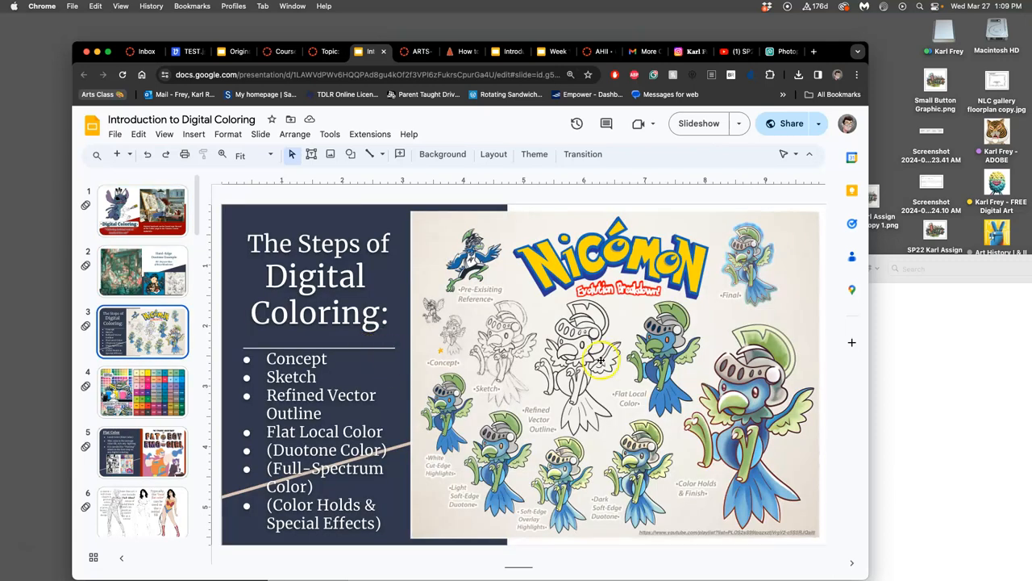
{"action": "mouse_move", "coordinate": [669, 378]}
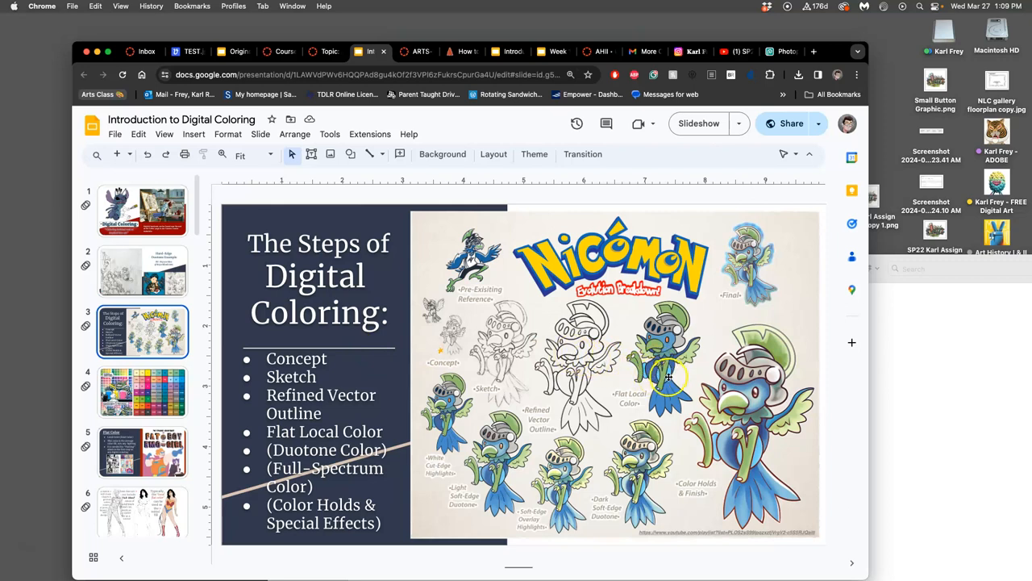